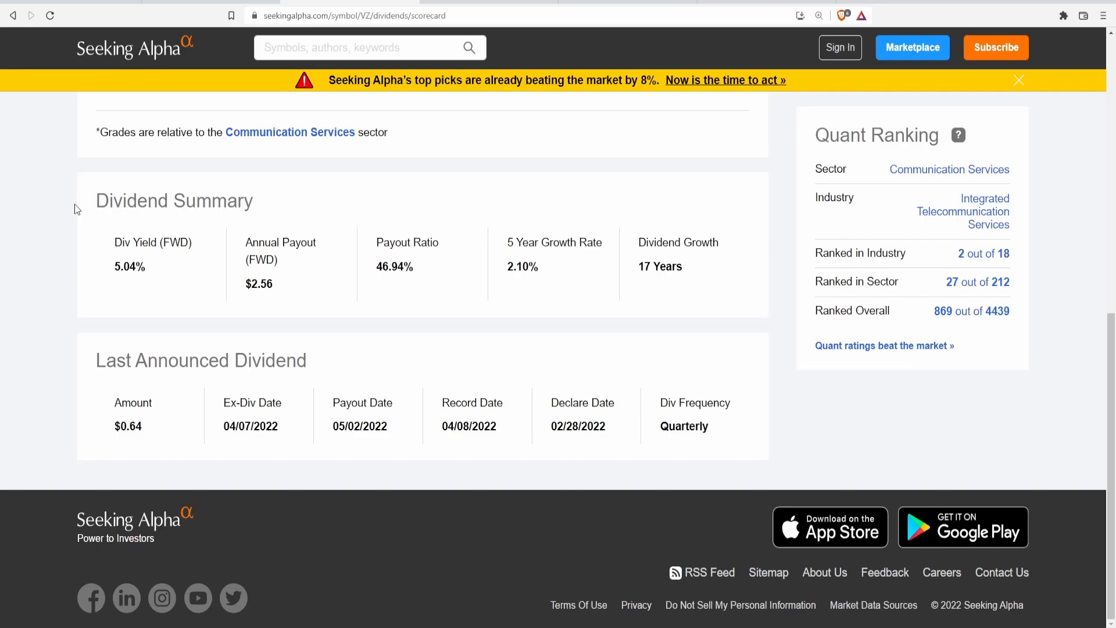
pyautogui.moveTo(87, 216)
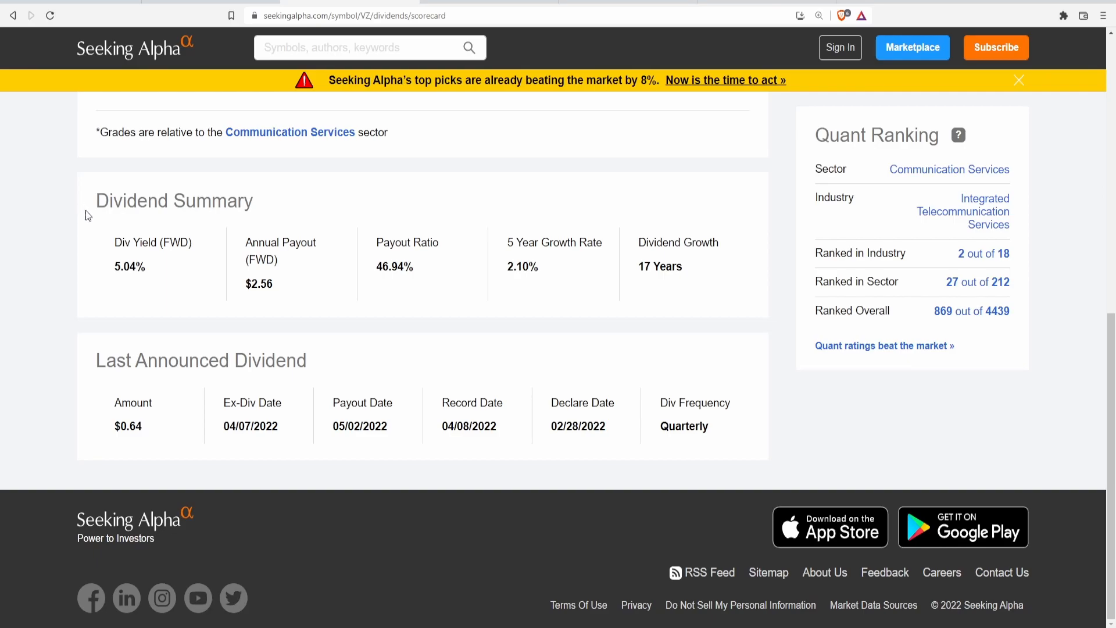
pyautogui.moveTo(174, 285)
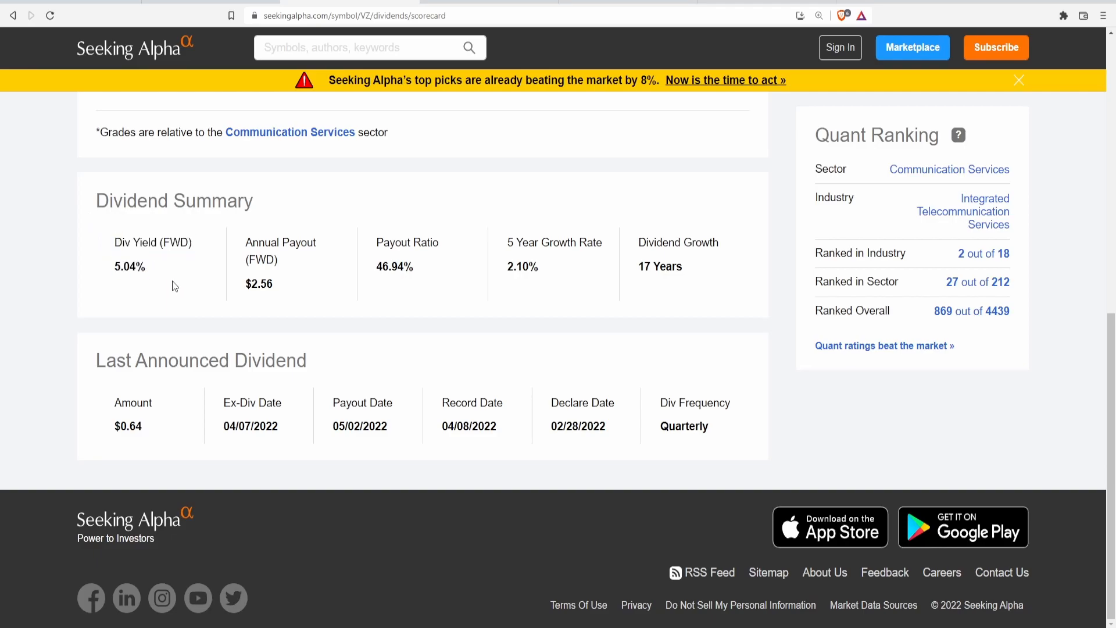
# Inspect VZ's share count, quarterly dividend, capital gains and market cap calculation.
pyautogui.doubleClick(127, 426)
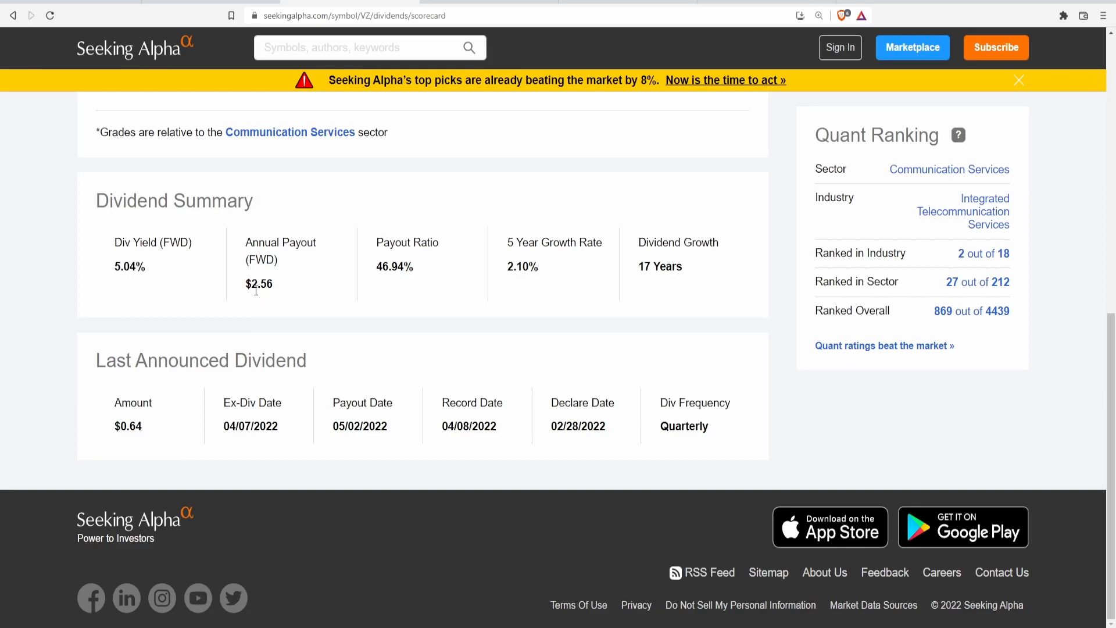
pyautogui.moveTo(257, 304)
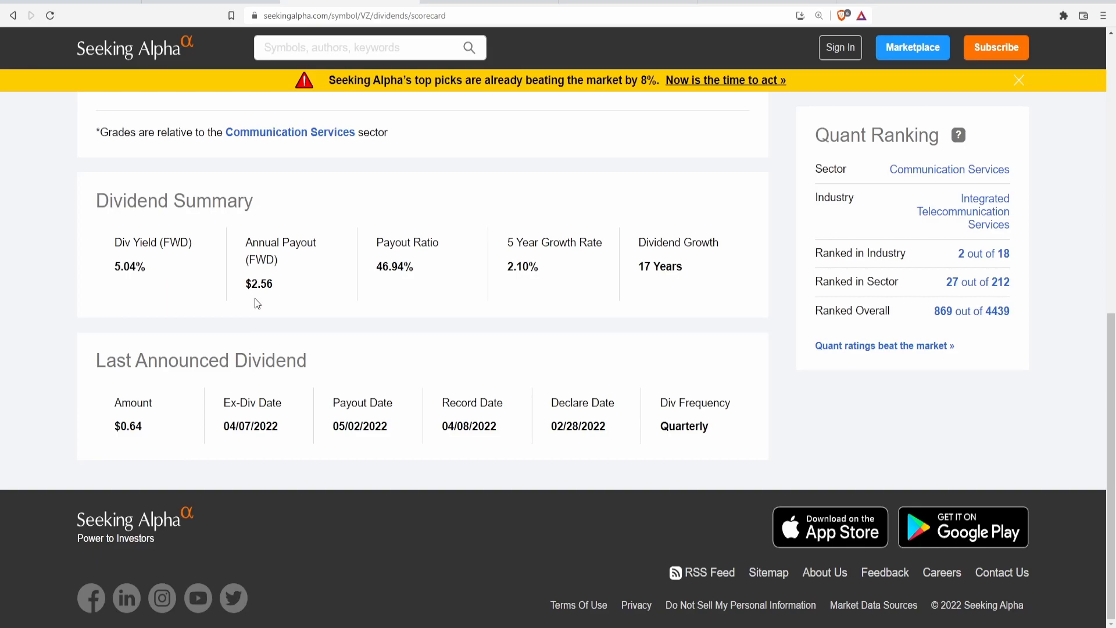
pyautogui.moveTo(429, 270)
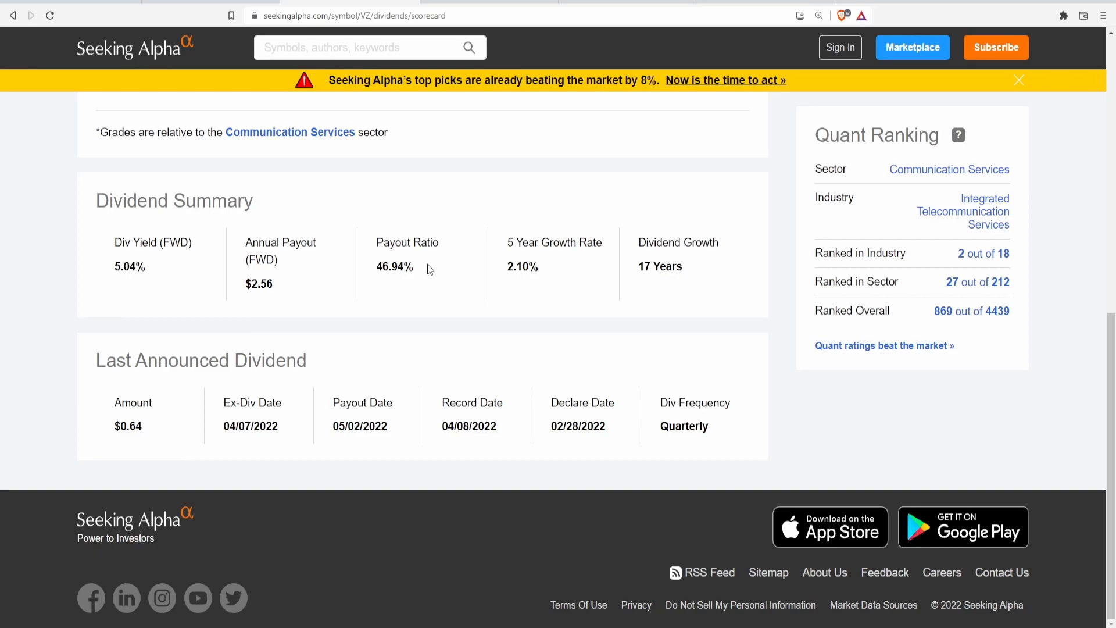
pyautogui.moveTo(491, 297)
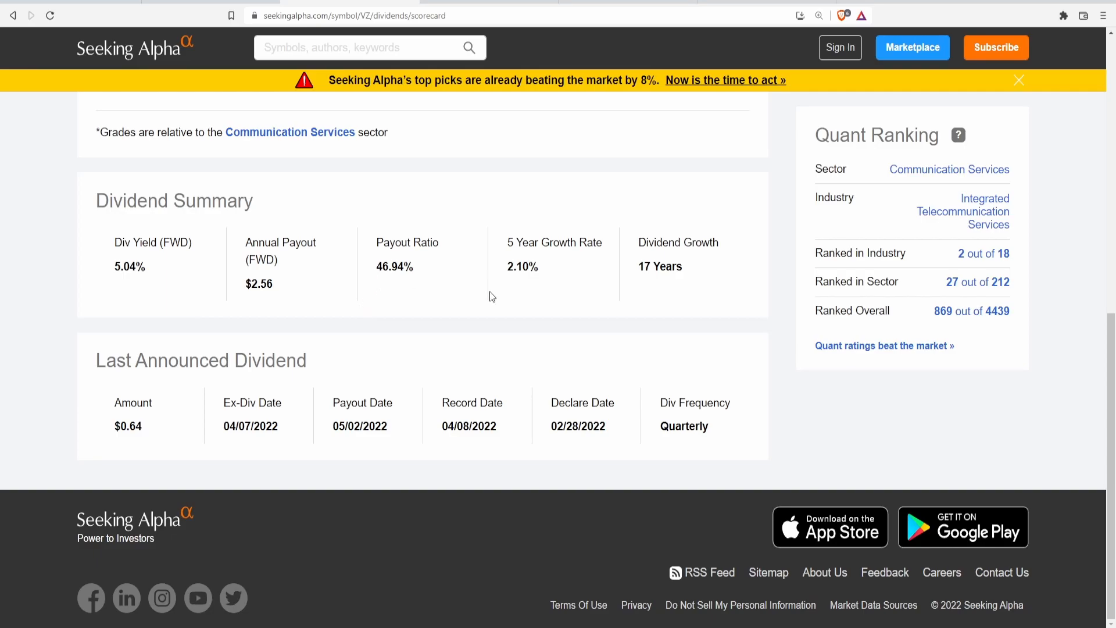
pyautogui.moveTo(489, 294)
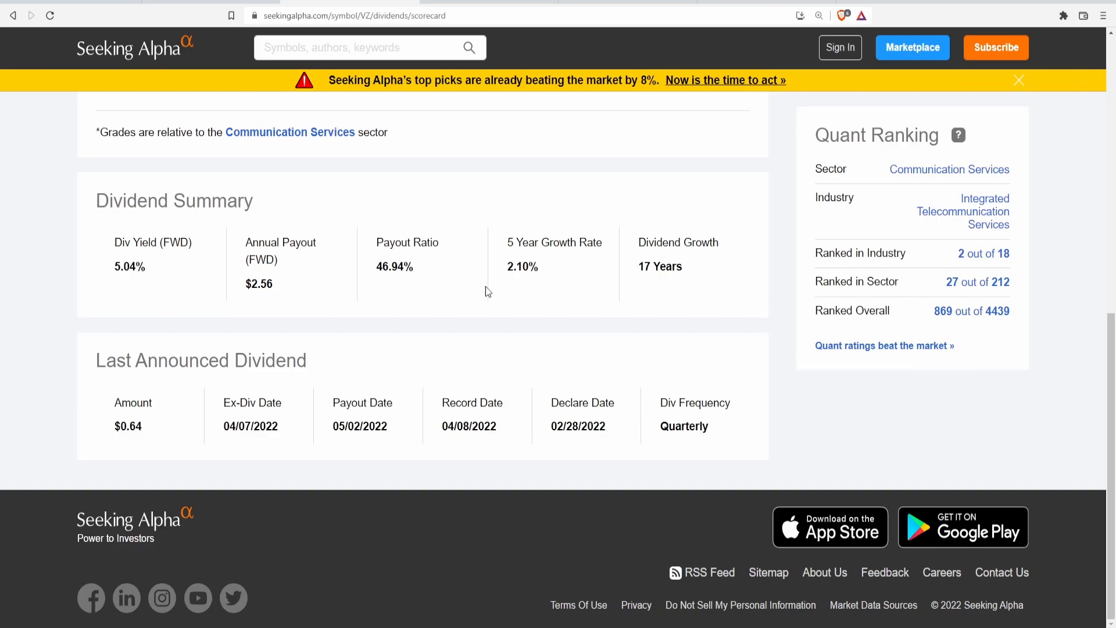
pyautogui.doubleClick(554, 242)
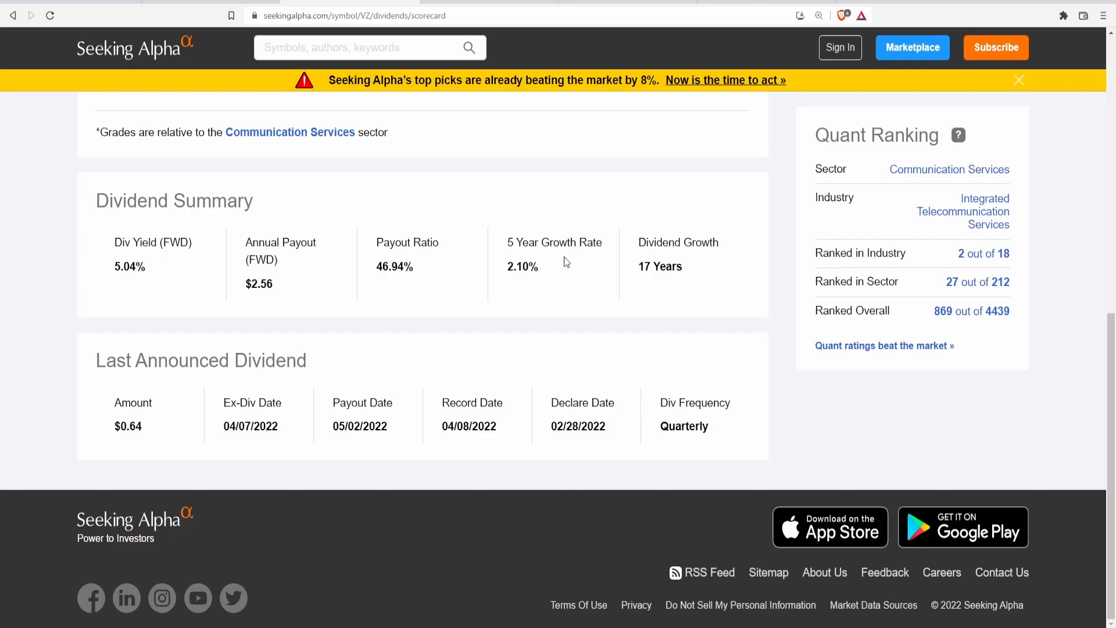
pyautogui.moveTo(625, 244)
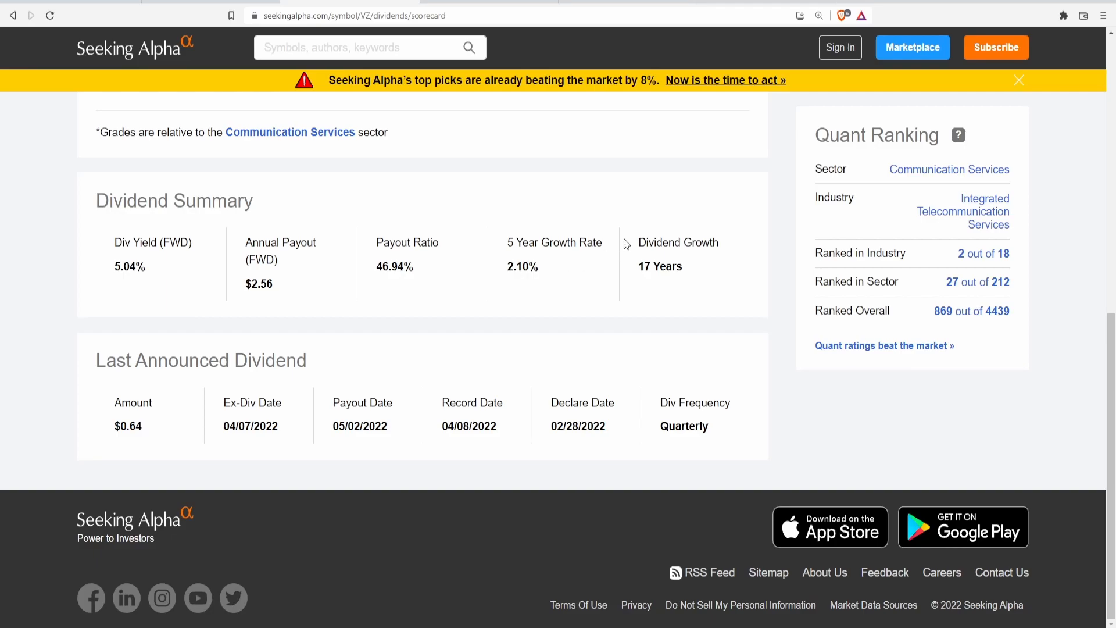
pyautogui.moveTo(419, 459)
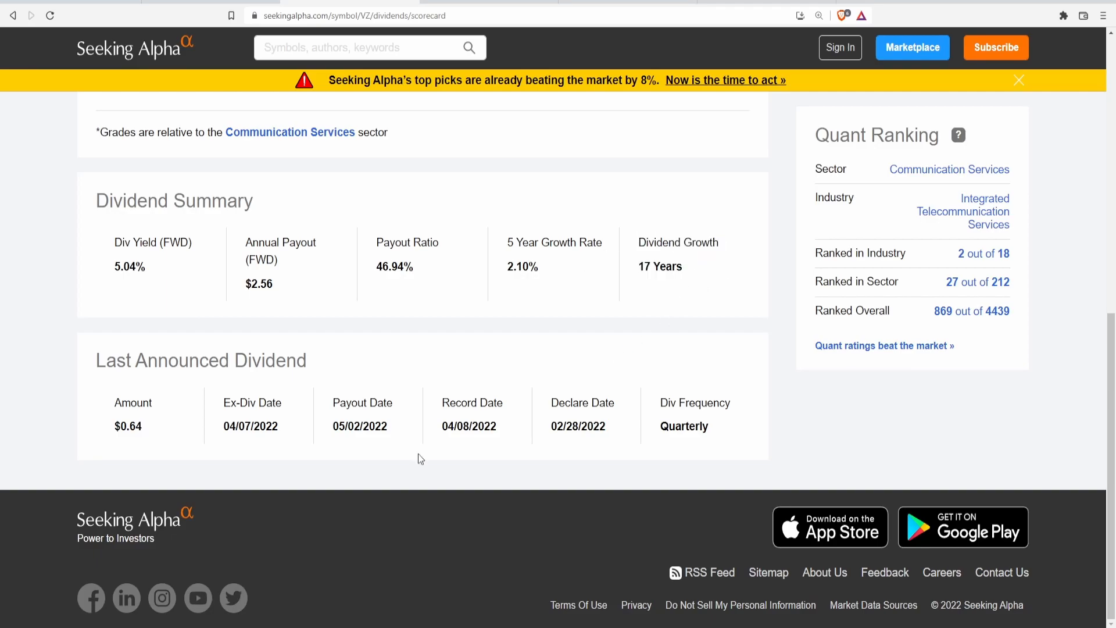
pyautogui.moveTo(261, 441)
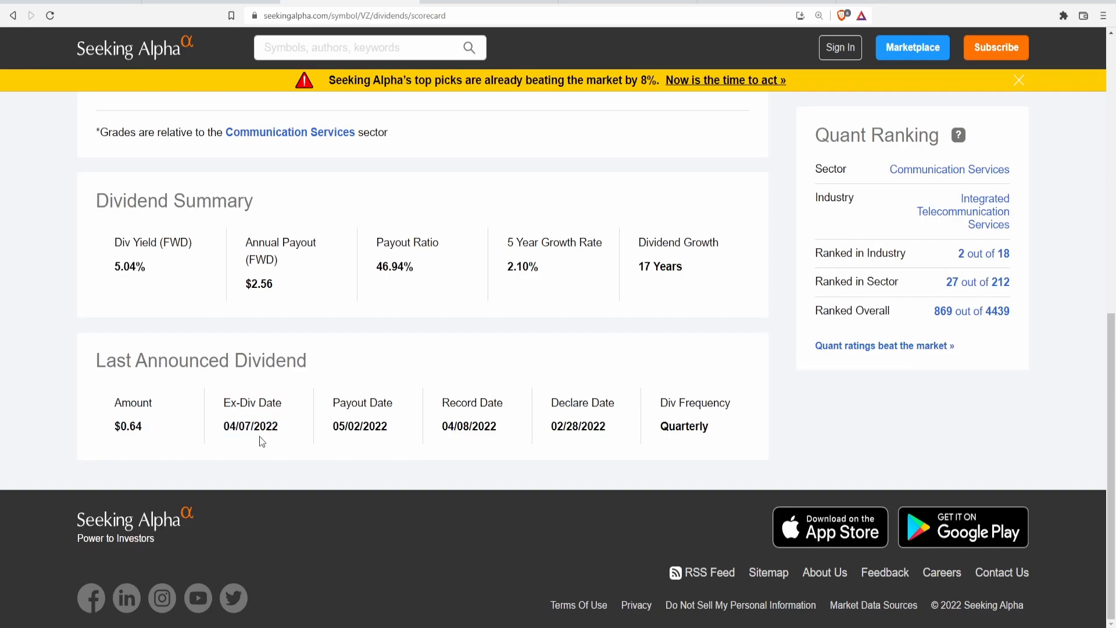
pyautogui.doubleClick(361, 402)
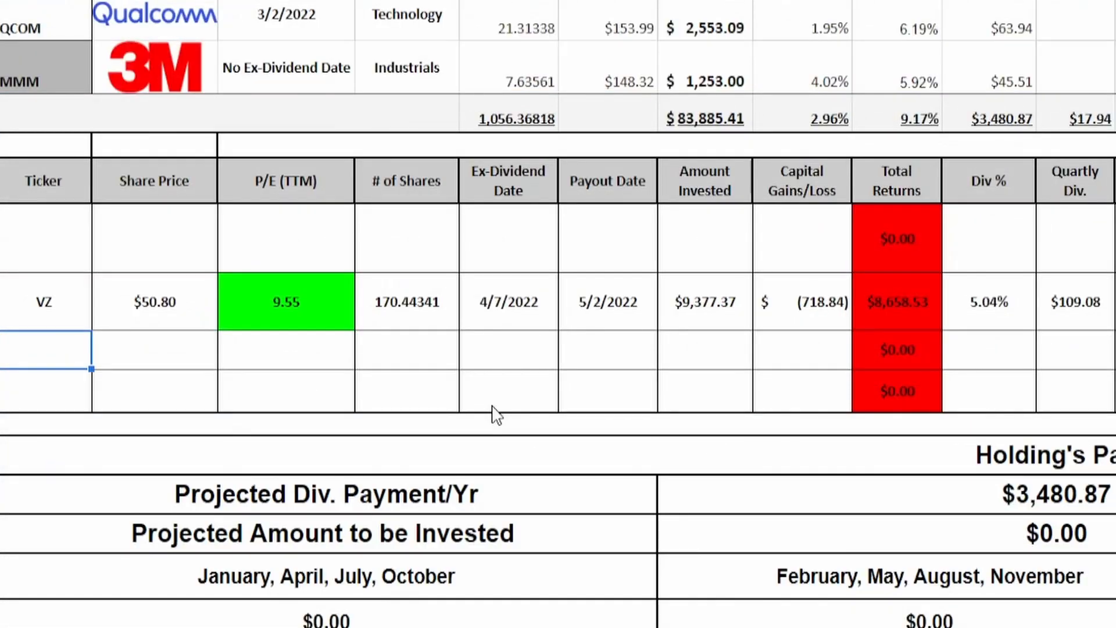
pyautogui.moveTo(481, 392)
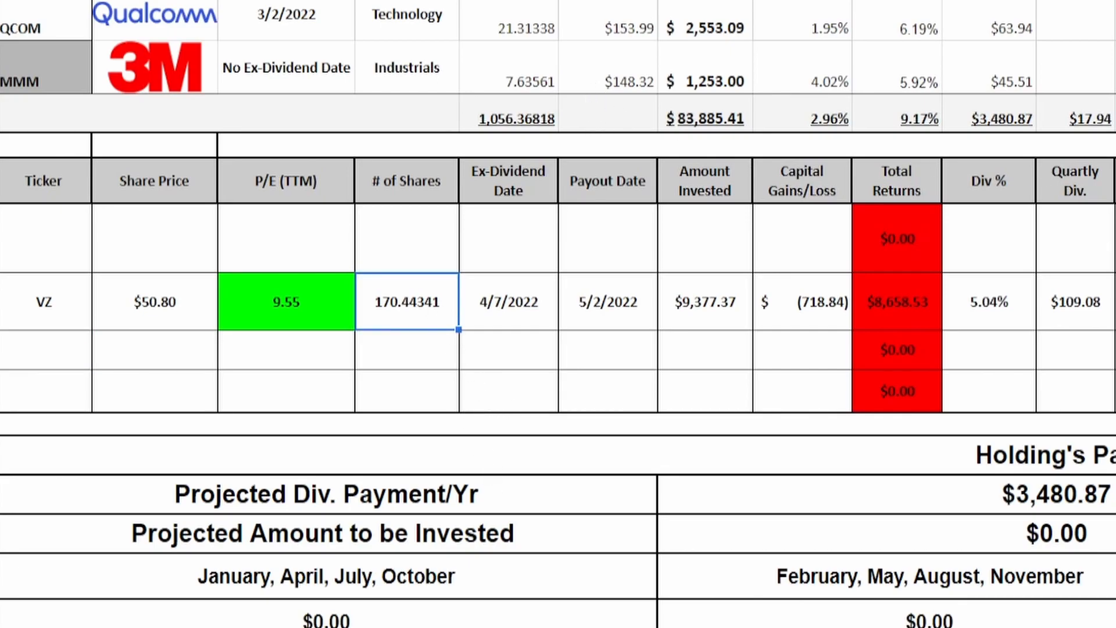
pyautogui.click(1074, 302)
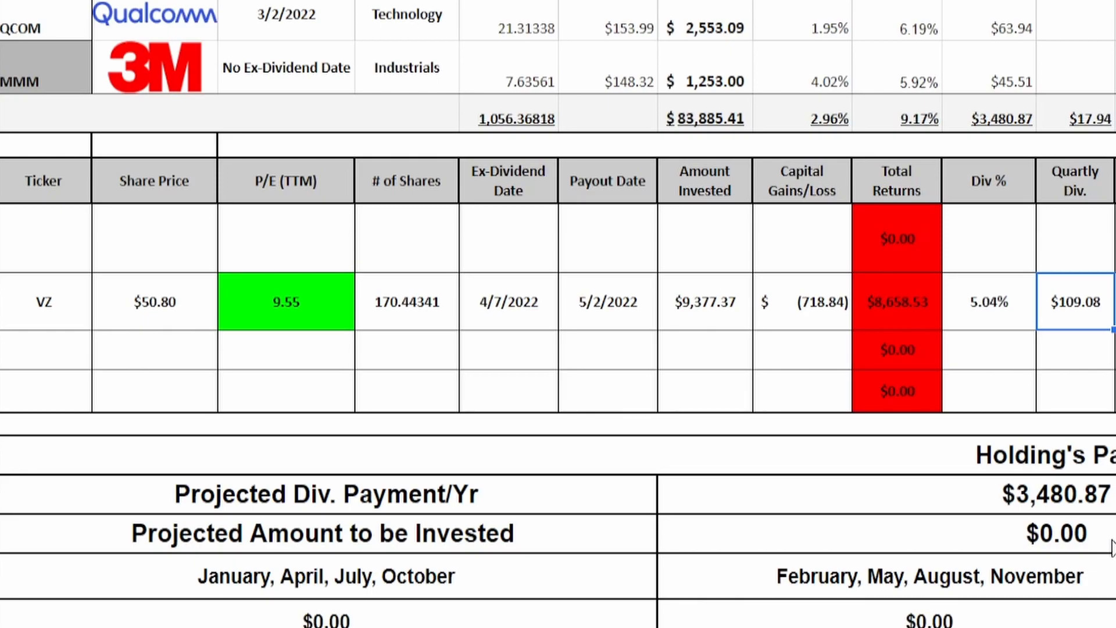
pyautogui.click(801, 301)
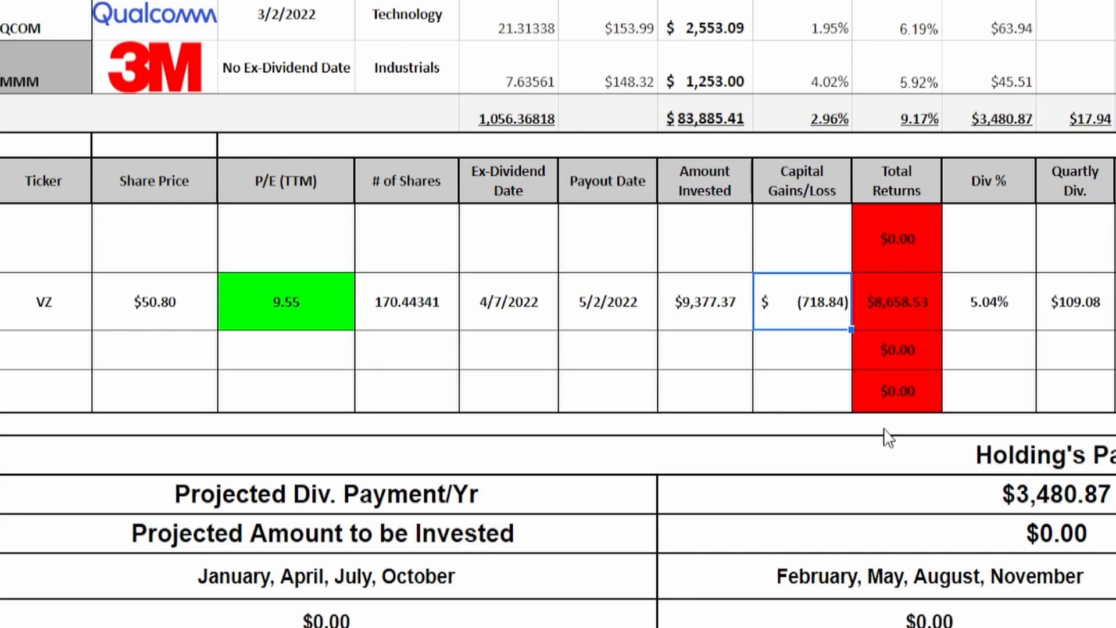
pyautogui.click(1075, 301)
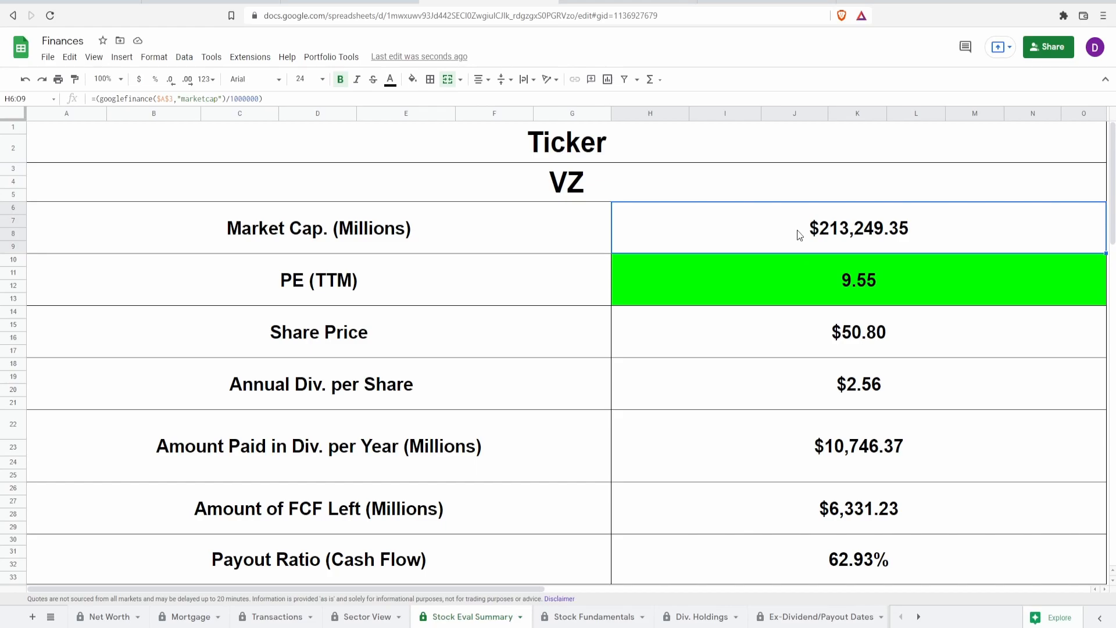
pyautogui.click(792, 279)
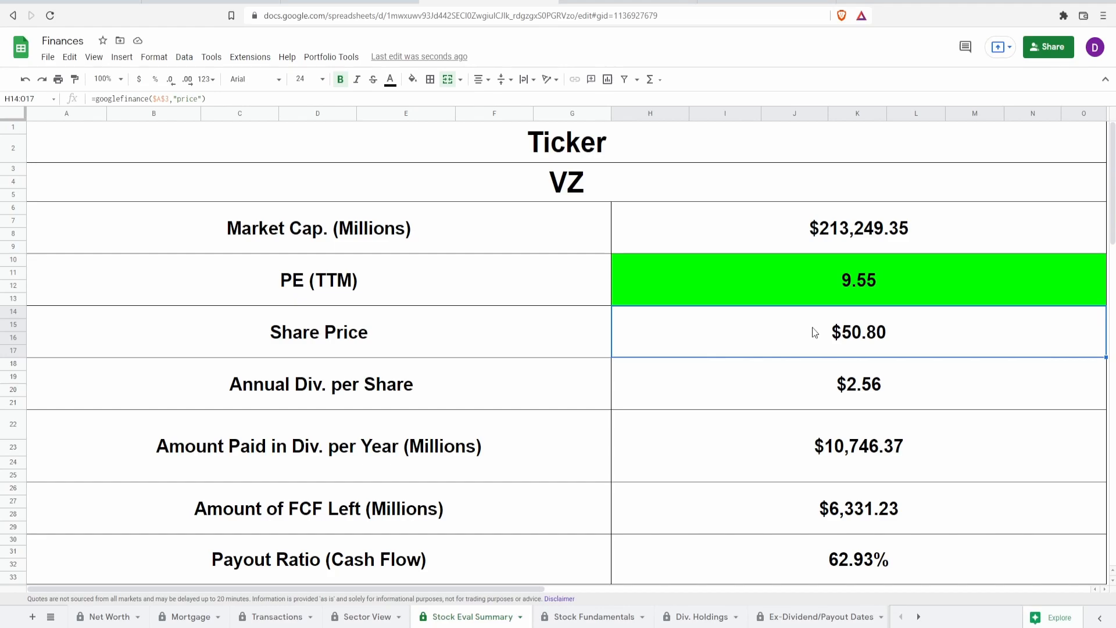
pyautogui.moveTo(814, 298)
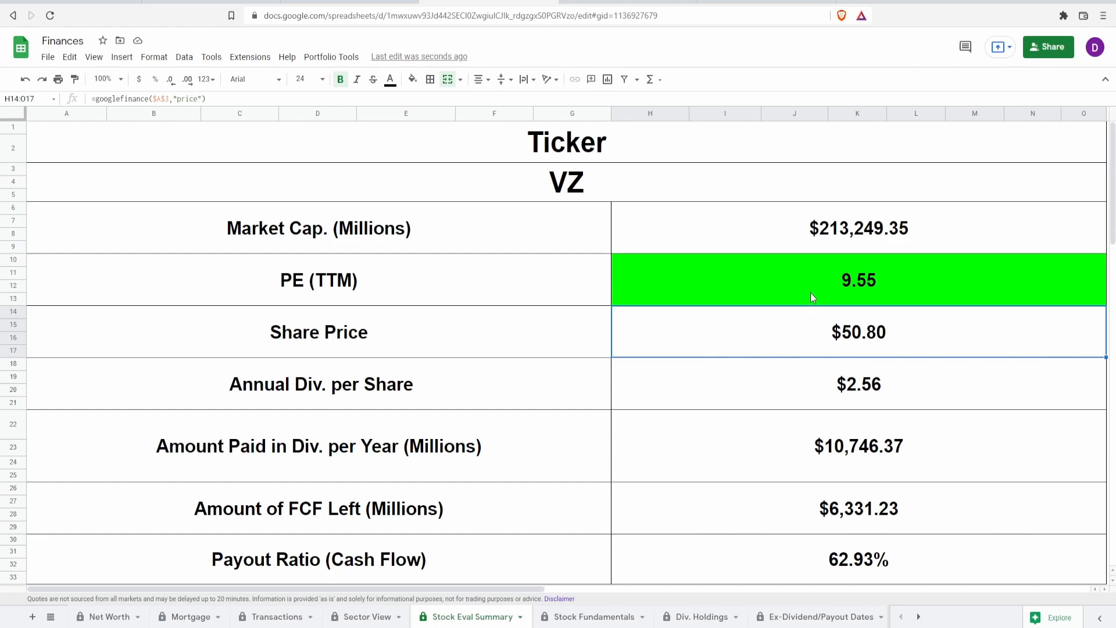
pyautogui.moveTo(842, 339)
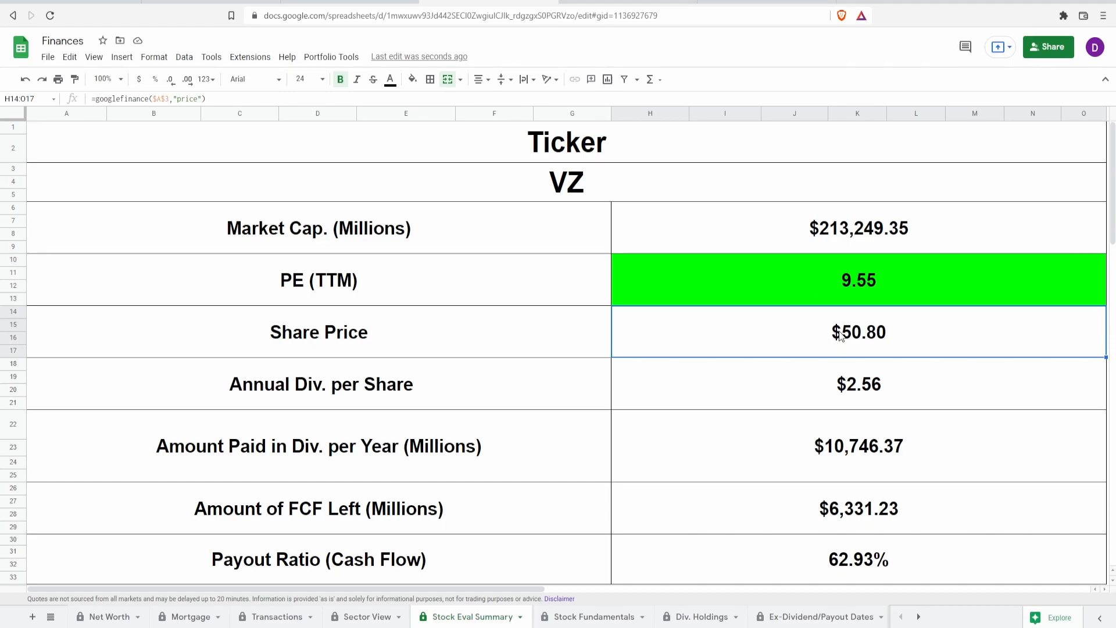
# Check formulas for annual dividend per share, yearly dividends paid, free cash flow left and payout ratio.
pyautogui.click(858, 384)
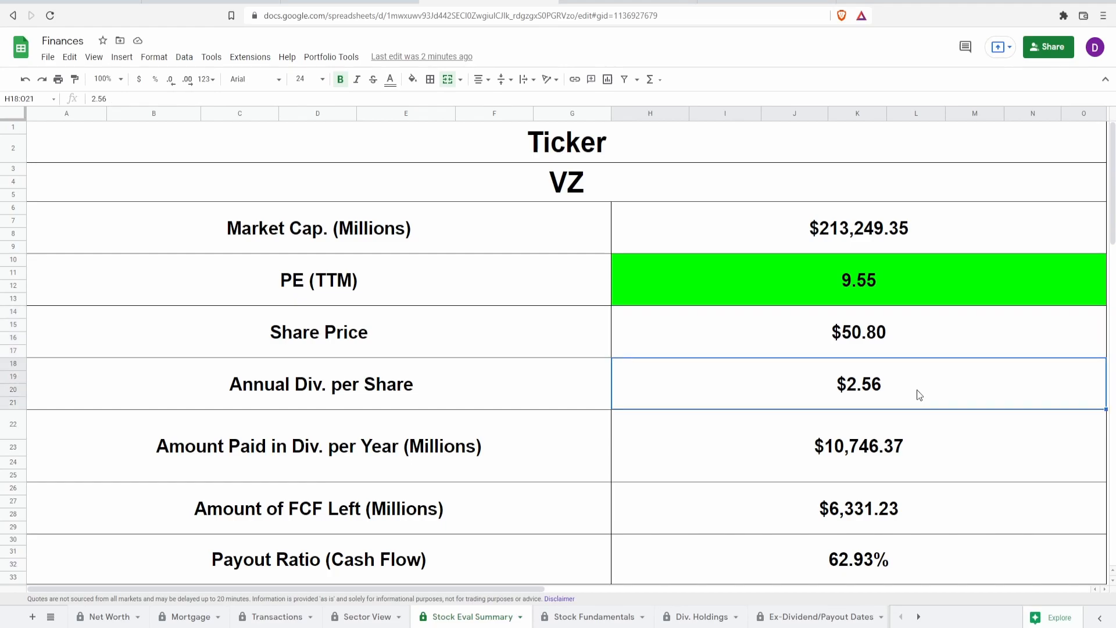
pyautogui.click(858, 446)
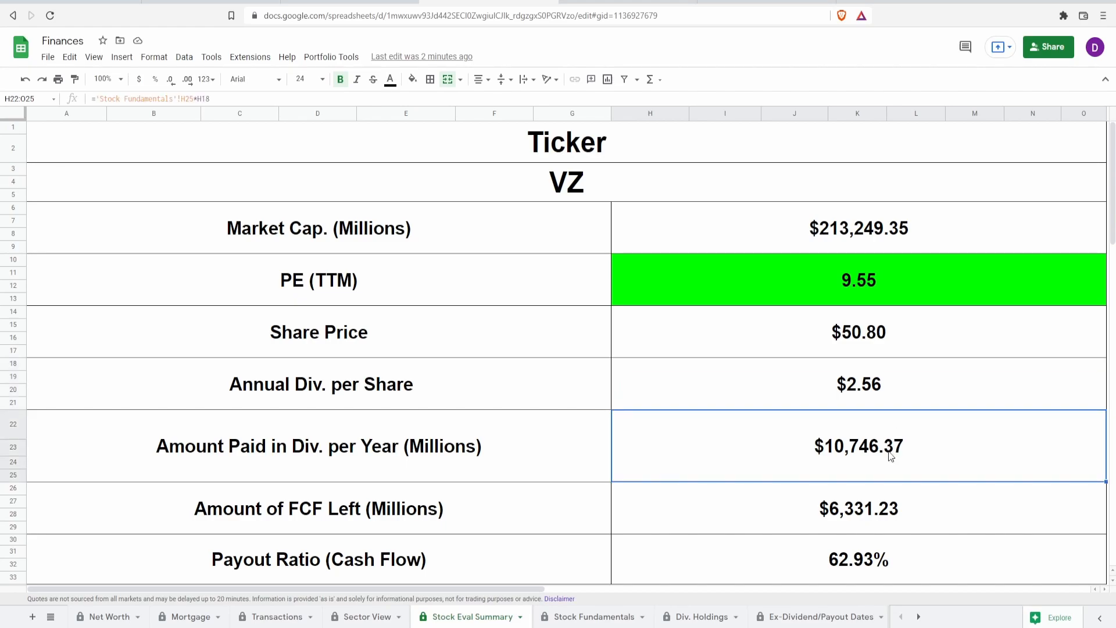
pyautogui.moveTo(879, 503)
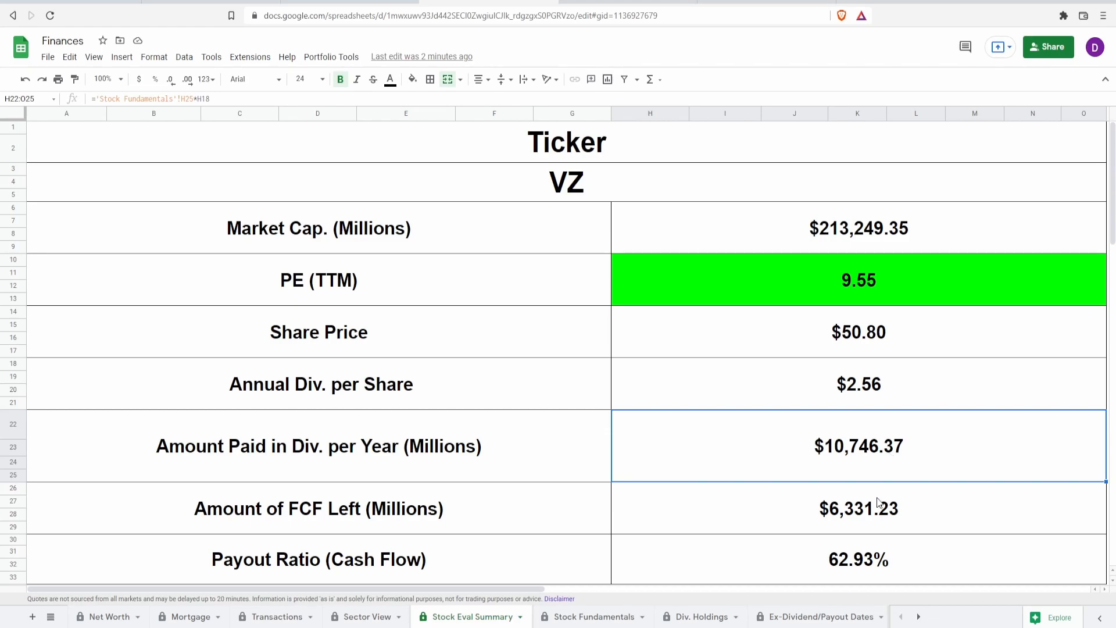
pyautogui.click(859, 508)
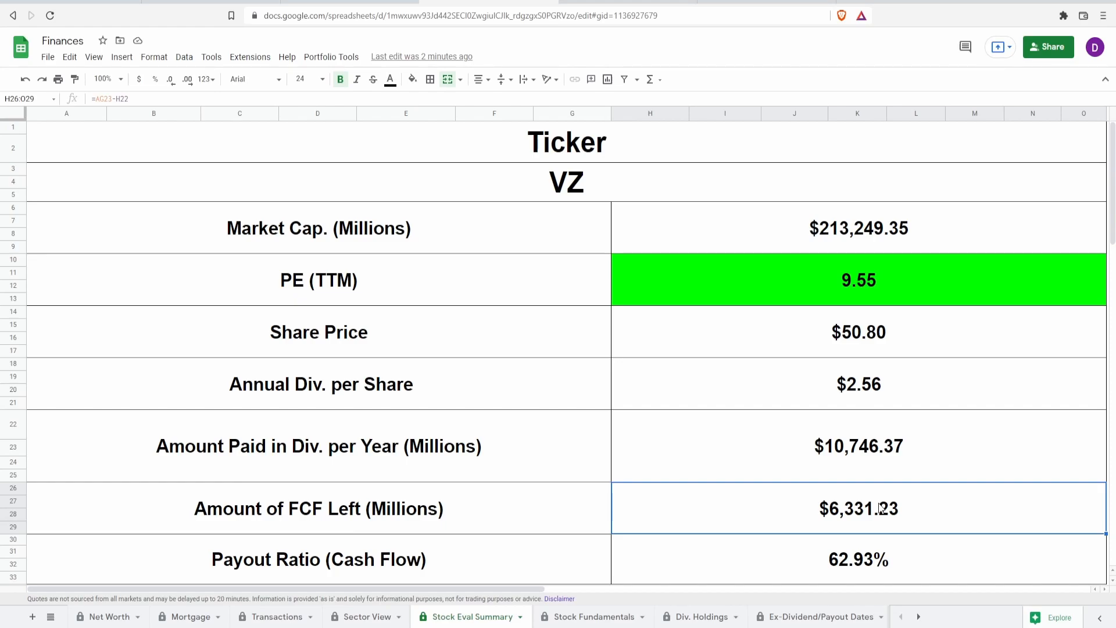
pyautogui.click(858, 559)
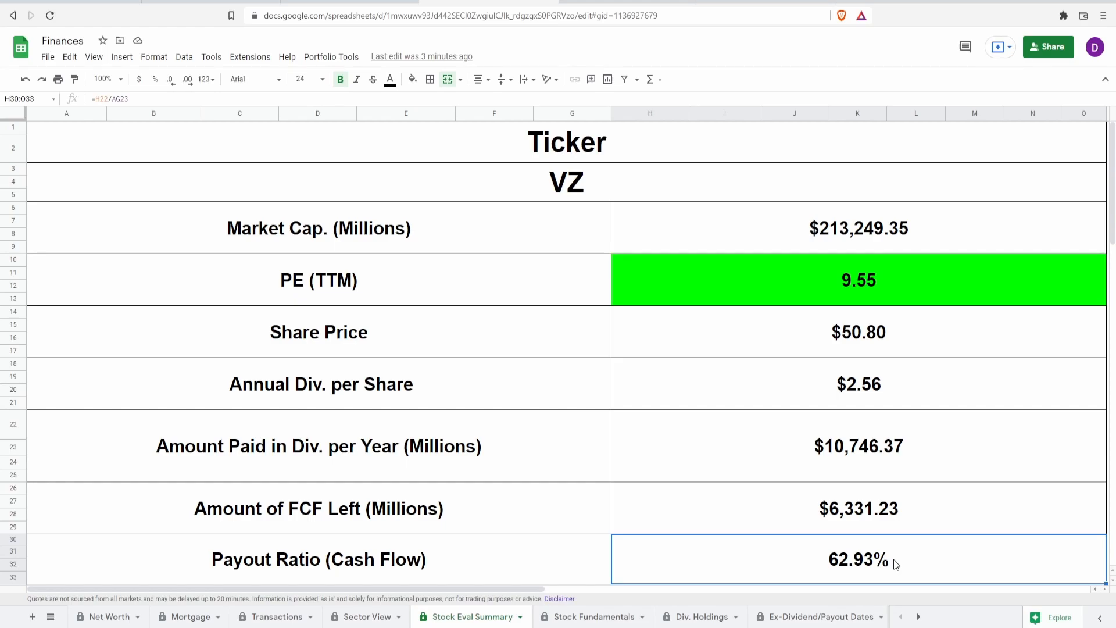
# Check the AG23 172% growth and AG24 $17,077.60 average formulas on the Free Cash Flow chart.
pyautogui.hscroll(3)
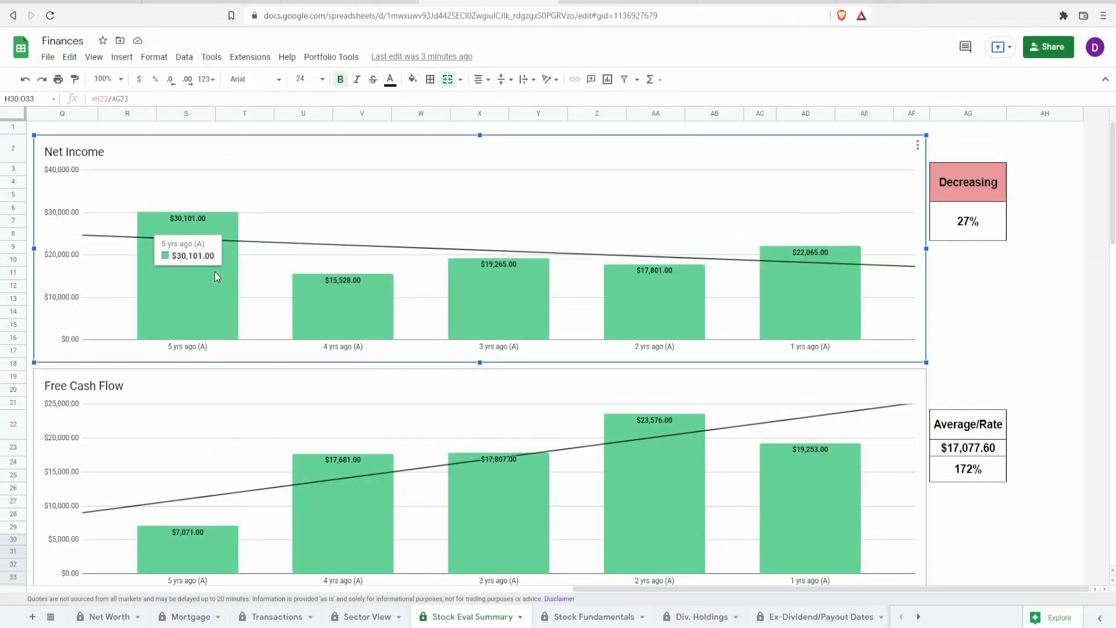
pyautogui.moveTo(622, 287)
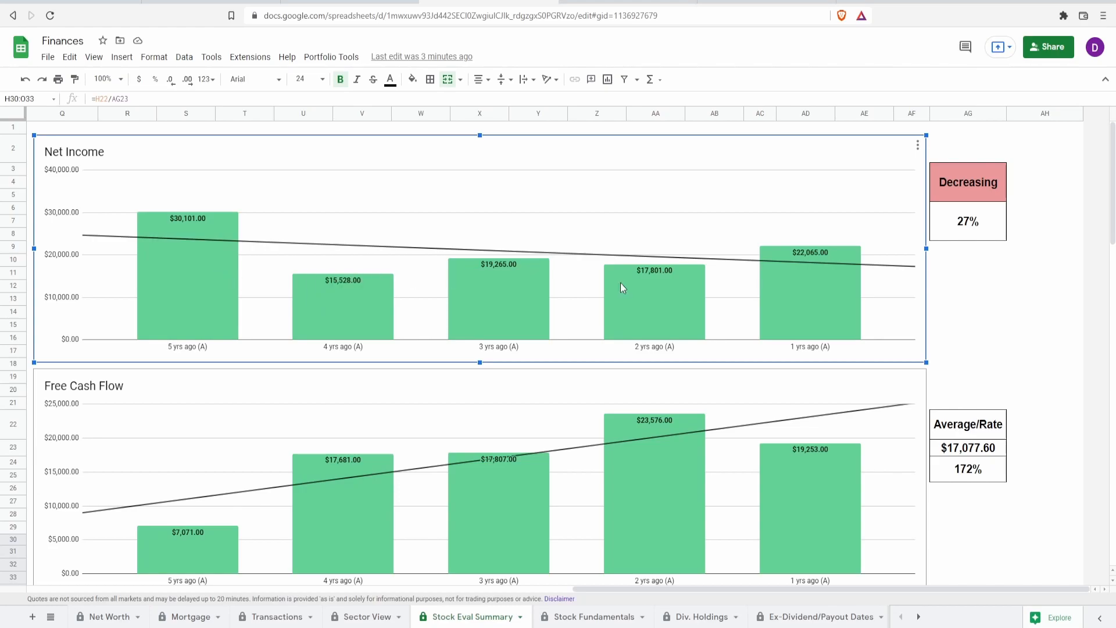
pyautogui.moveTo(809, 324)
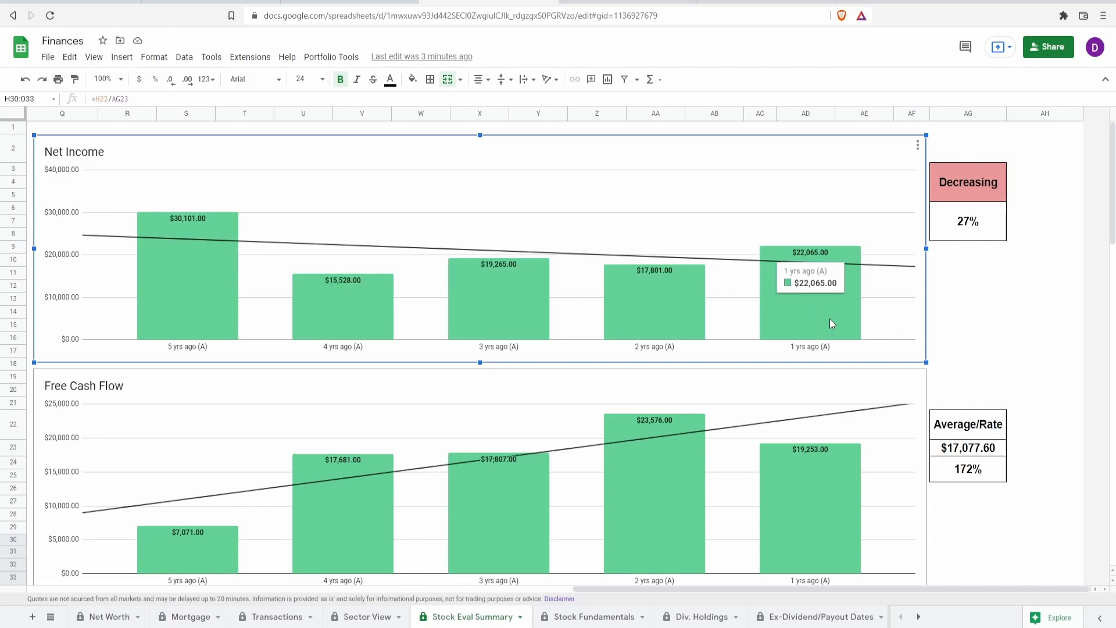
pyautogui.click(968, 221)
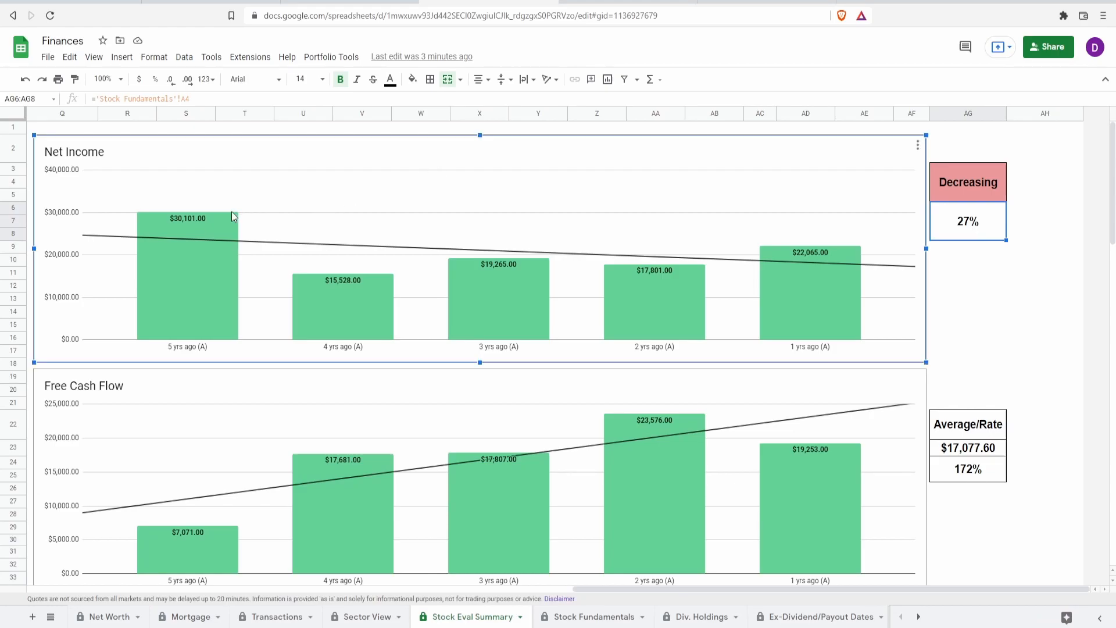
pyautogui.moveTo(681, 313)
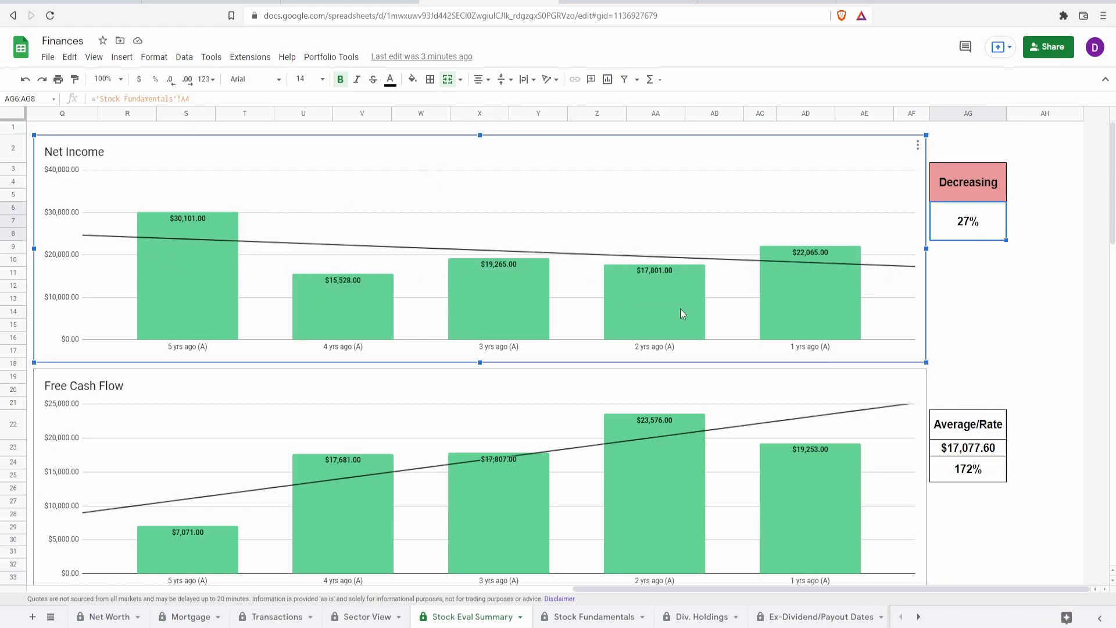
pyautogui.moveTo(809, 257)
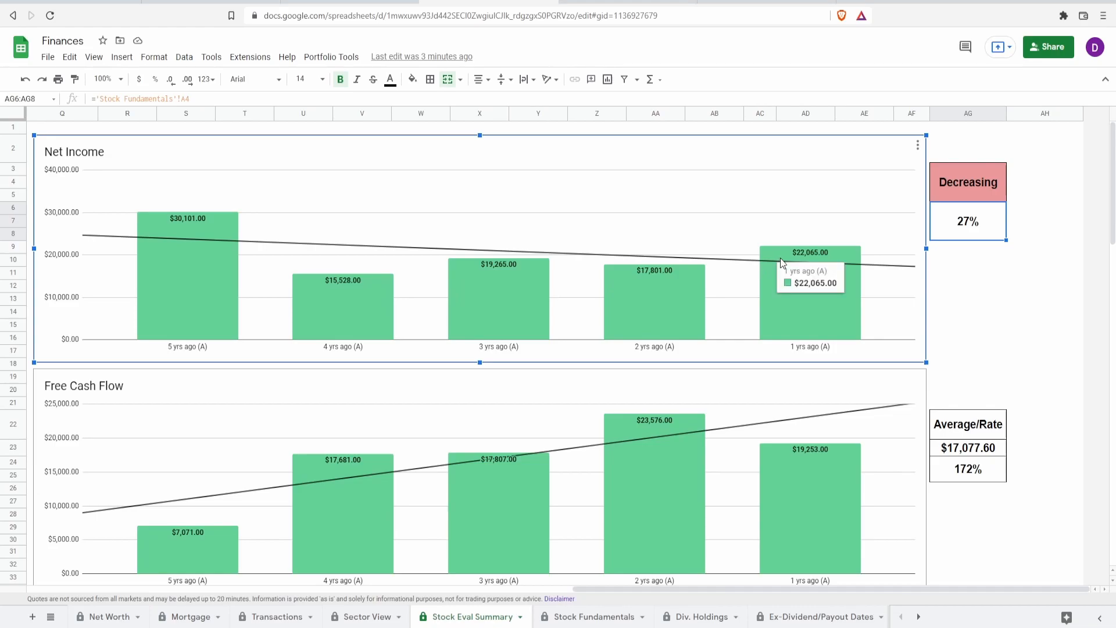
pyautogui.moveTo(575, 232)
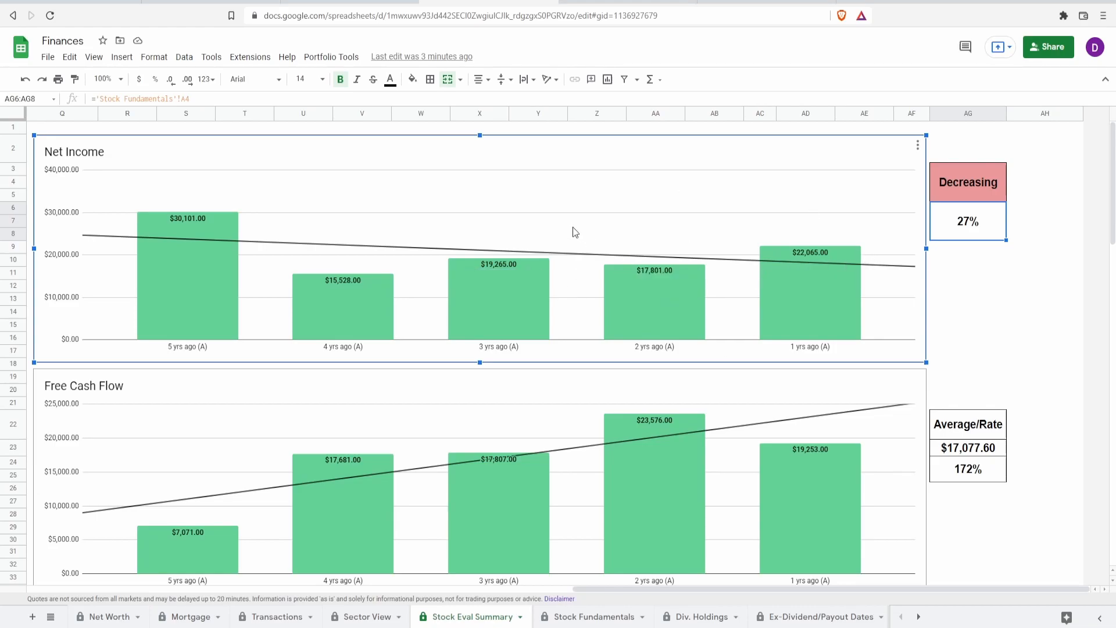
pyautogui.moveTo(187, 271)
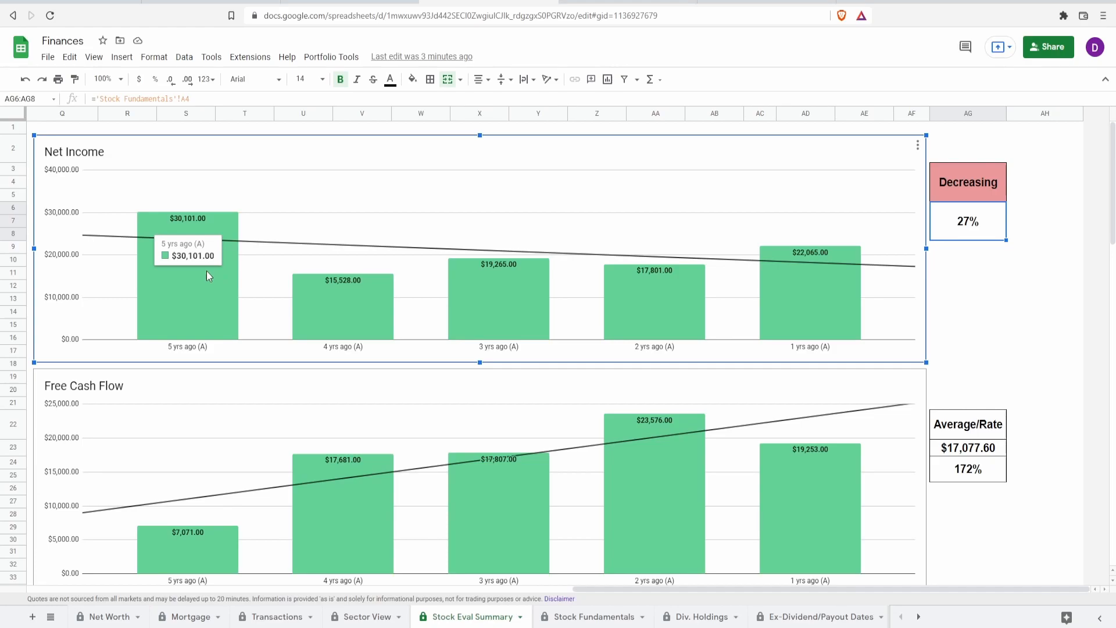
pyautogui.moveTo(727, 293)
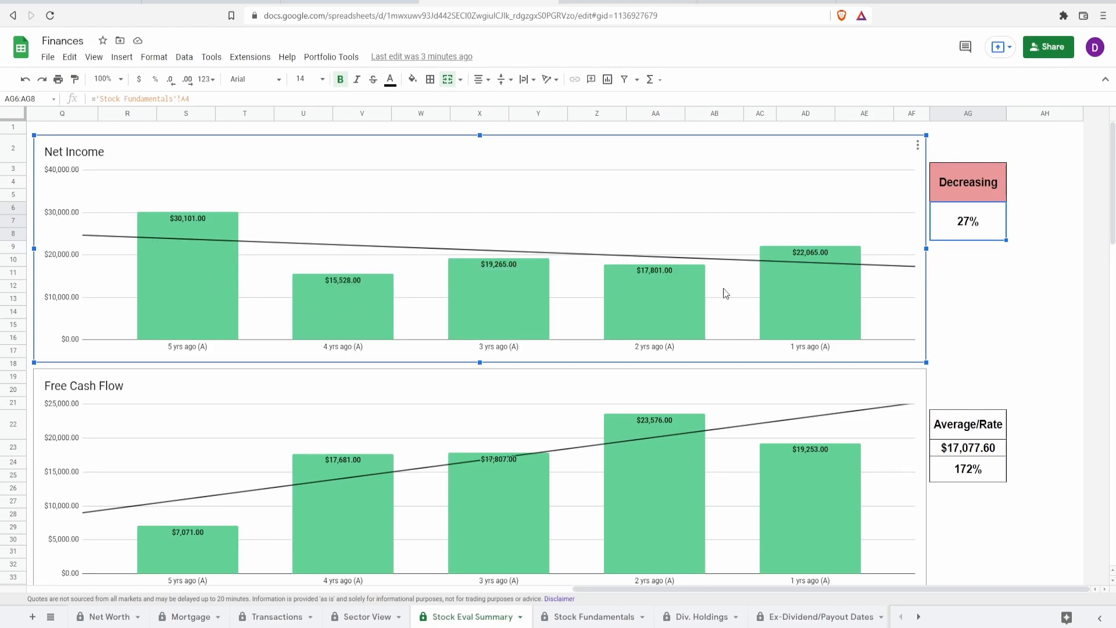
pyautogui.moveTo(809, 292)
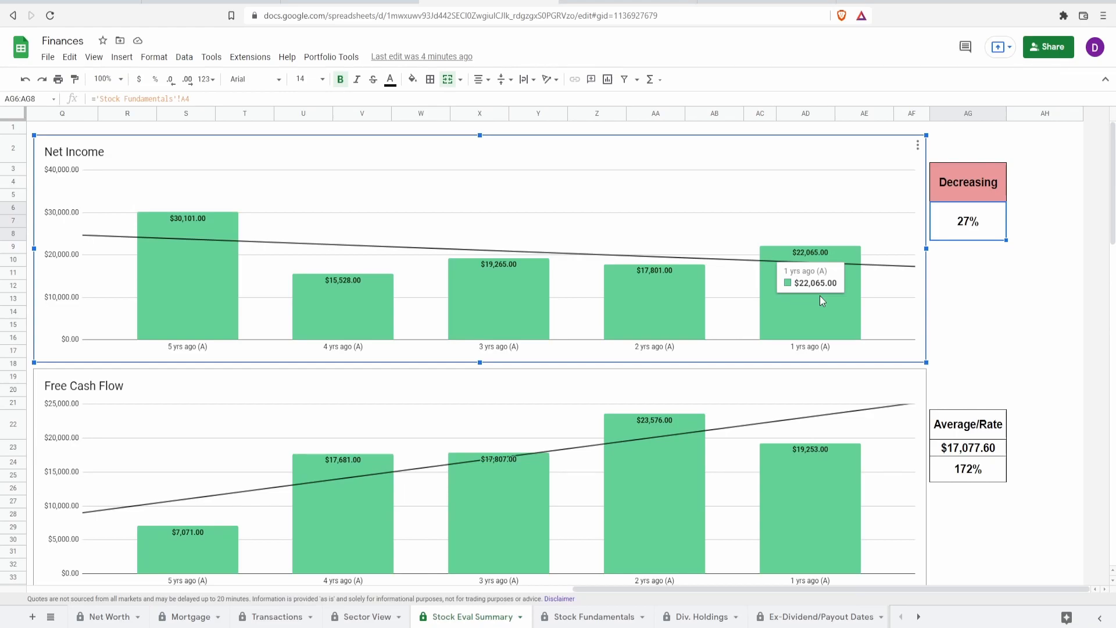
pyautogui.moveTo(776, 330)
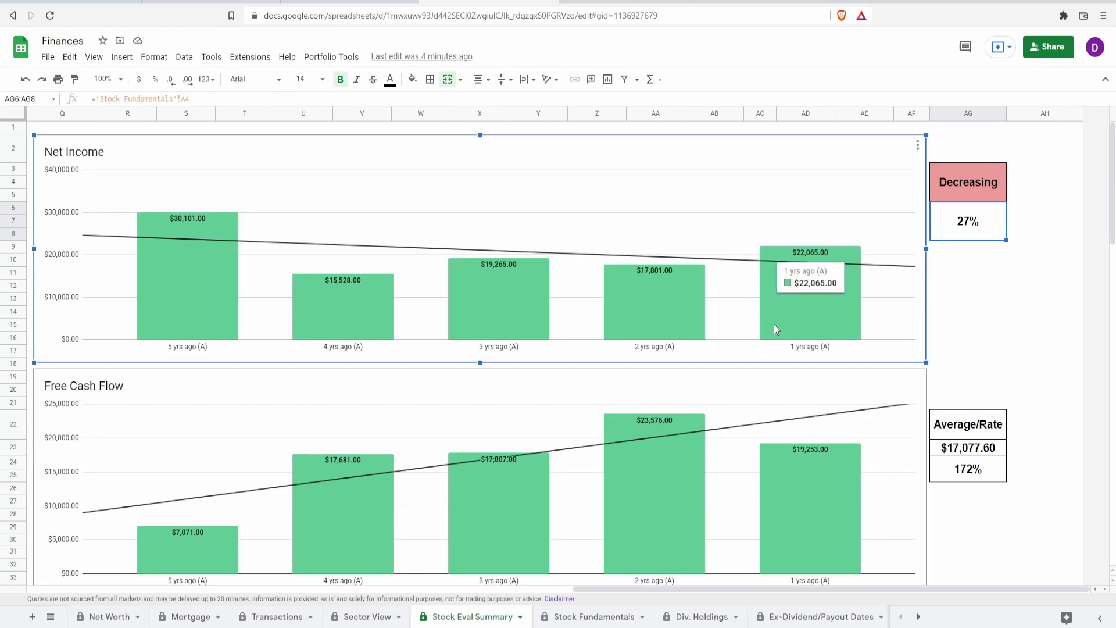
pyautogui.moveTo(822, 331)
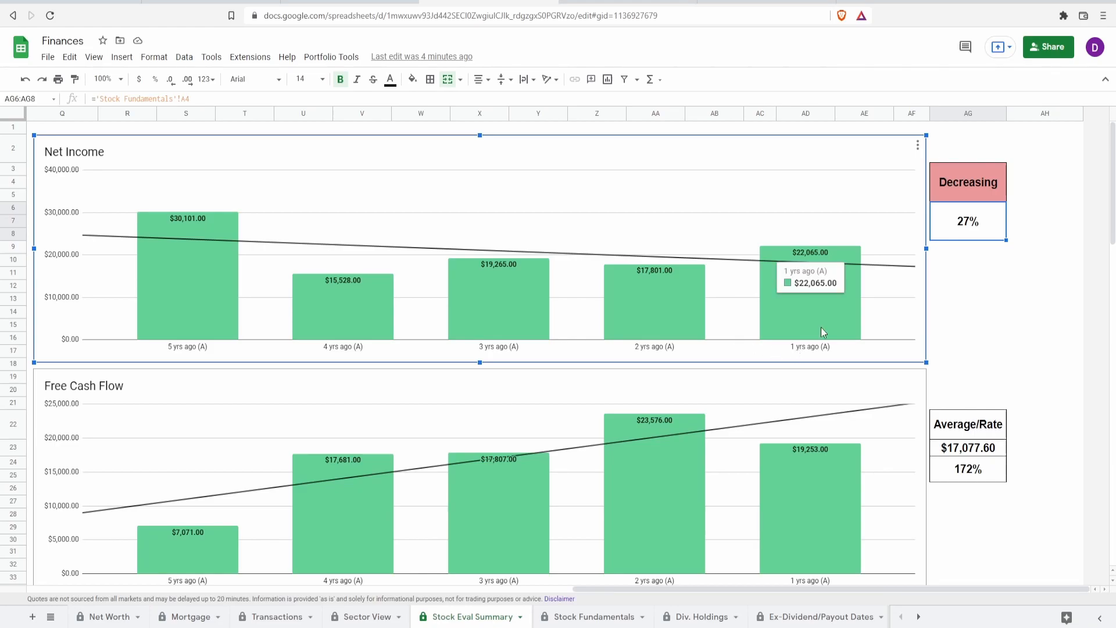
pyautogui.scroll(-3)
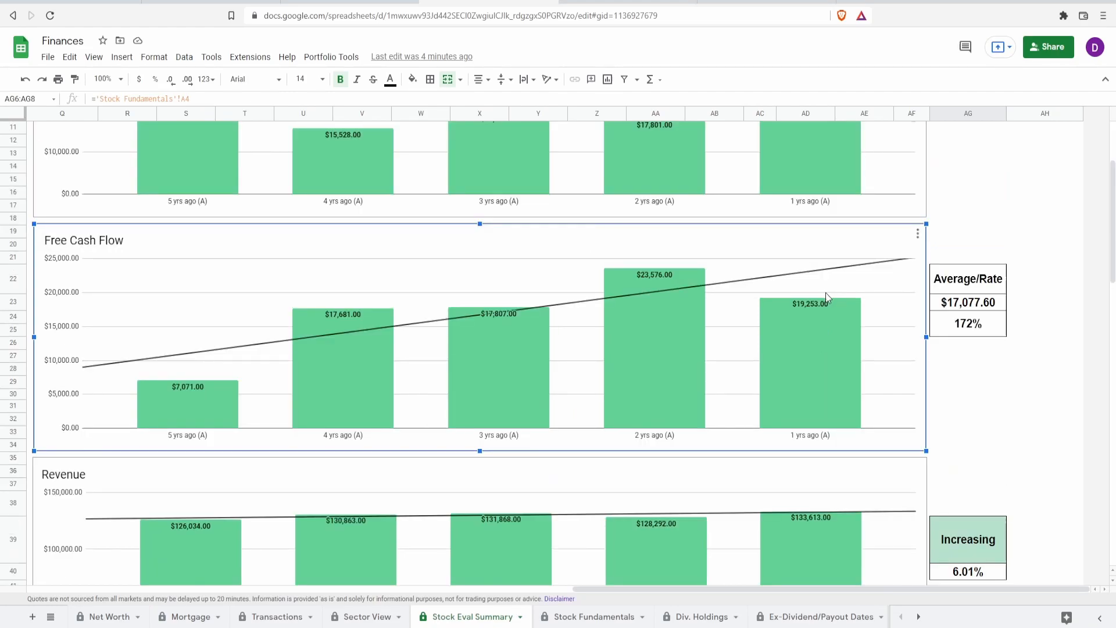
pyautogui.moveTo(188, 395)
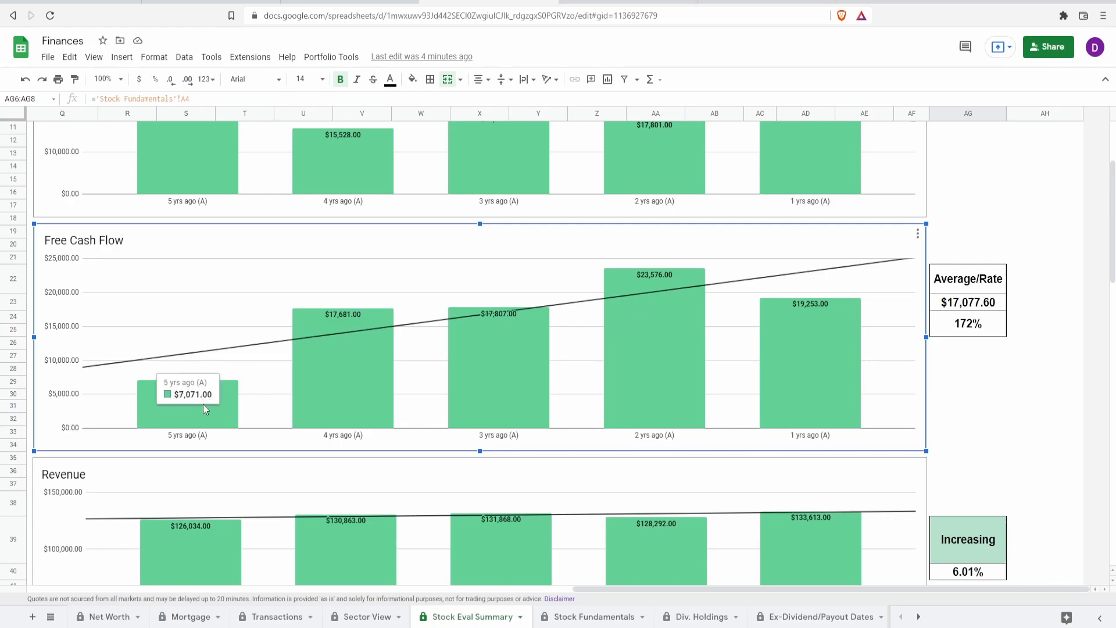
pyautogui.moveTo(815, 392)
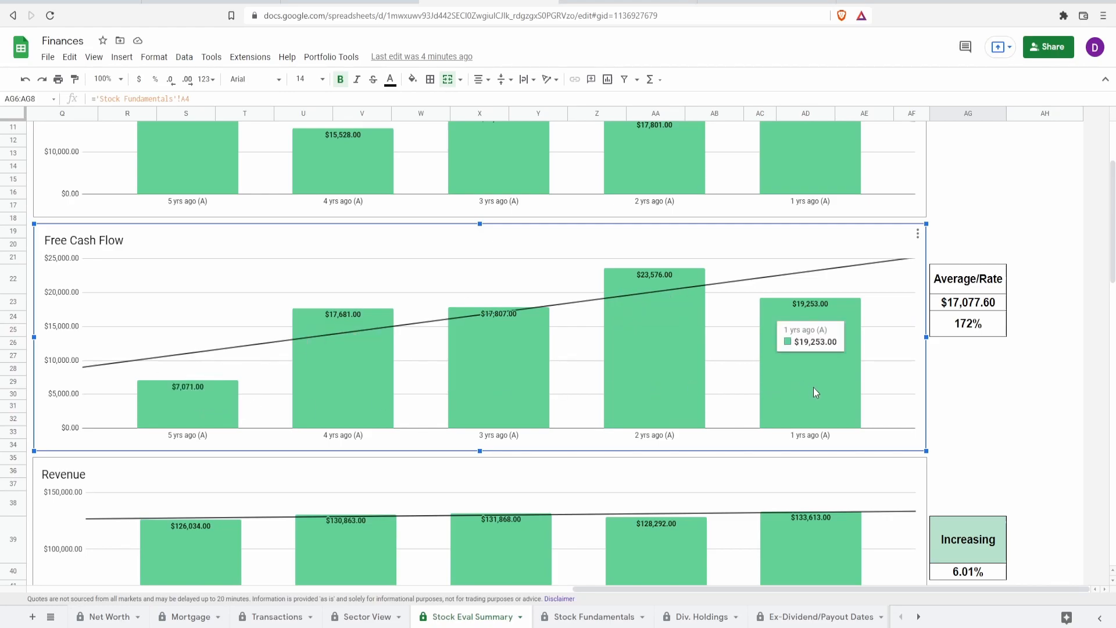
pyautogui.click(967, 323)
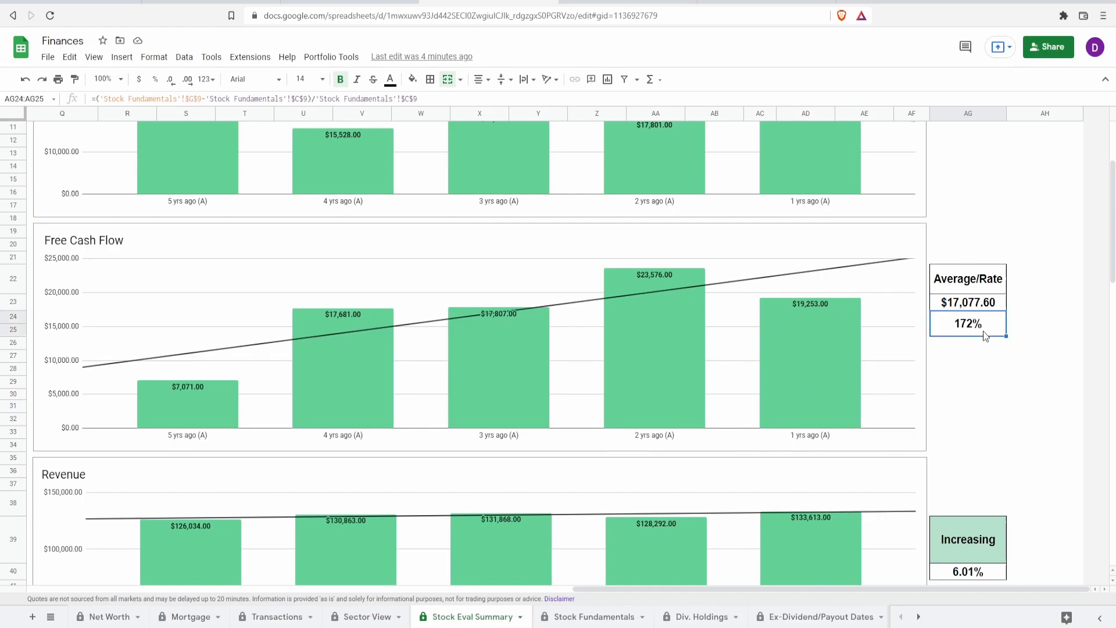
pyautogui.click(968, 302)
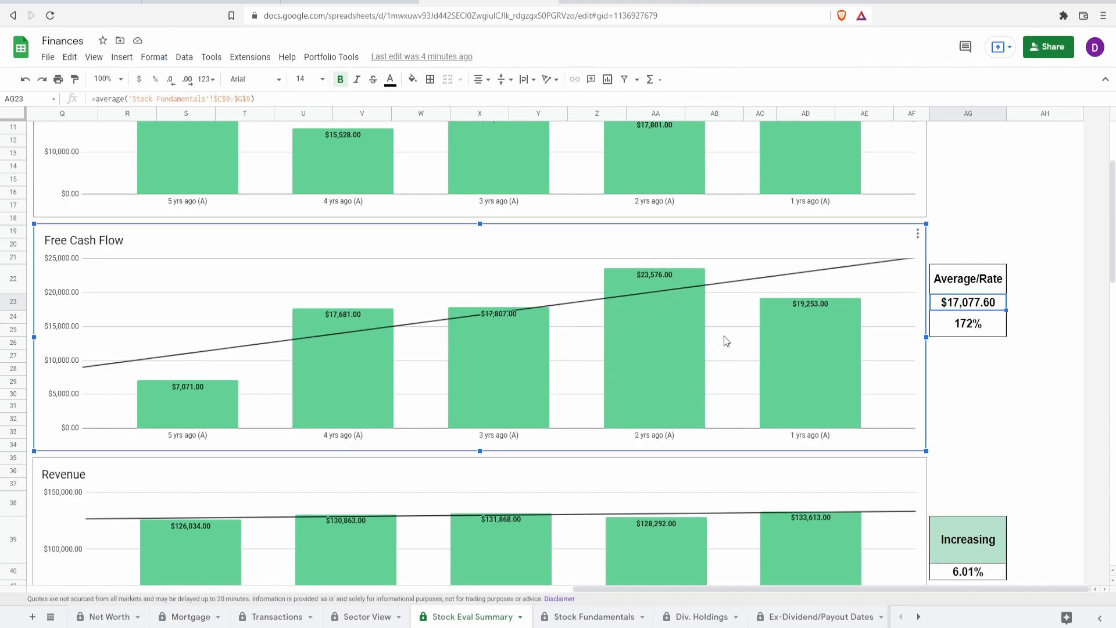
pyautogui.moveTo(660, 252)
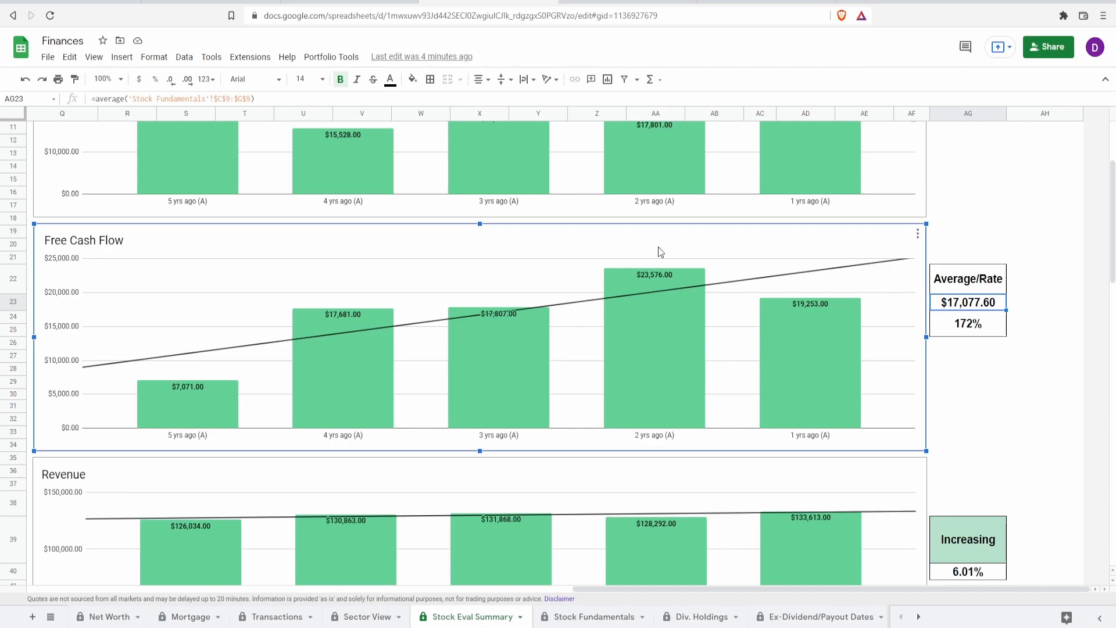
pyautogui.moveTo(457, 283)
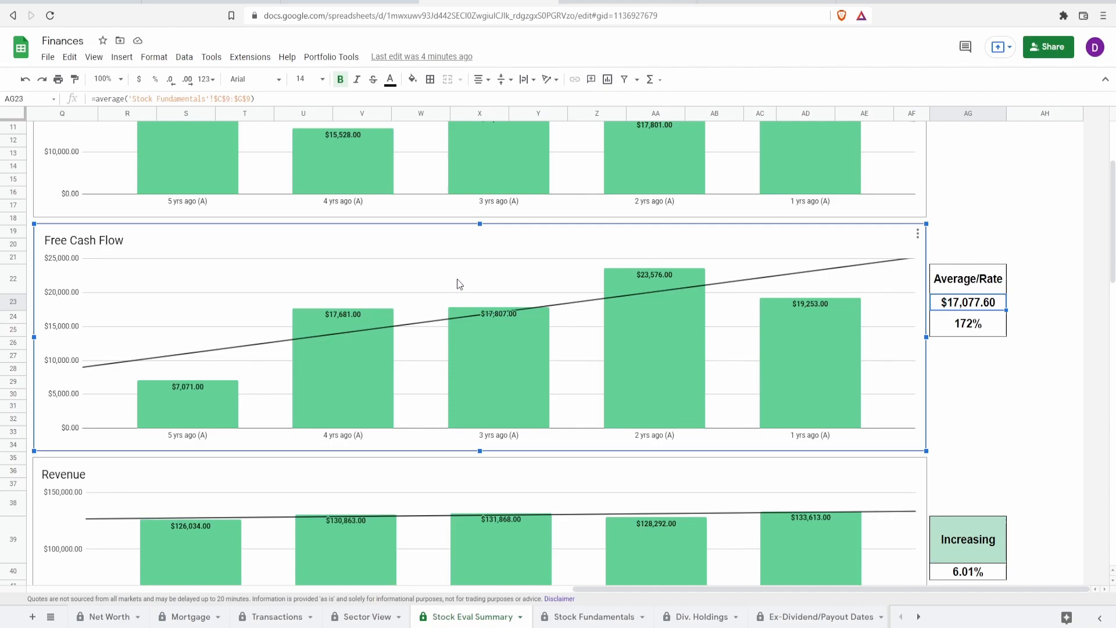
pyautogui.moveTo(475, 296)
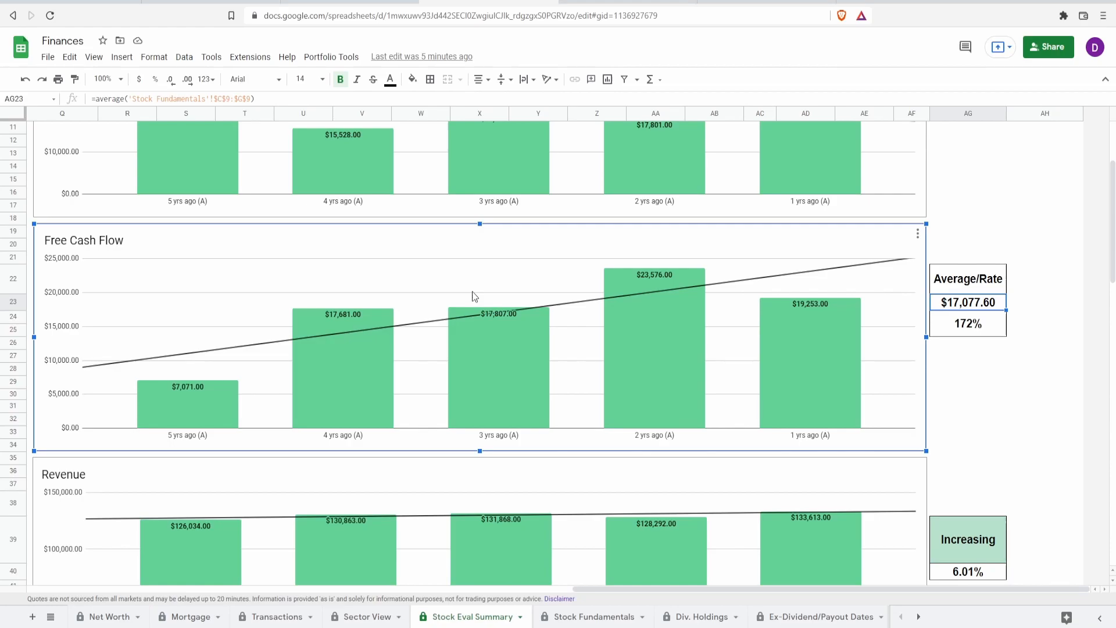
# Scroll to the Revenue chart and view cell AG40's source for the 6.01% growth.
pyautogui.scroll(-3)
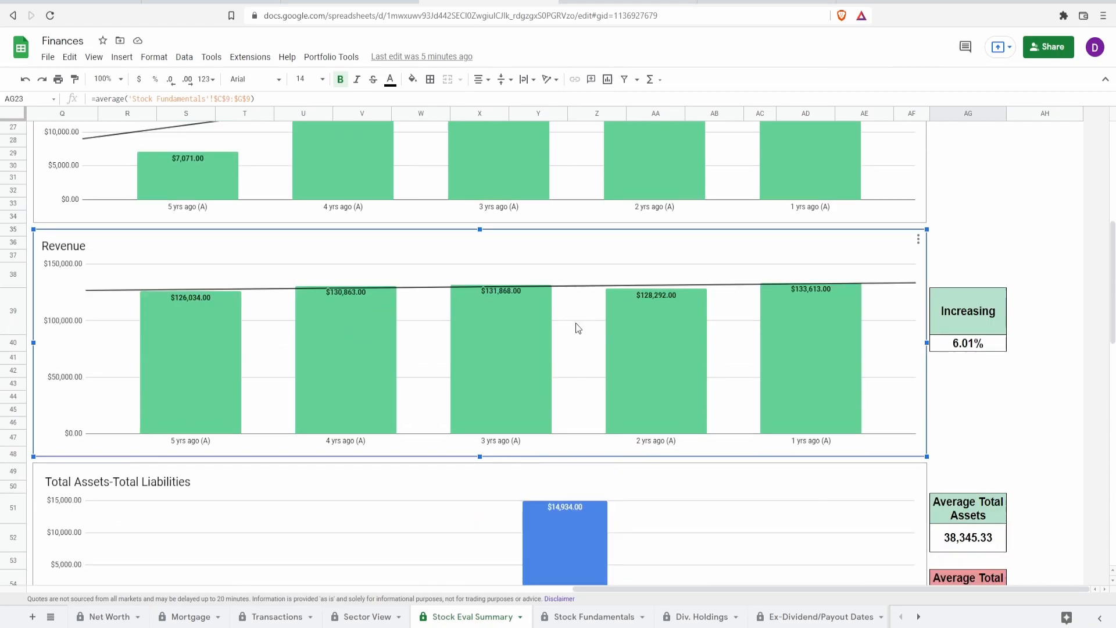
pyautogui.moveTo(358, 367)
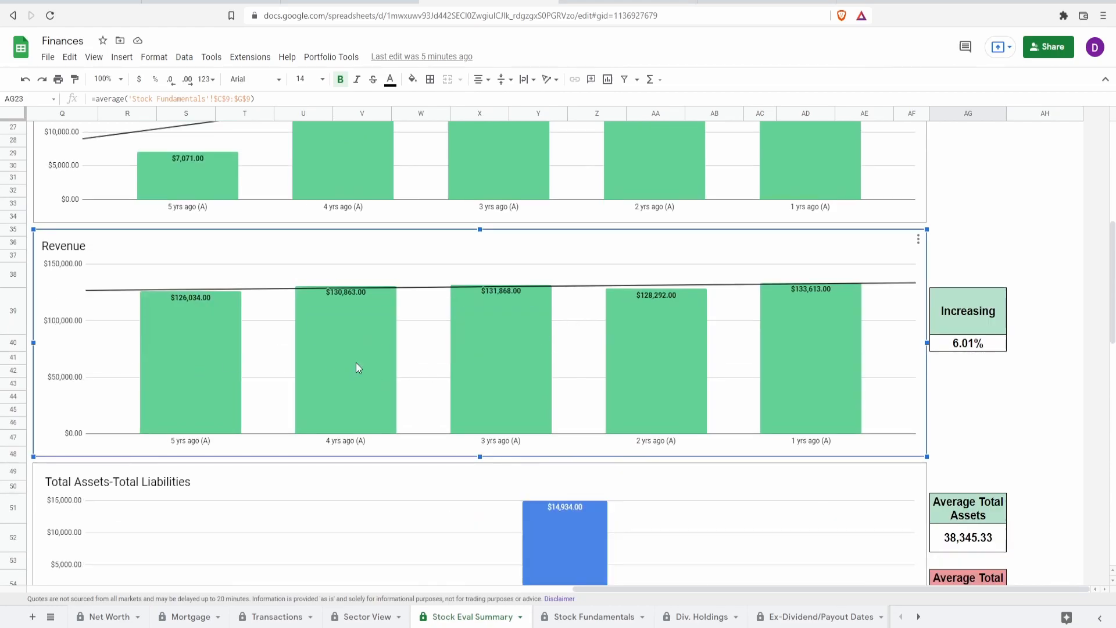
pyautogui.moveTo(797, 399)
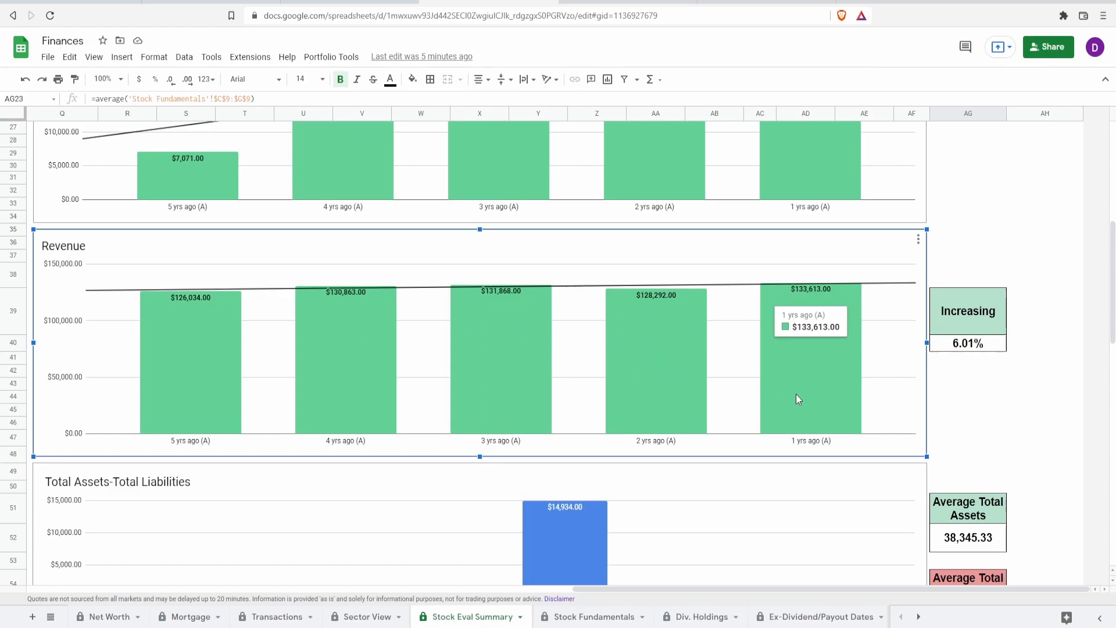
pyautogui.click(968, 342)
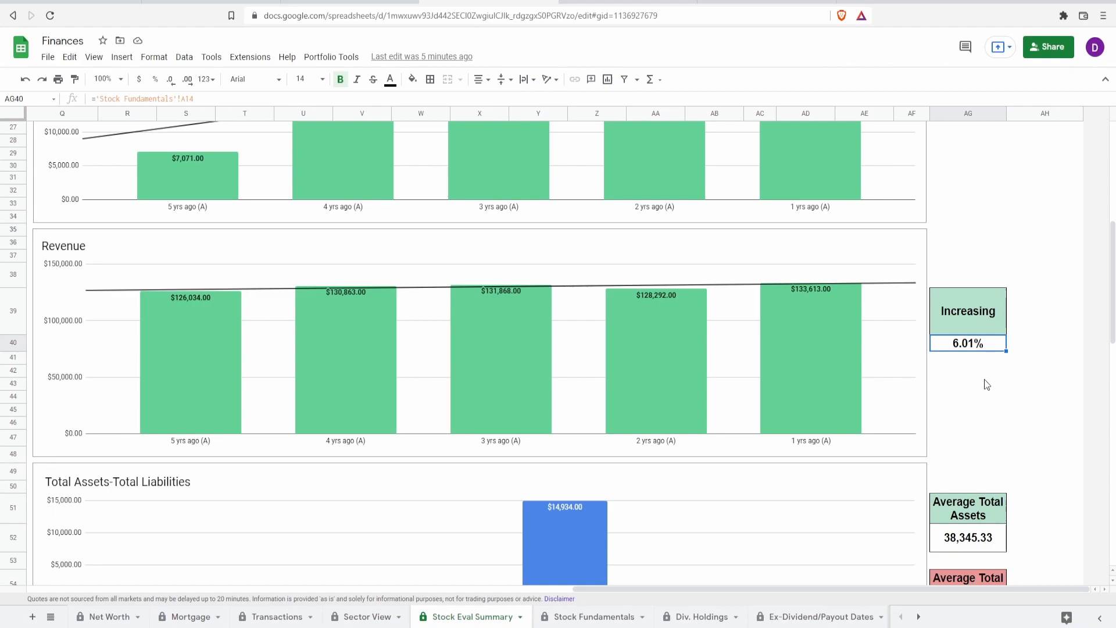
pyautogui.moveTo(779, 354)
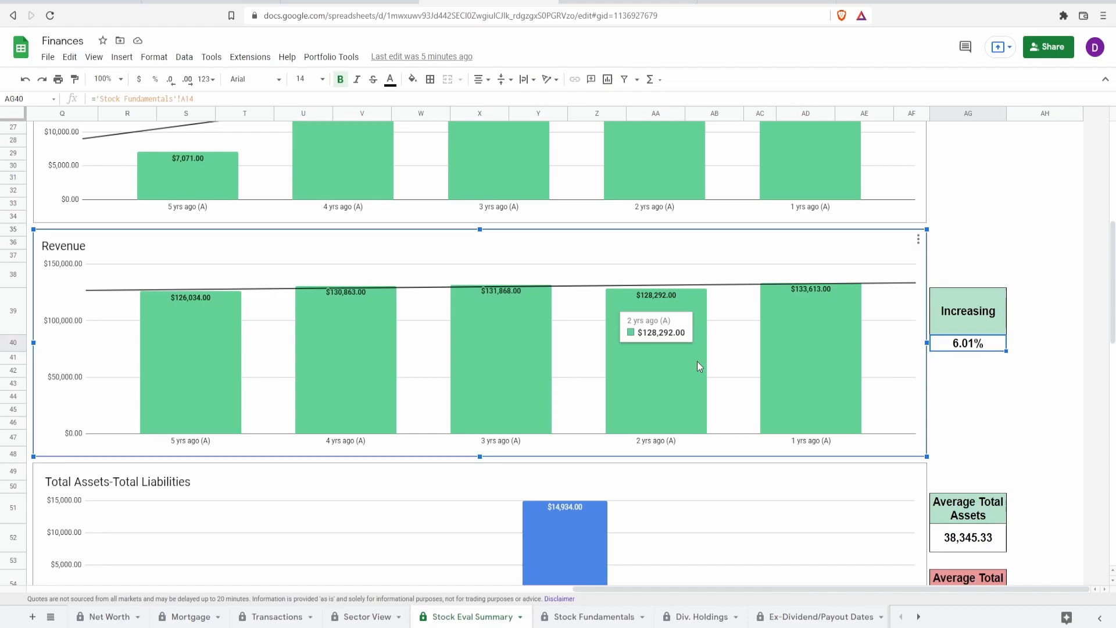
pyautogui.scroll(-3)
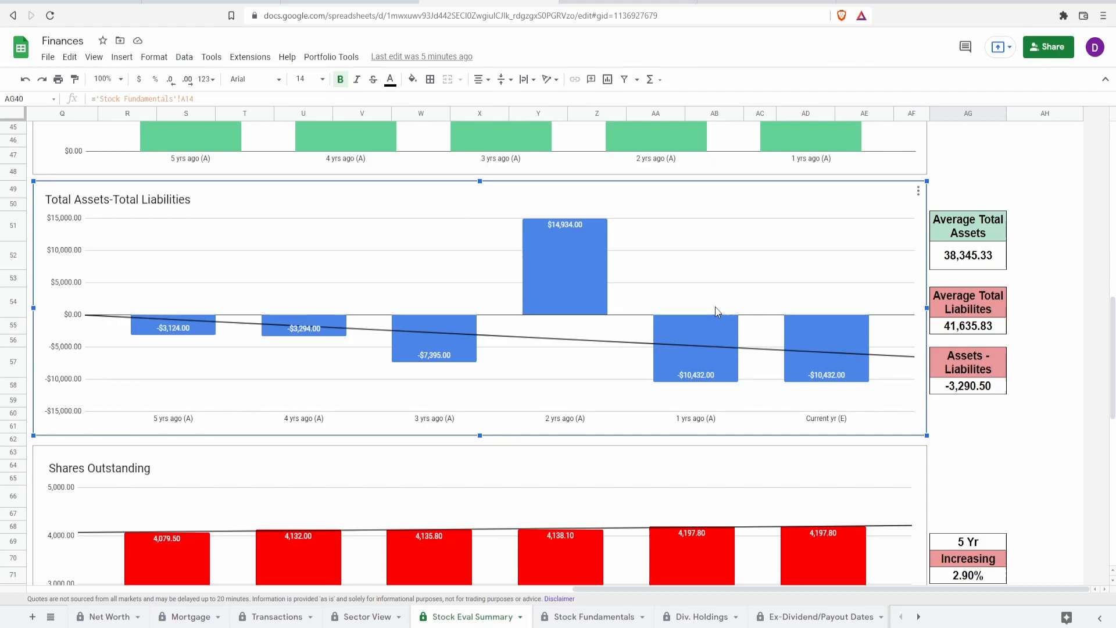
pyautogui.moveTo(826, 375)
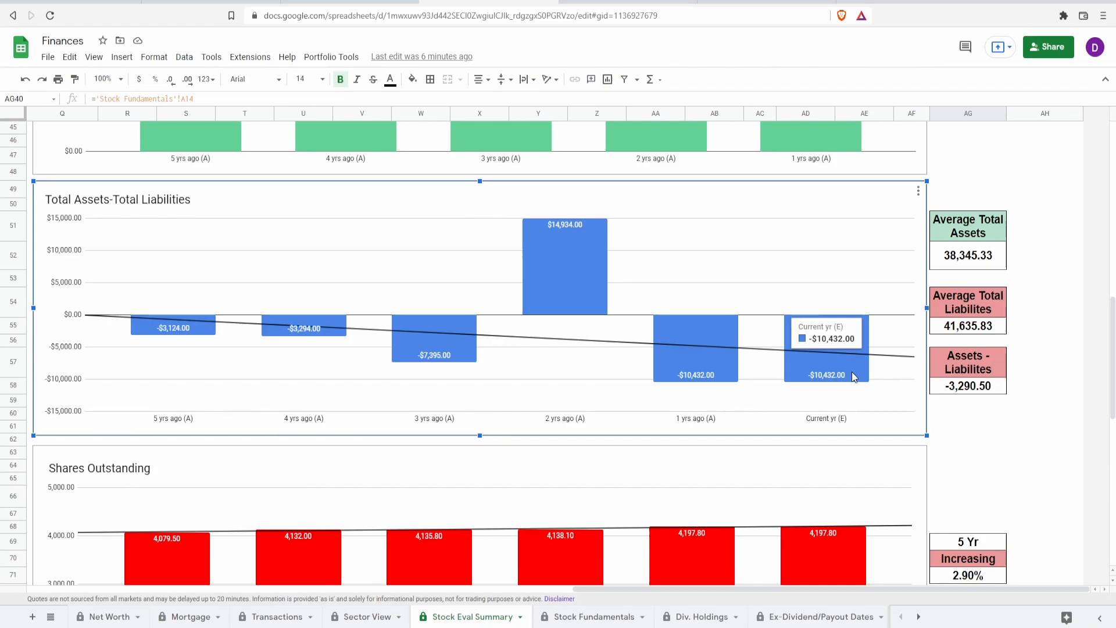
pyautogui.moveTo(178, 299)
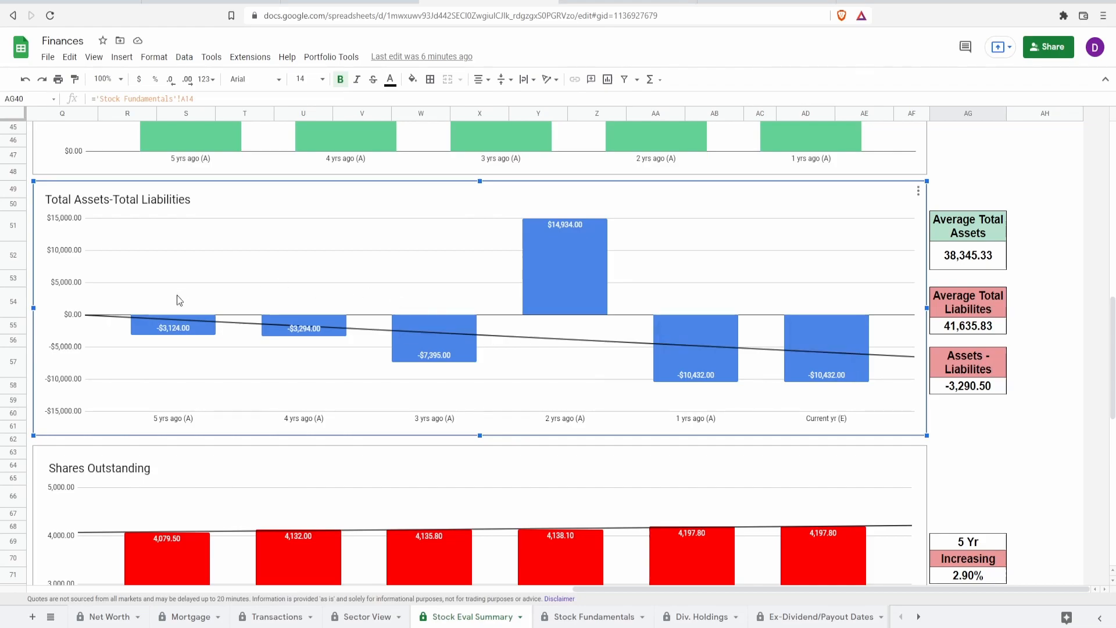
pyautogui.moveTo(363, 349)
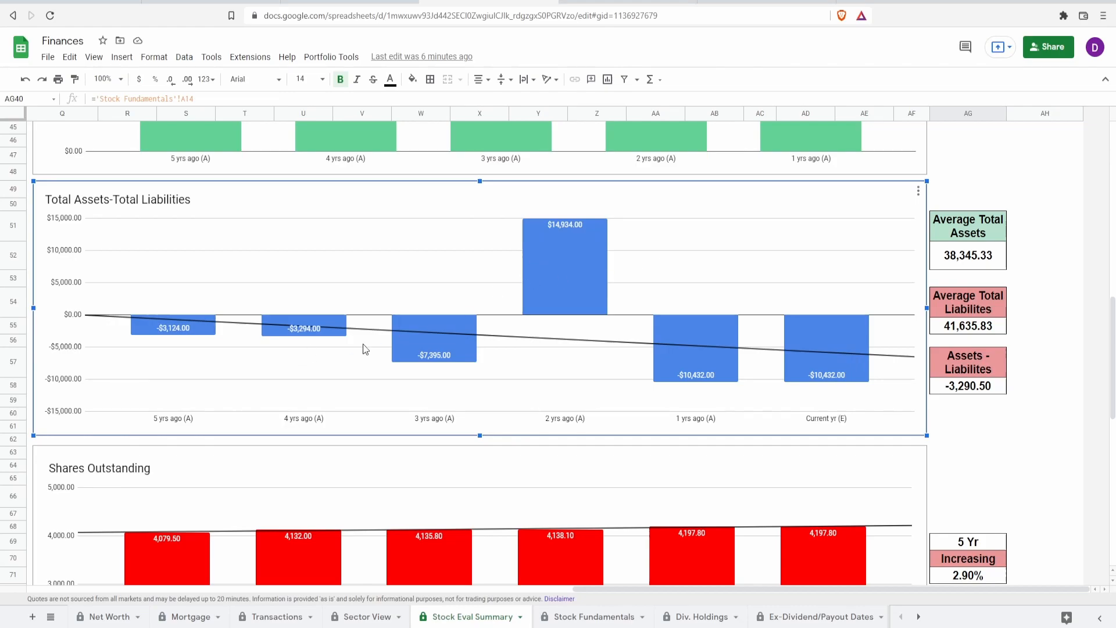
pyautogui.moveTo(564, 285)
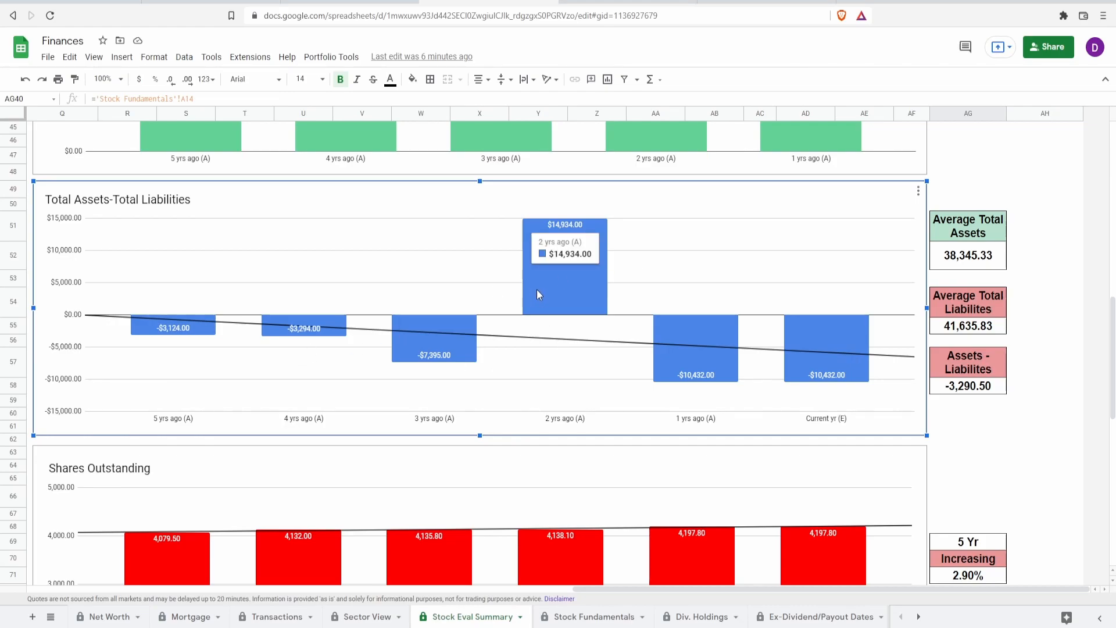
pyautogui.moveTo(556, 293)
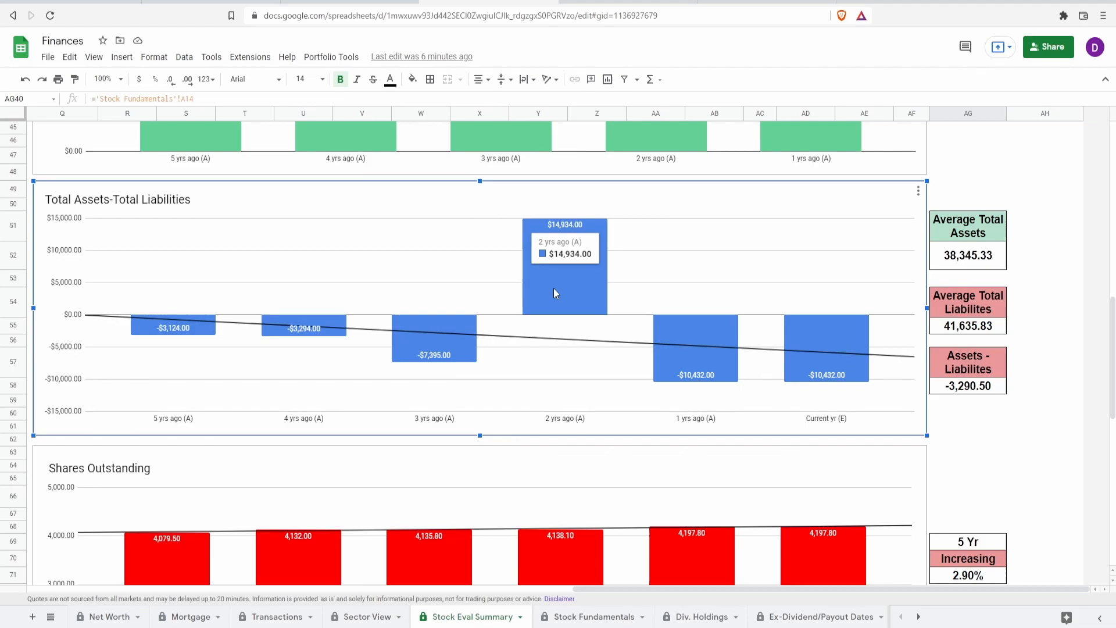
pyautogui.moveTo(961, 264)
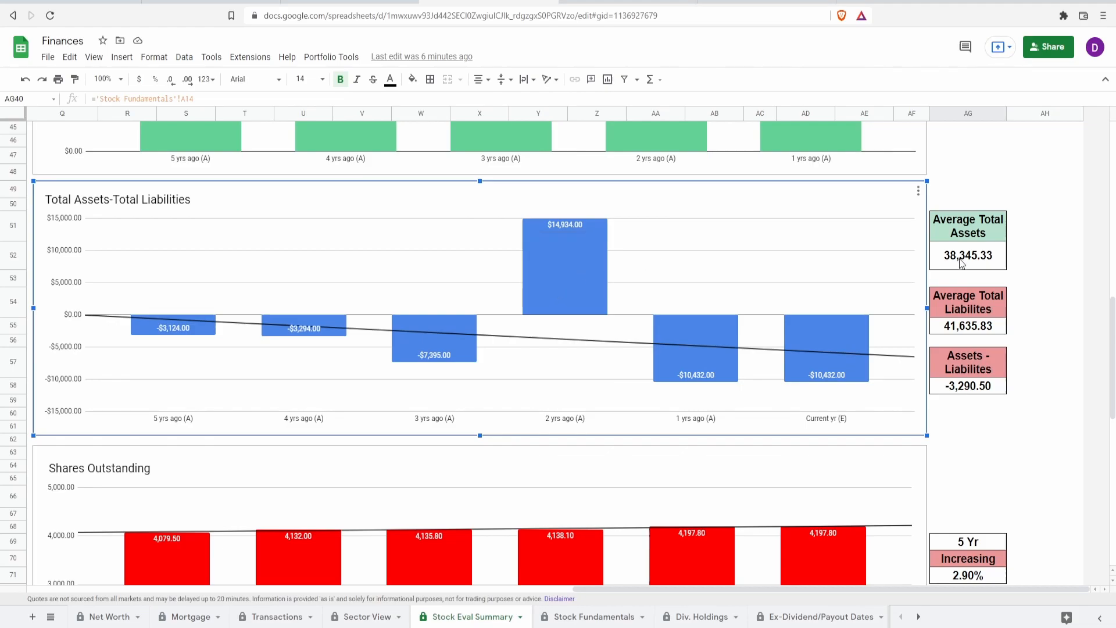
pyautogui.click(967, 255)
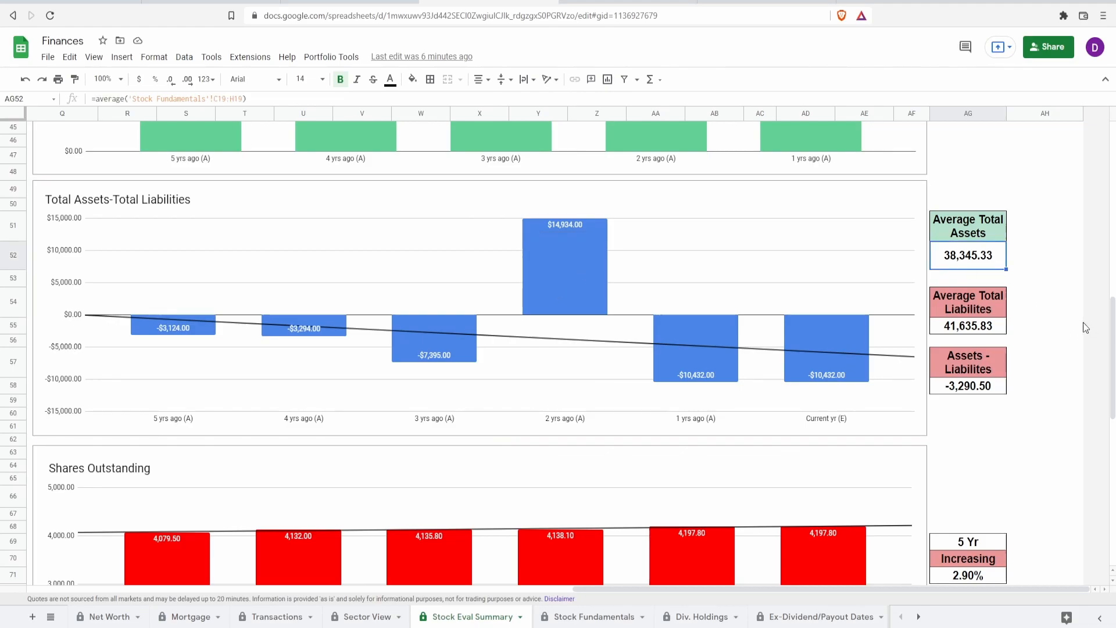
pyautogui.click(967, 326)
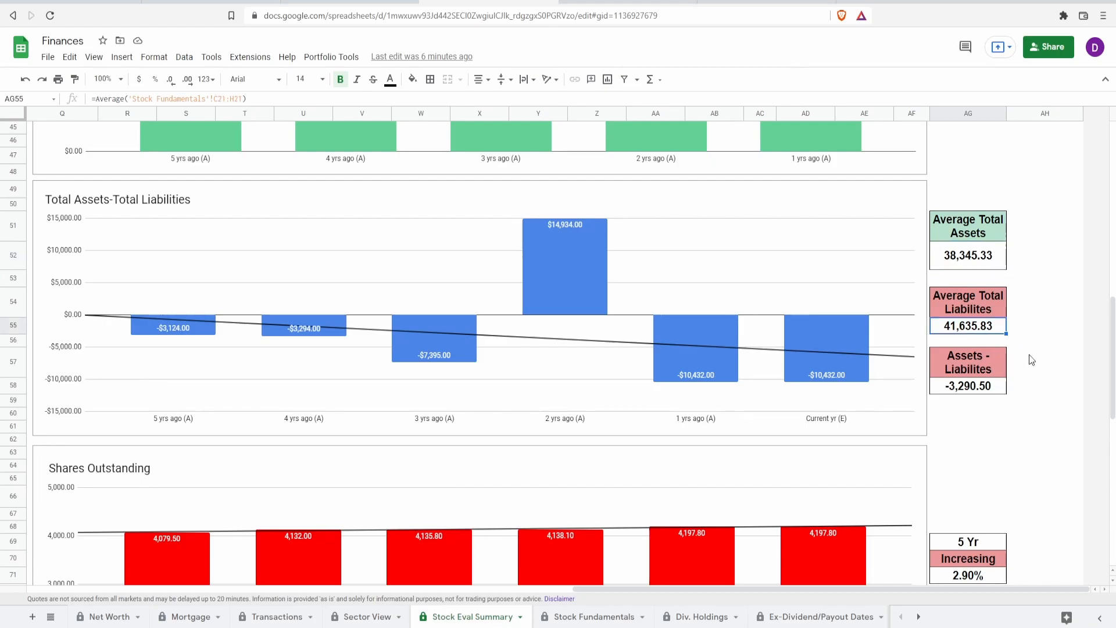
pyautogui.click(968, 386)
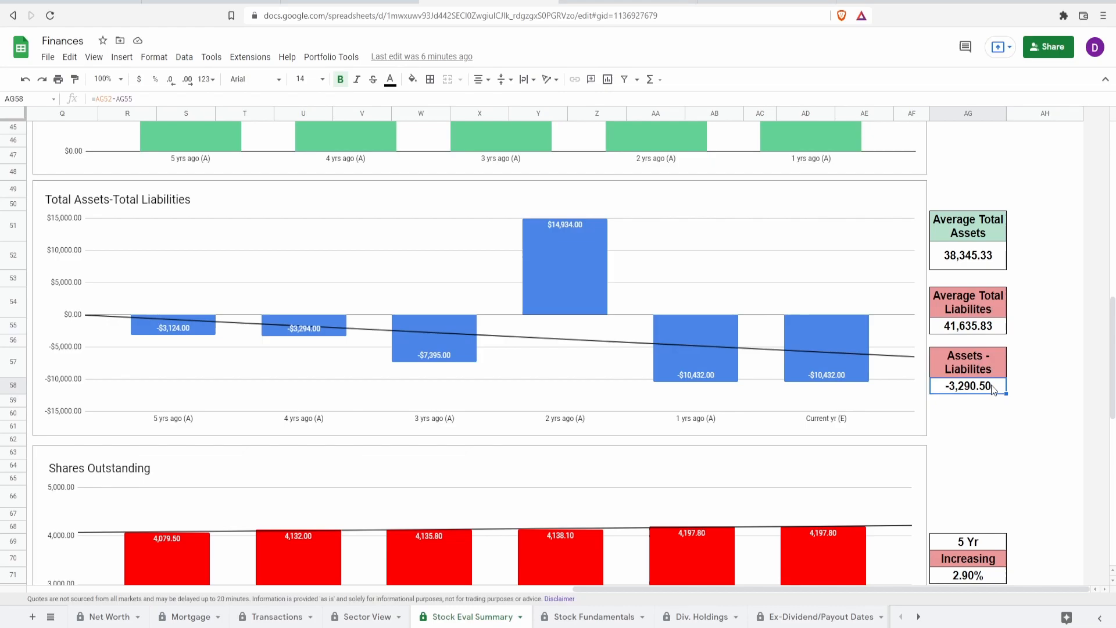
pyautogui.scroll(-3)
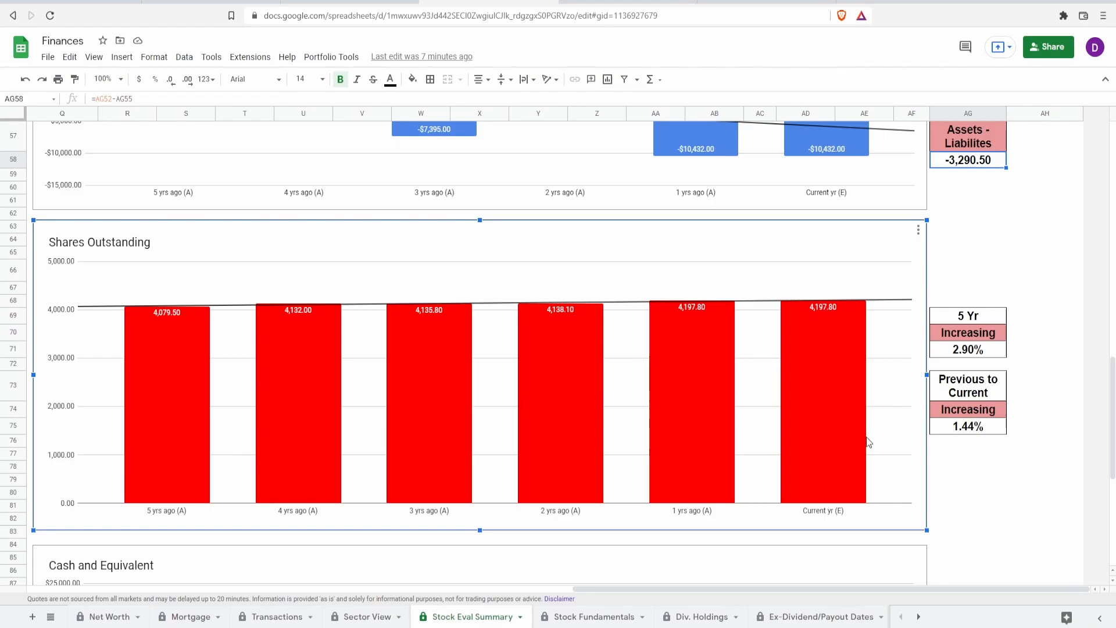
pyautogui.moveTo(166, 391)
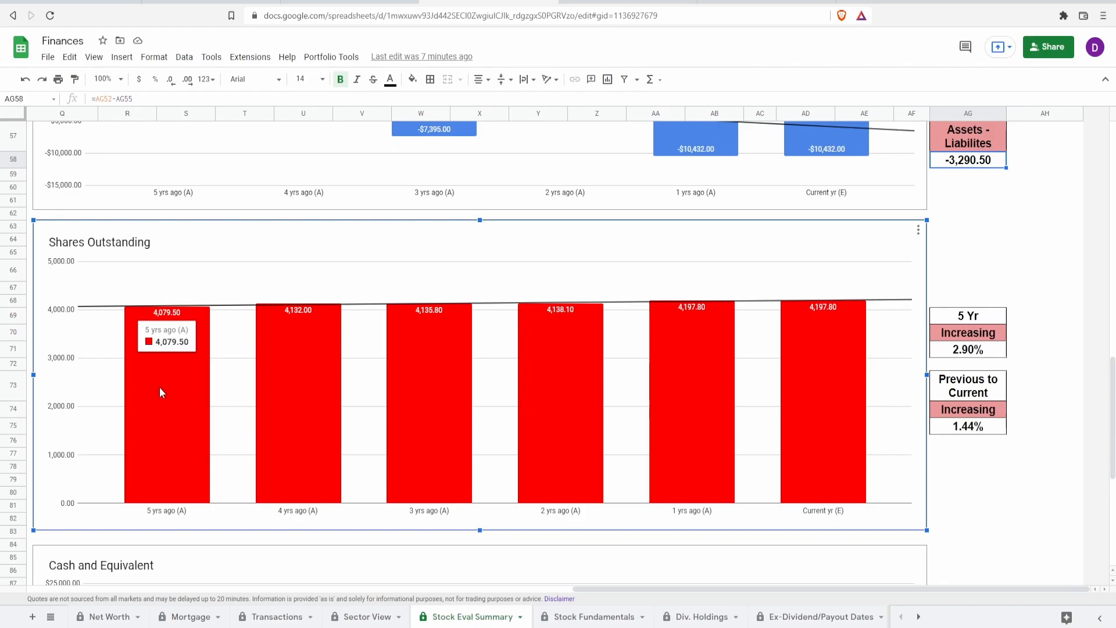
pyautogui.moveTo(825, 425)
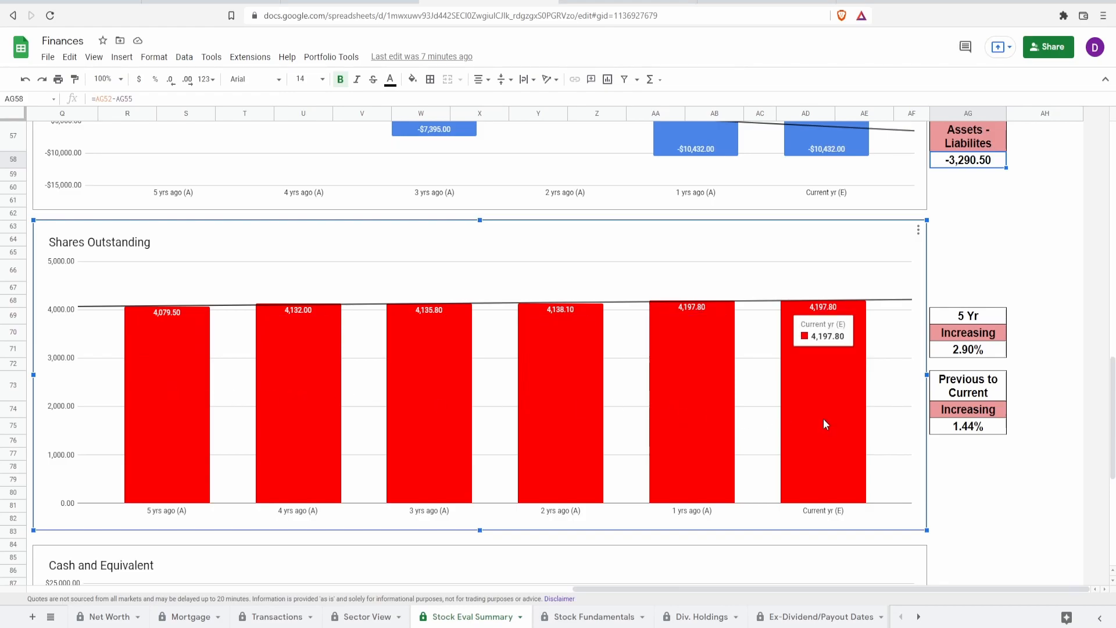
pyautogui.click(968, 348)
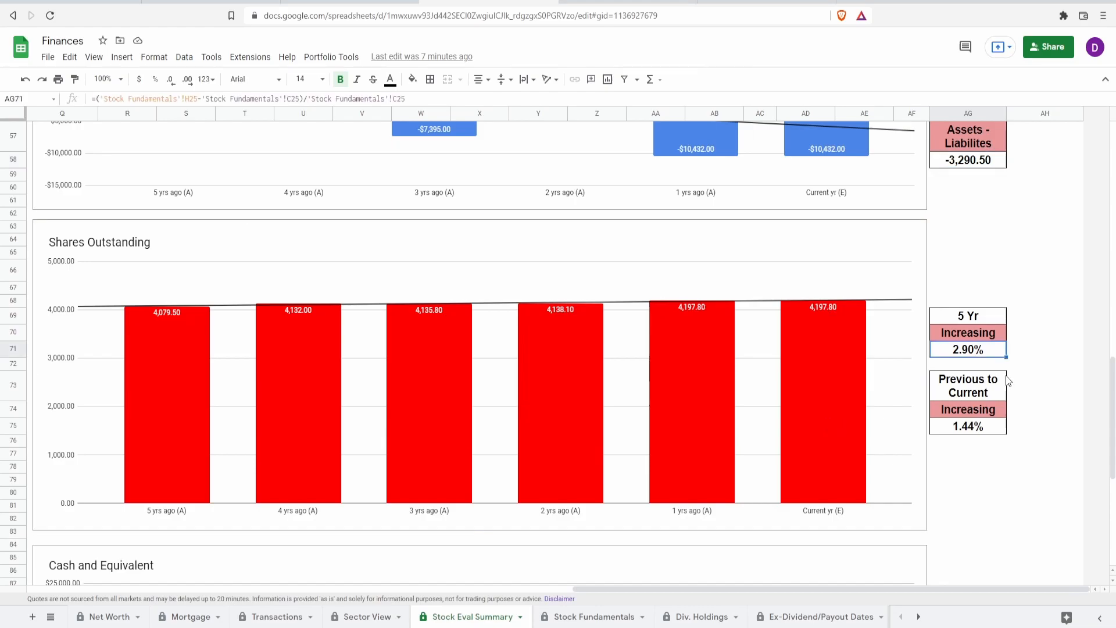
pyautogui.moveTo(984, 435)
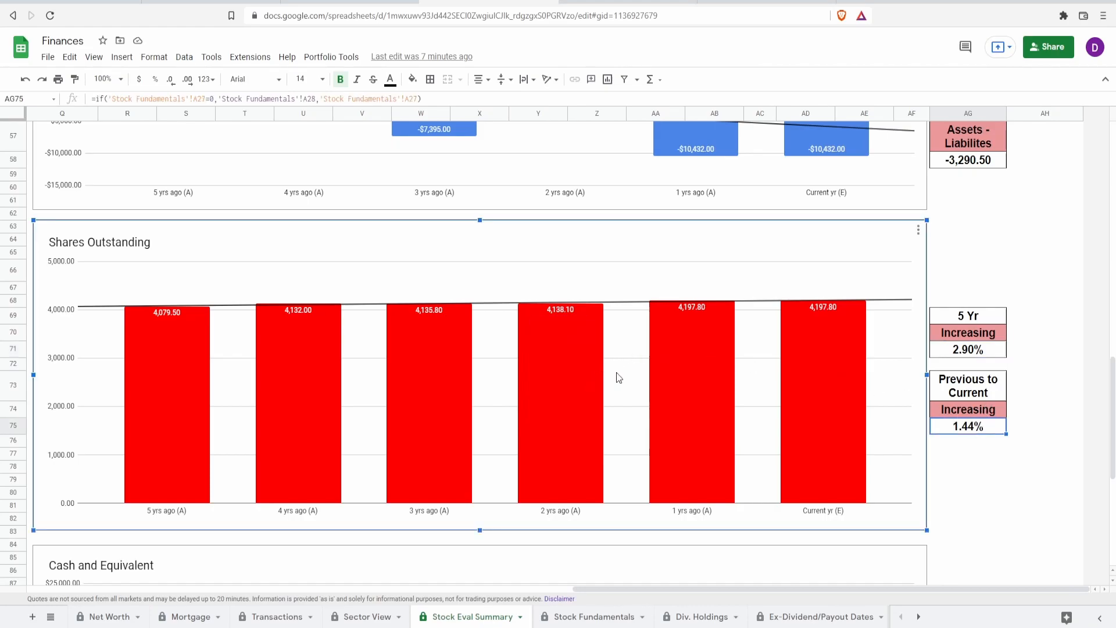
pyautogui.moveTo(1040, 487)
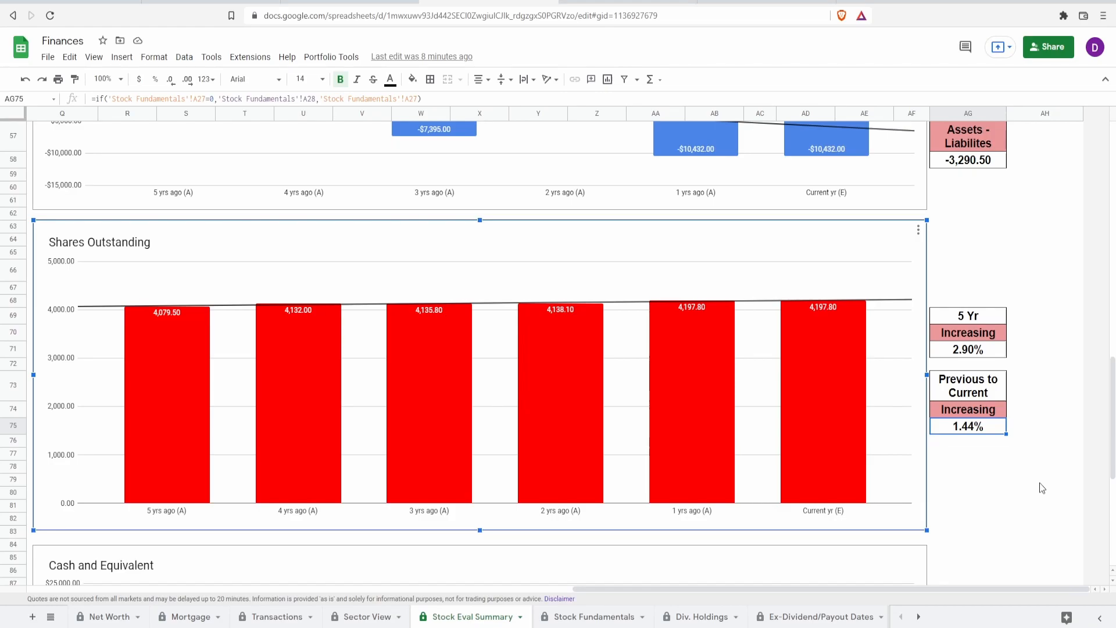
# Move past the Cash and Equivalent chart back to the Target Share Price table ($61.43–$69.60).
pyautogui.scroll(-3)
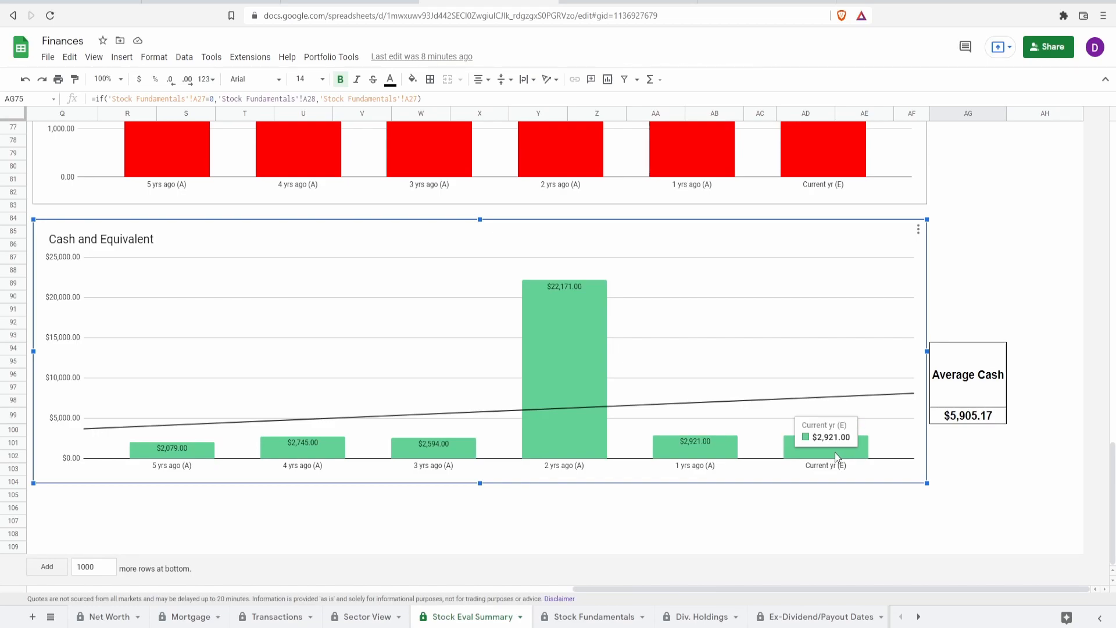
pyautogui.click(968, 415)
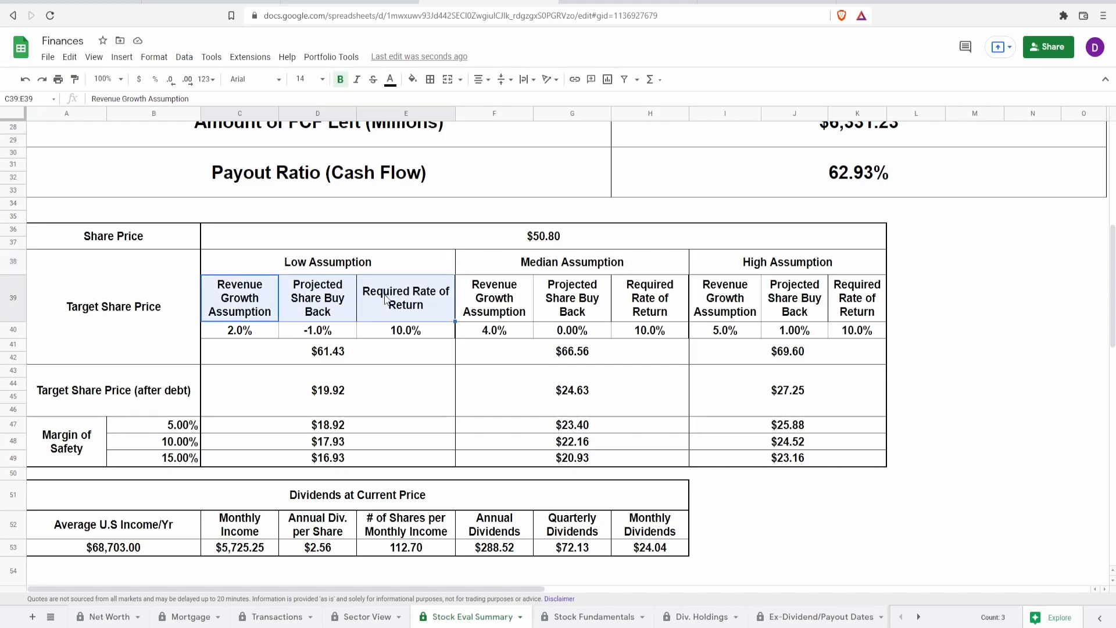
pyautogui.click(406, 297)
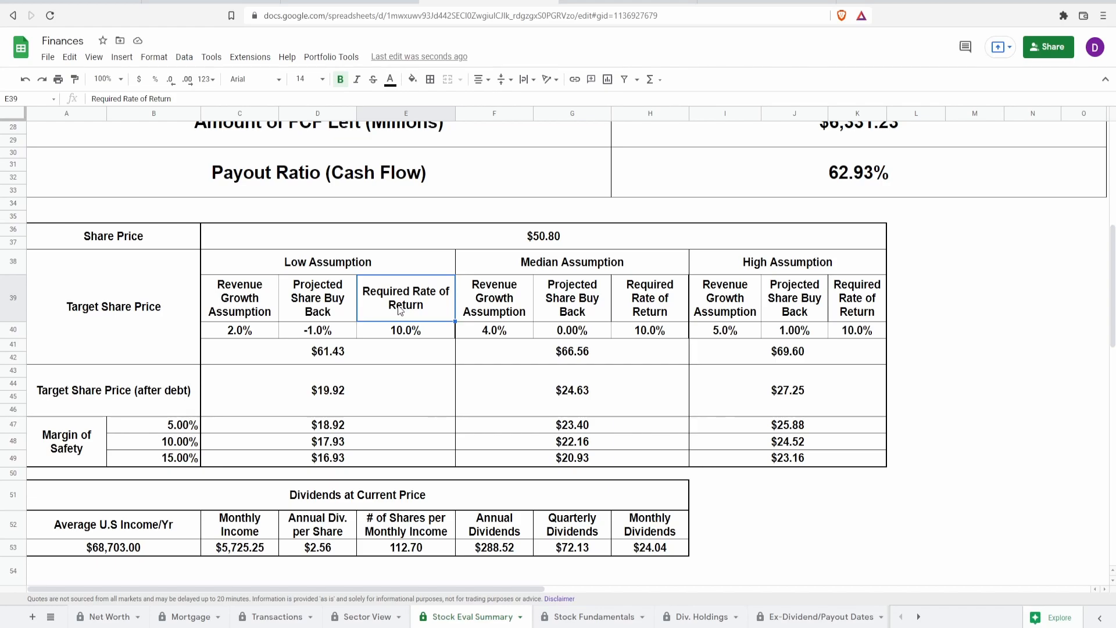
pyautogui.moveTo(340, 332)
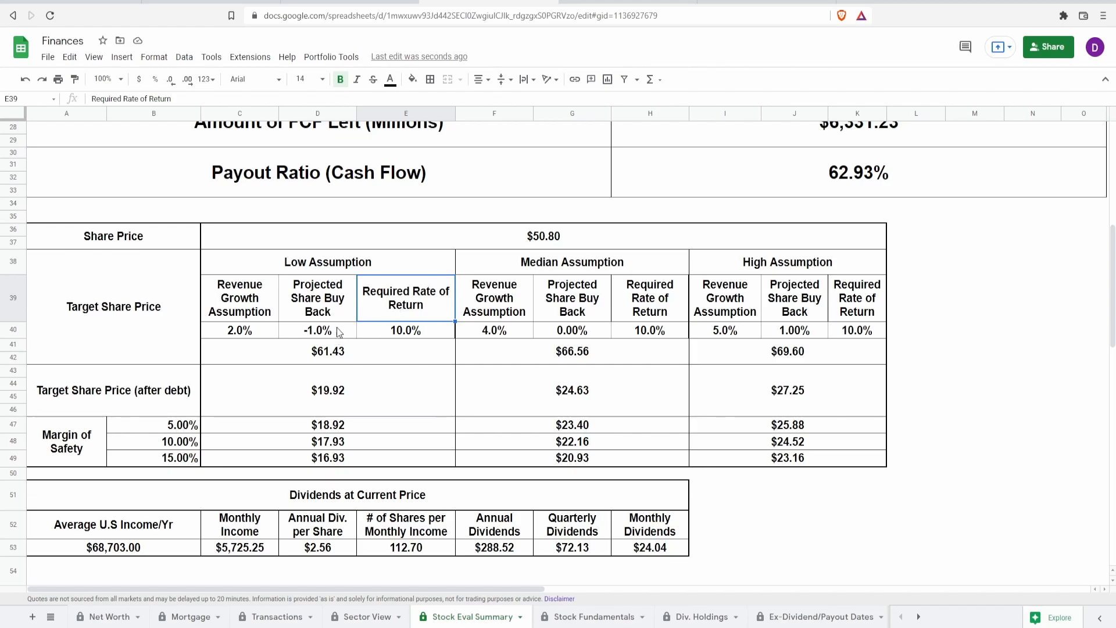
pyautogui.click(317, 329)
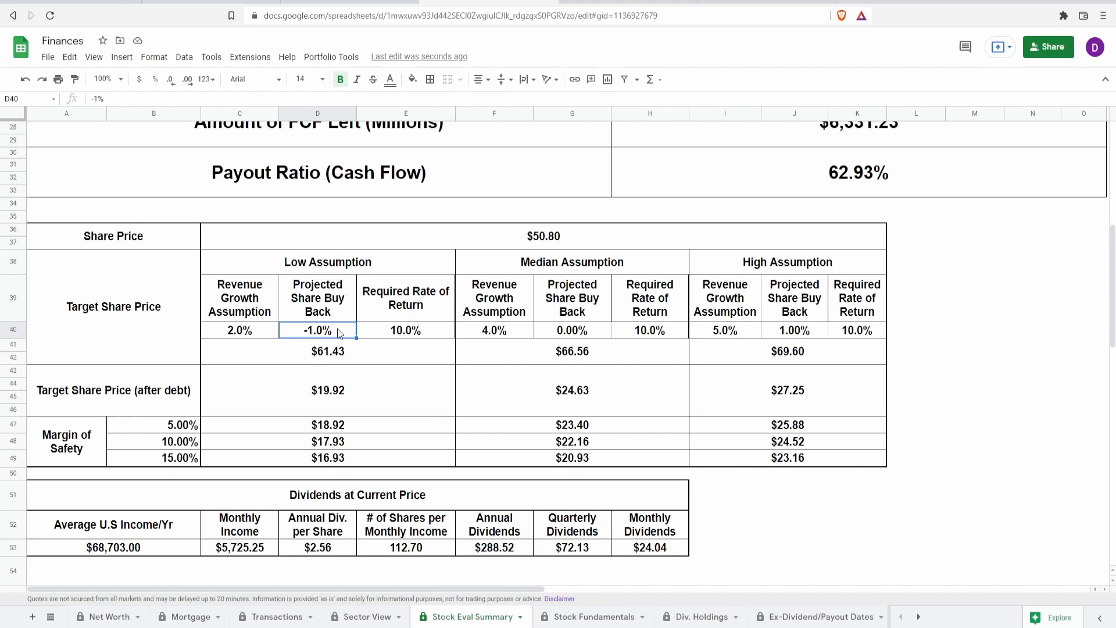
pyautogui.moveTo(356, 269)
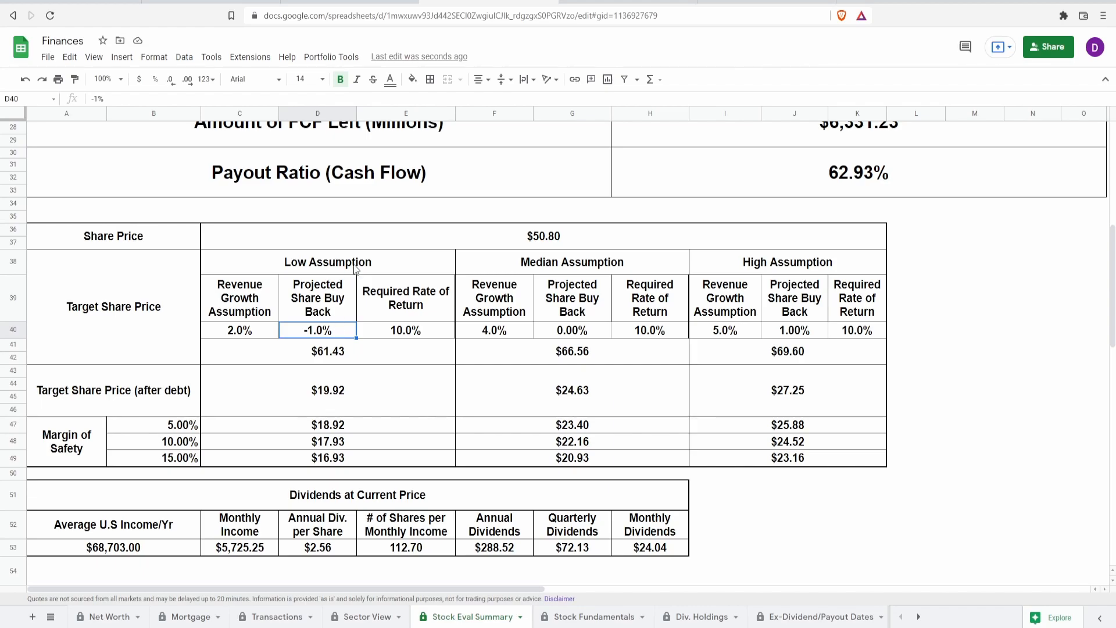
pyautogui.click(240, 330)
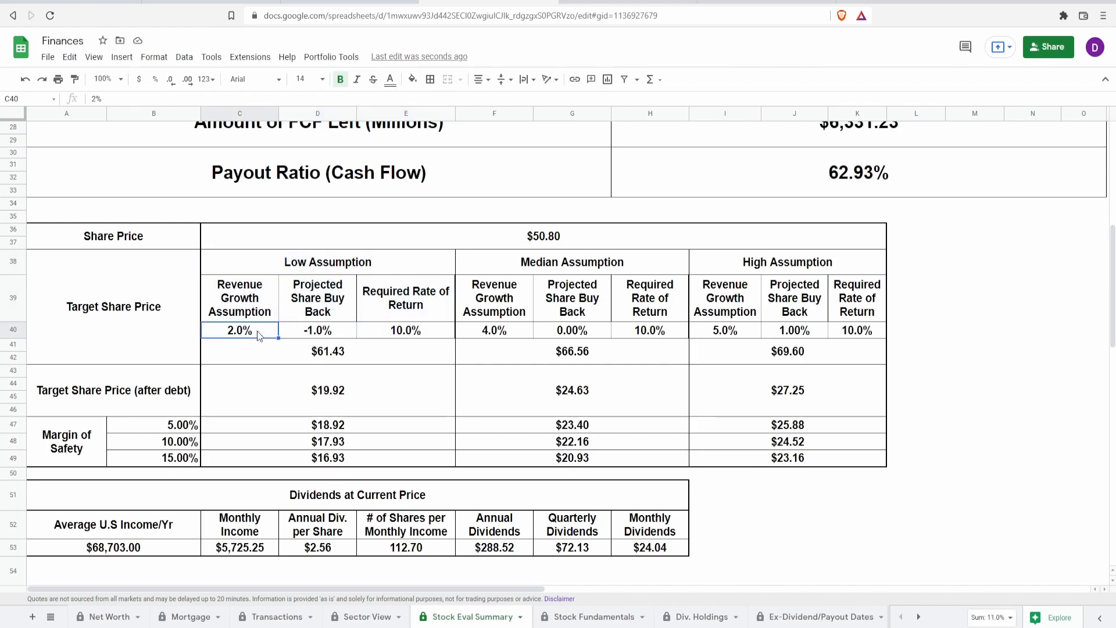
pyautogui.click(317, 330)
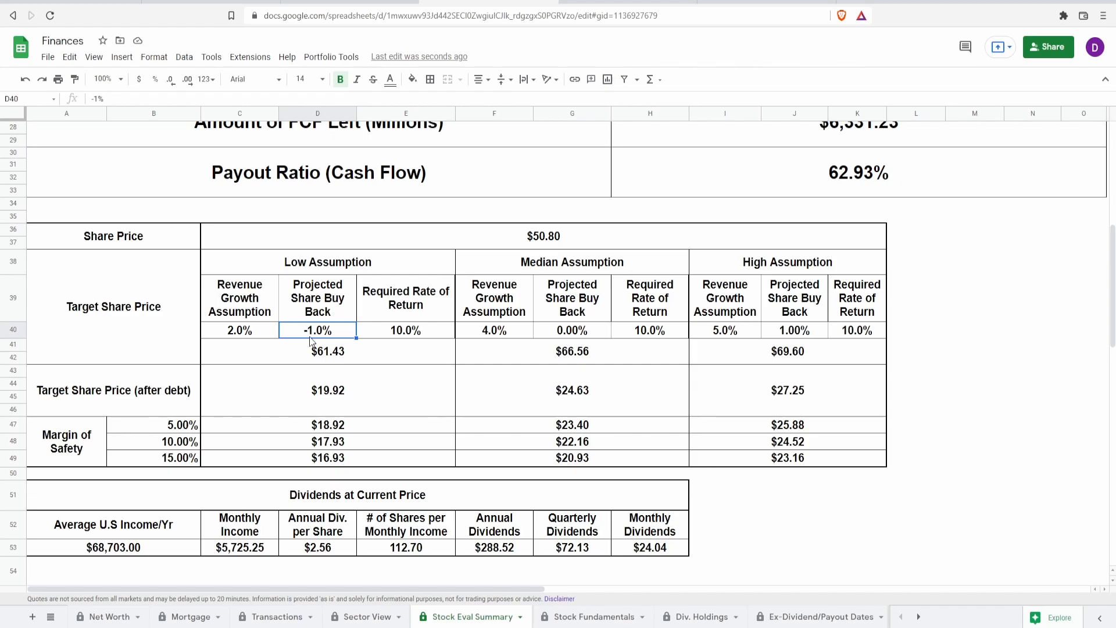
pyautogui.moveTo(295, 354)
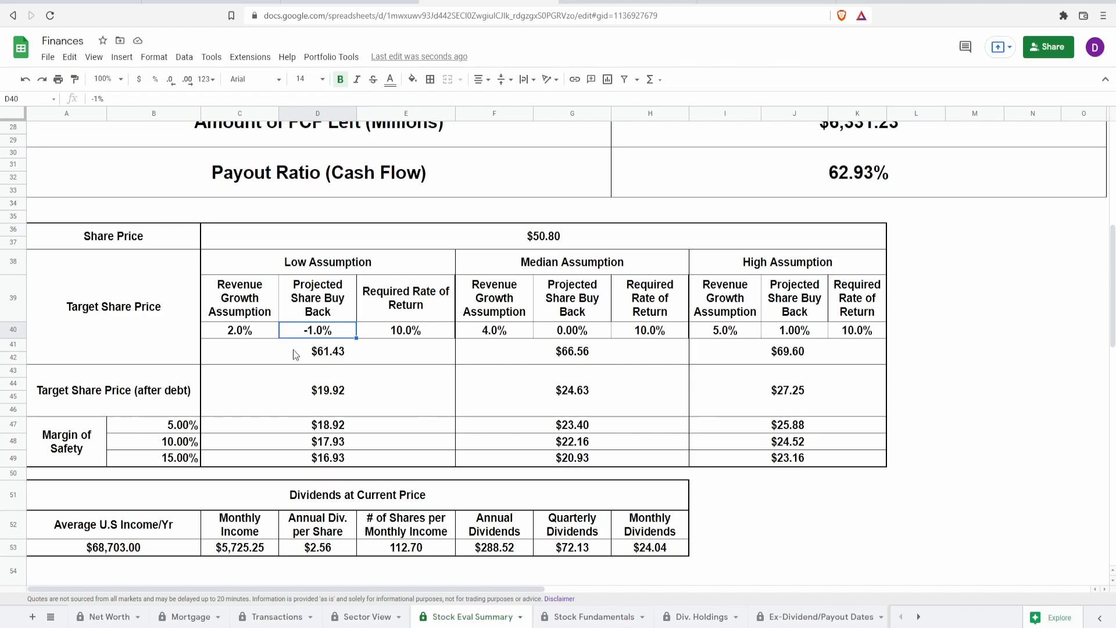
pyautogui.click(327, 351)
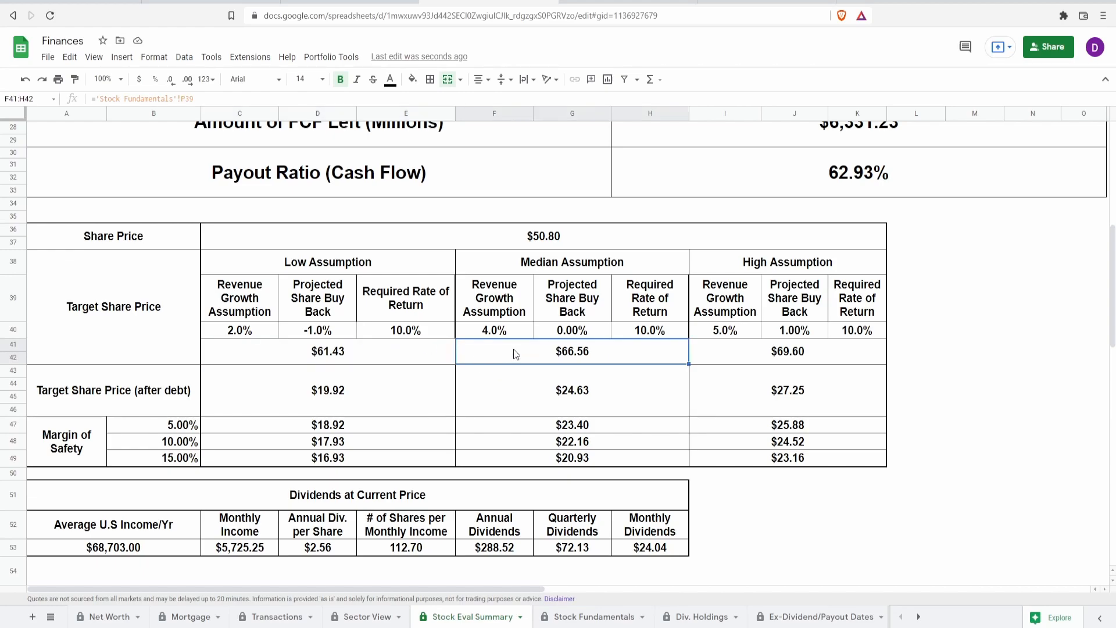
pyautogui.click(495, 298)
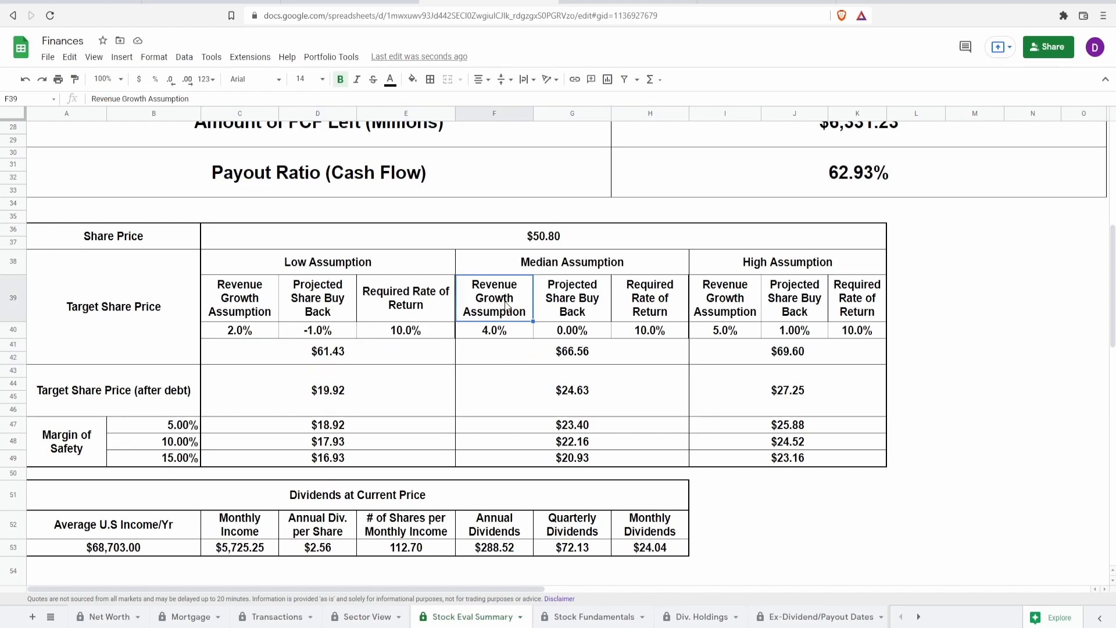
pyautogui.click(572, 298)
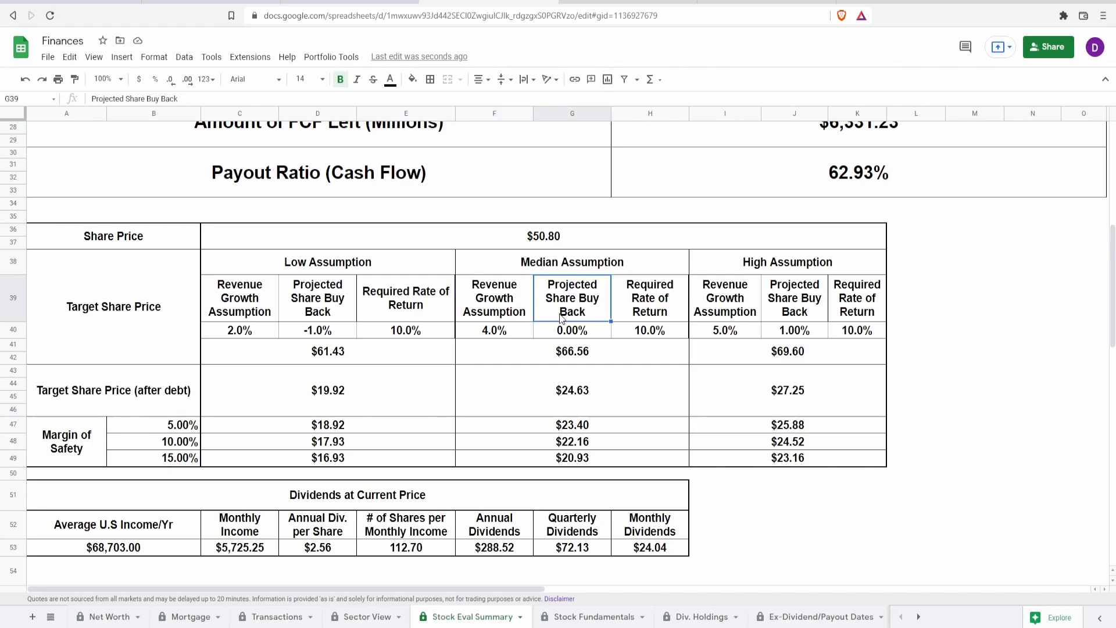
pyautogui.click(571, 351)
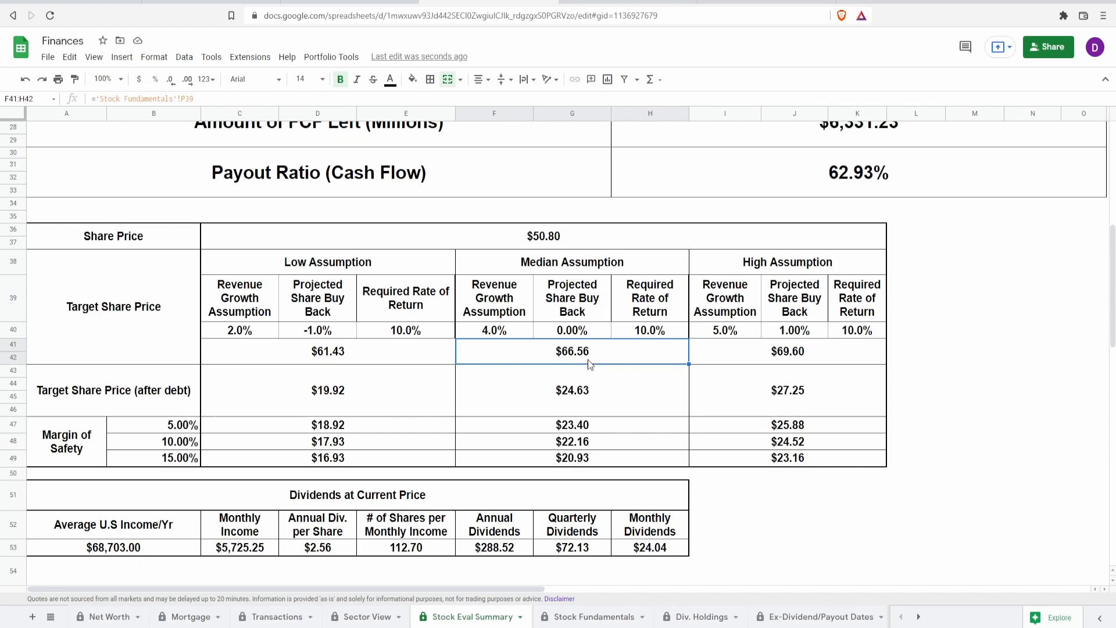
pyautogui.moveTo(752, 370)
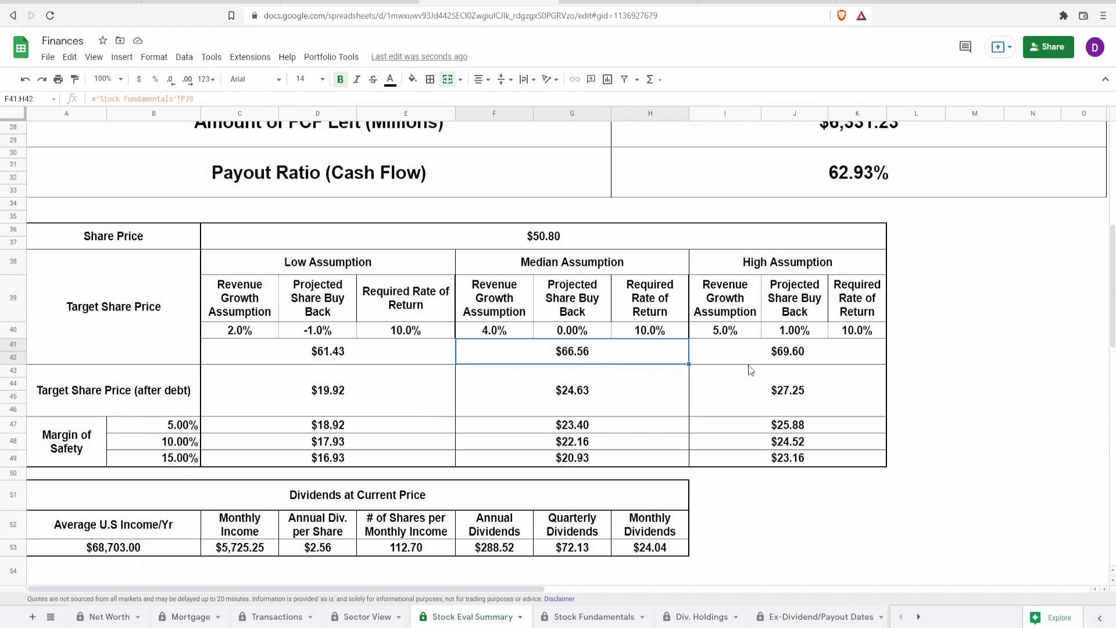
pyautogui.click(787, 351)
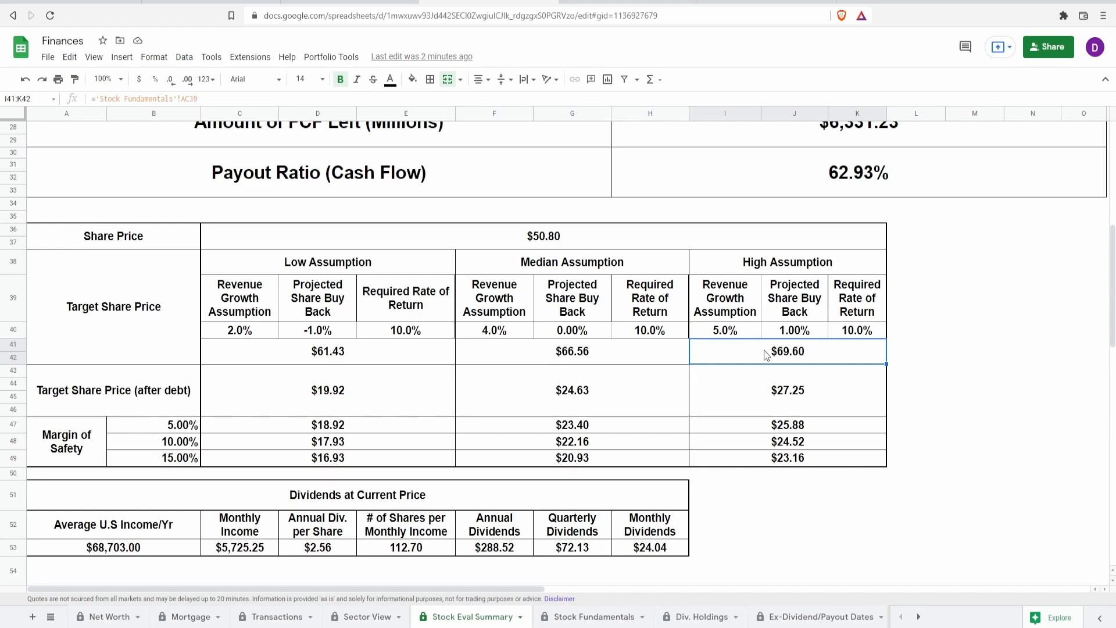
pyautogui.moveTo(371, 393)
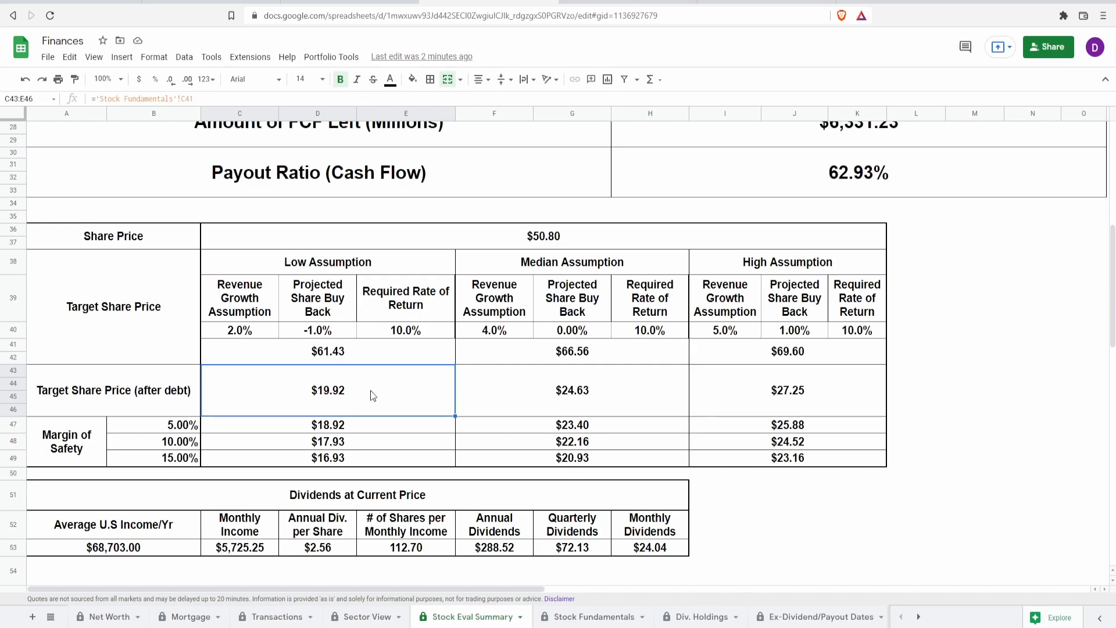
pyautogui.moveTo(537, 375)
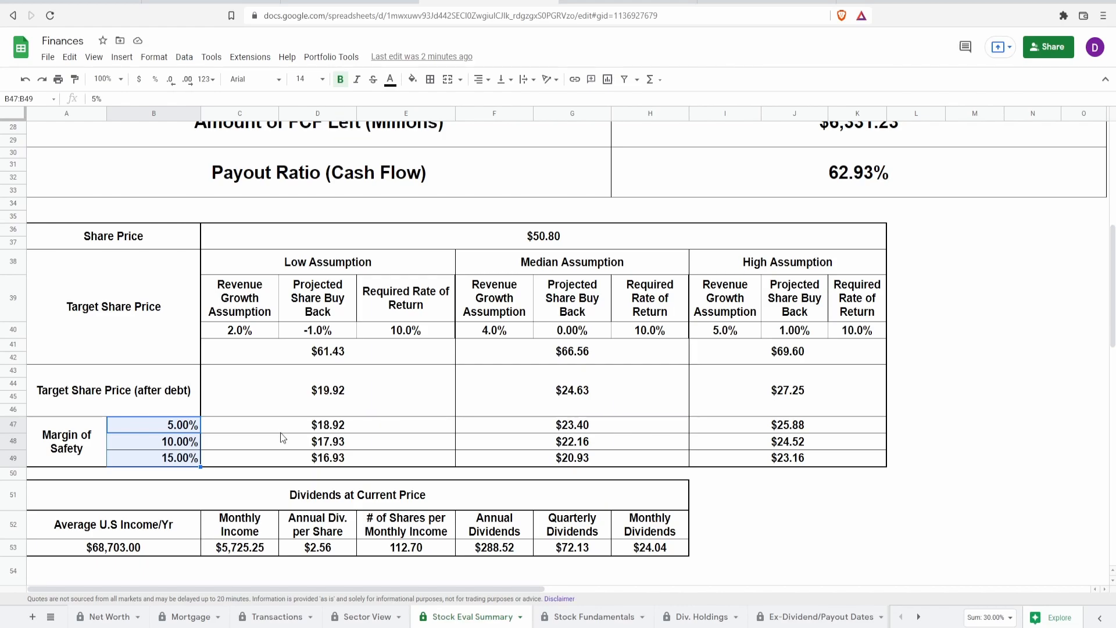
pyautogui.click(317, 458)
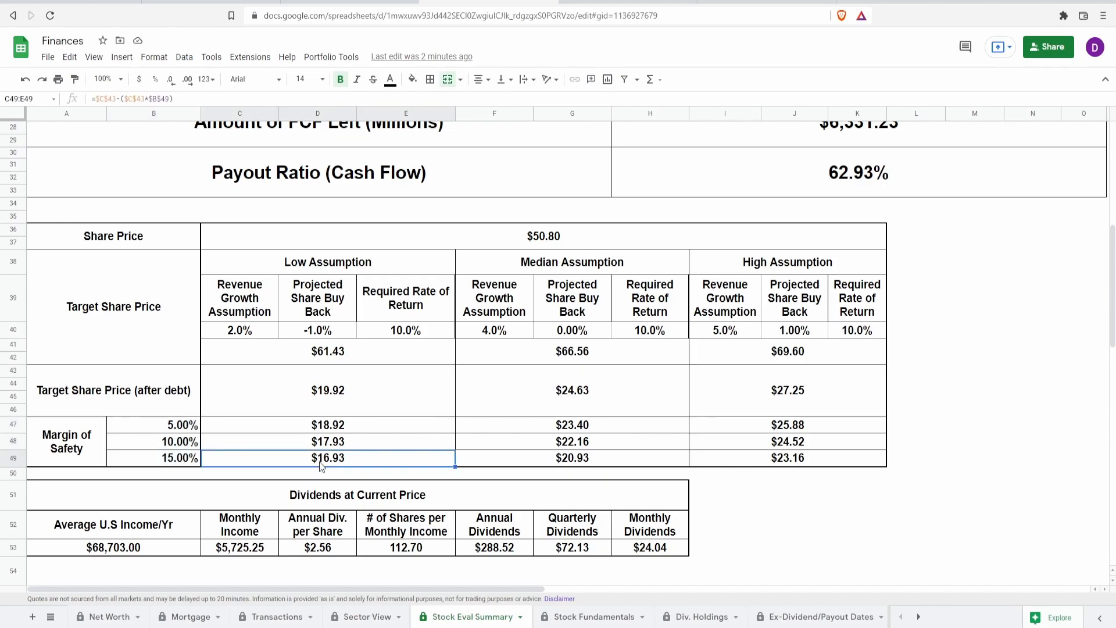
pyautogui.click(328, 424)
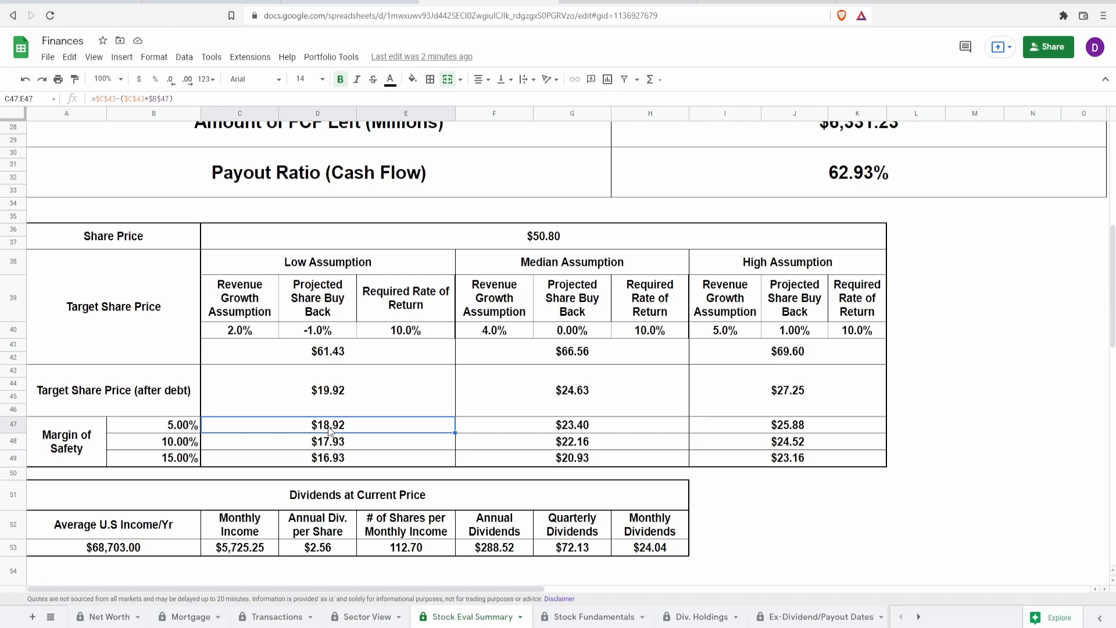
pyautogui.moveTo(546, 465)
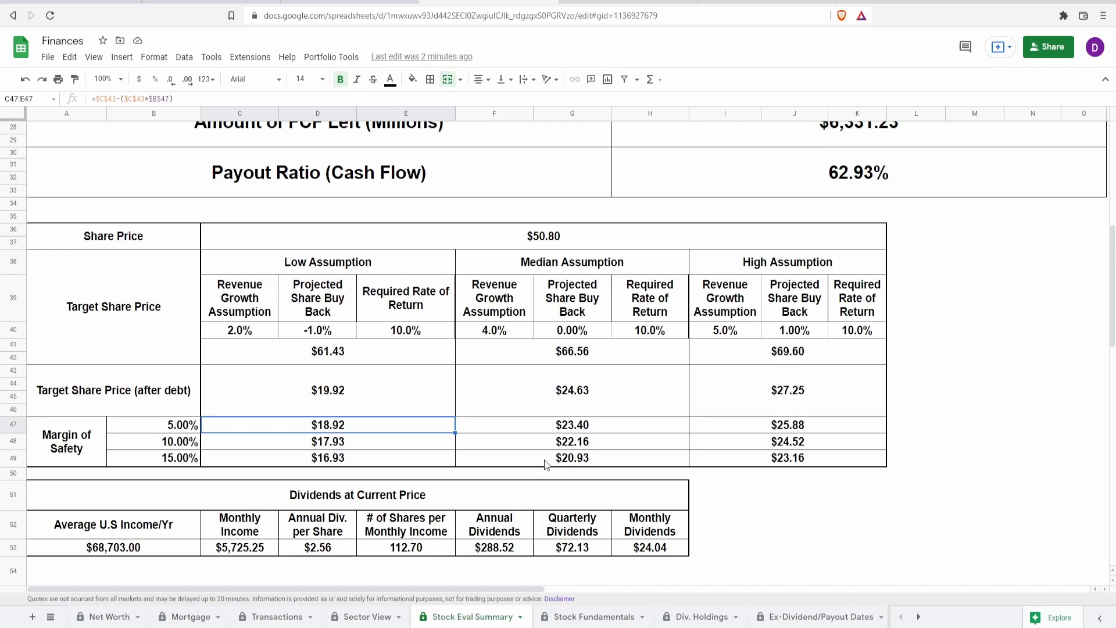
pyautogui.click(571, 458)
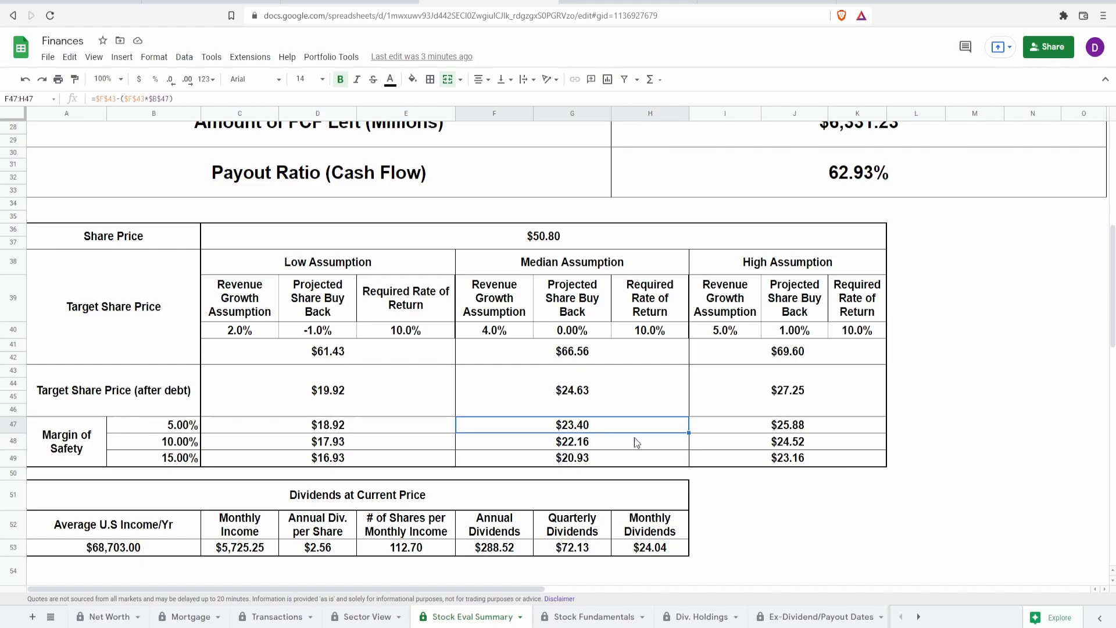
pyautogui.click(787, 458)
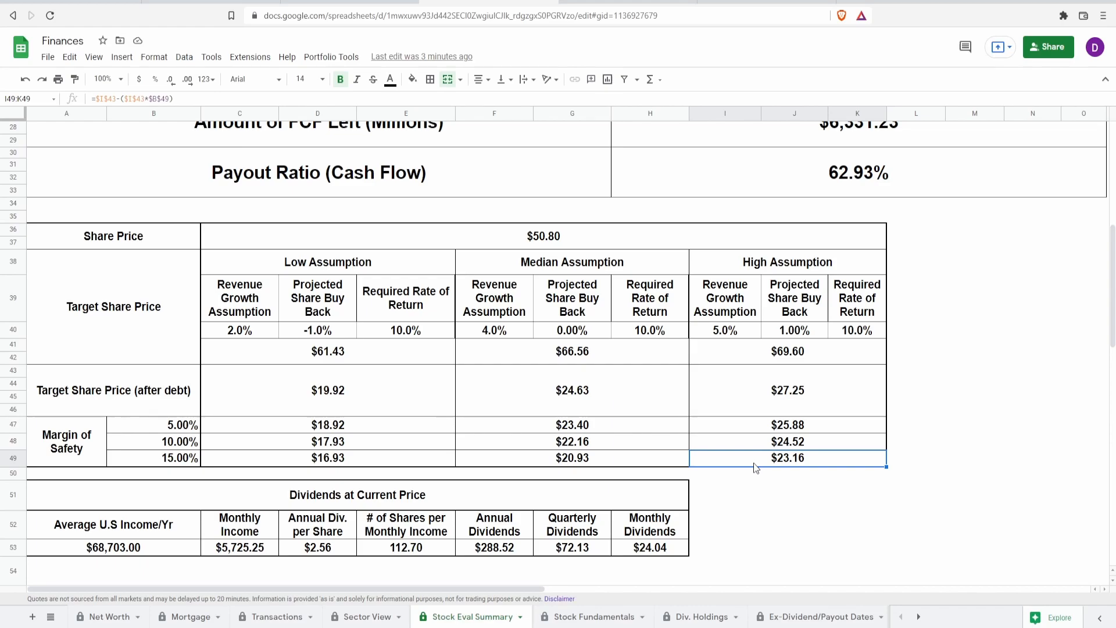
pyautogui.click(786, 424)
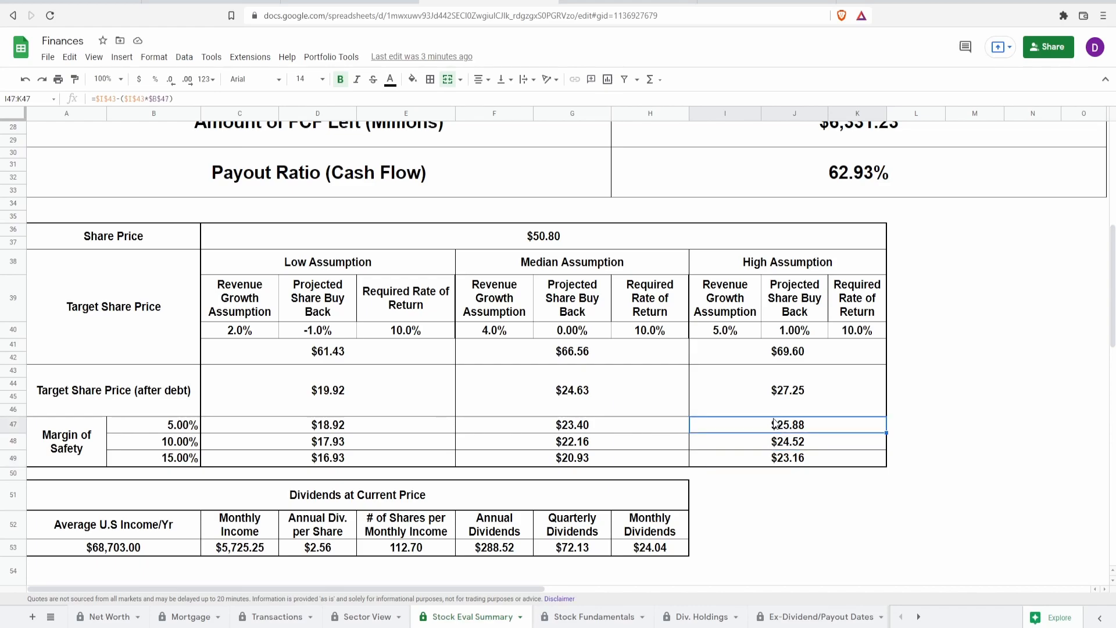
pyautogui.click(543, 236)
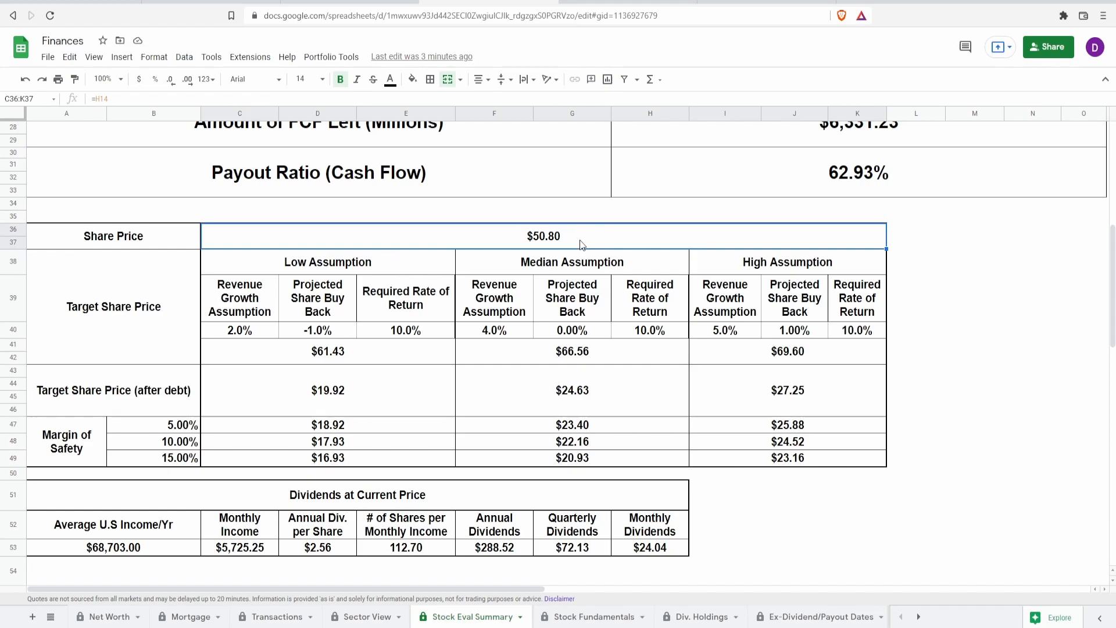
pyautogui.click(328, 390)
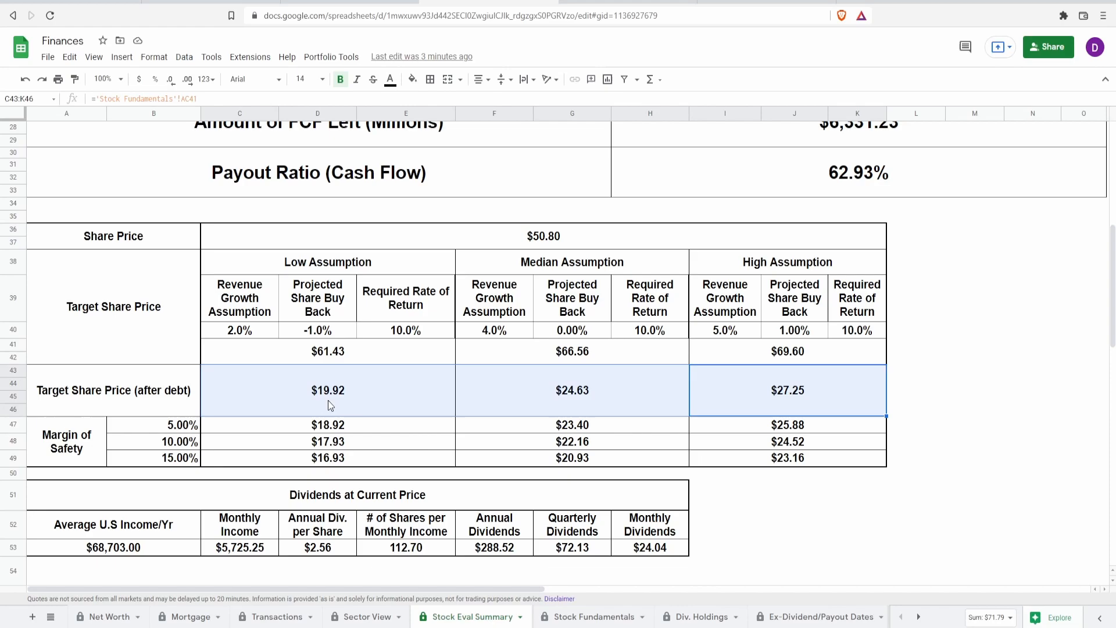
pyautogui.click(113, 390)
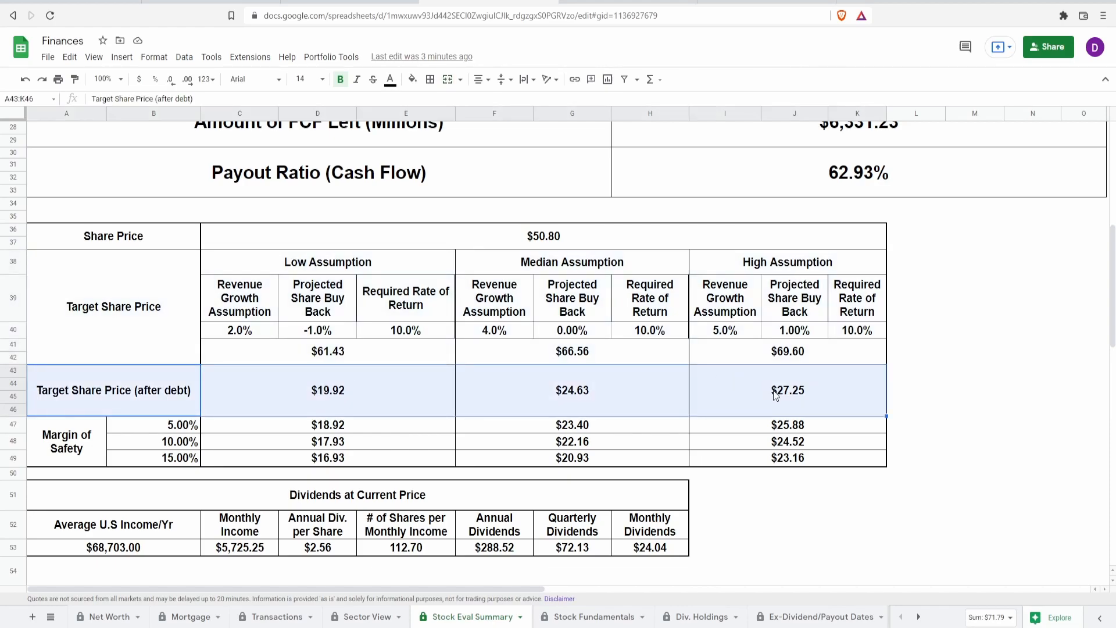
pyautogui.click(328, 352)
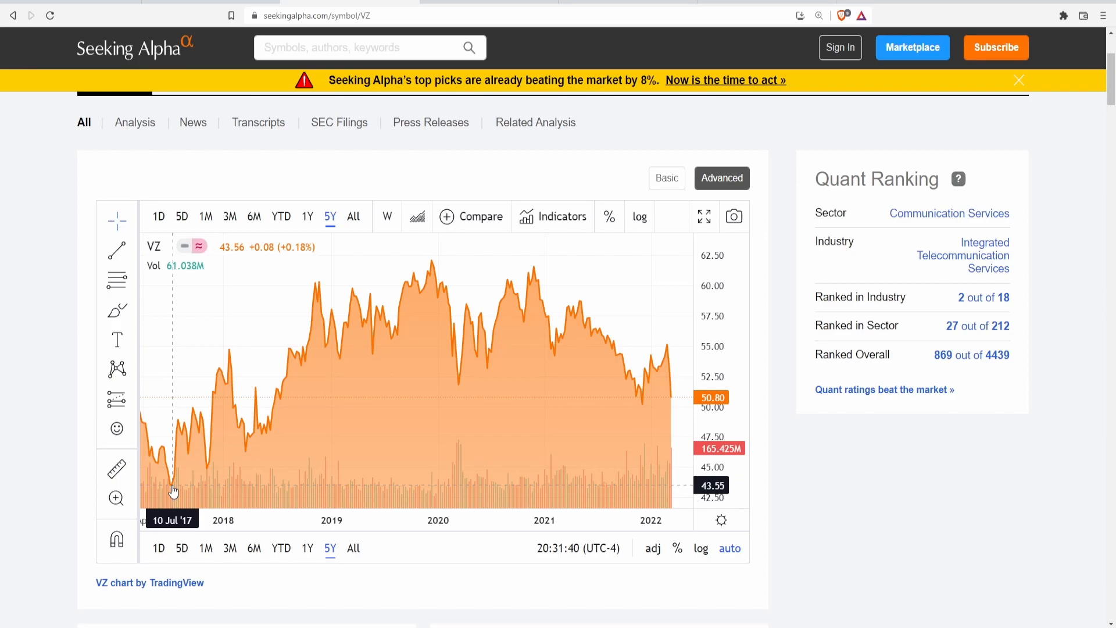
pyautogui.moveTo(446, 335)
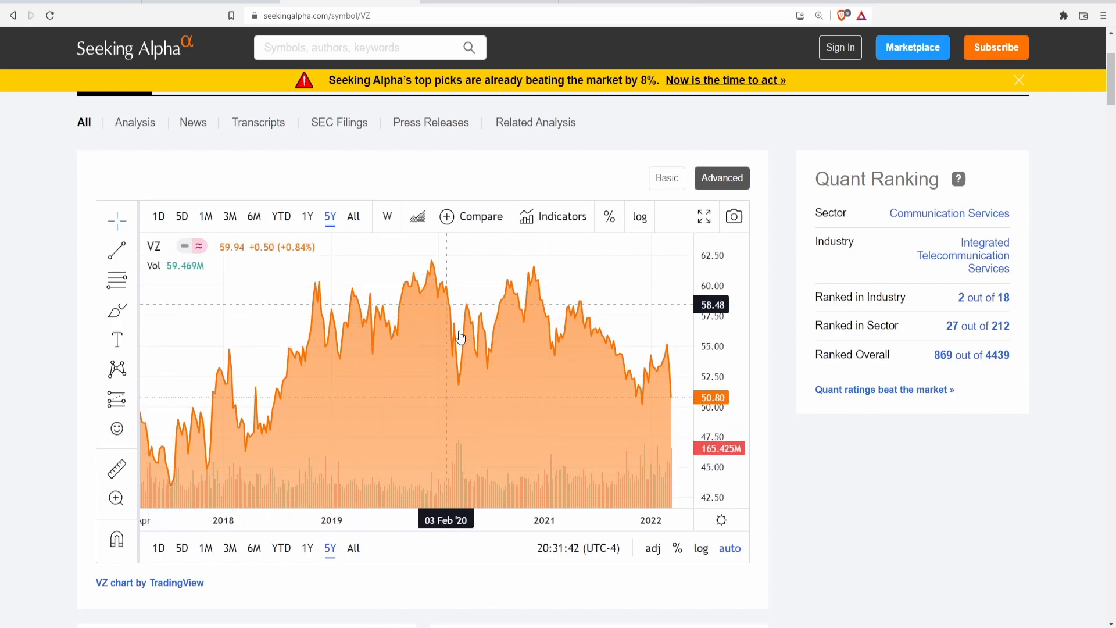
pyautogui.moveTo(462, 390)
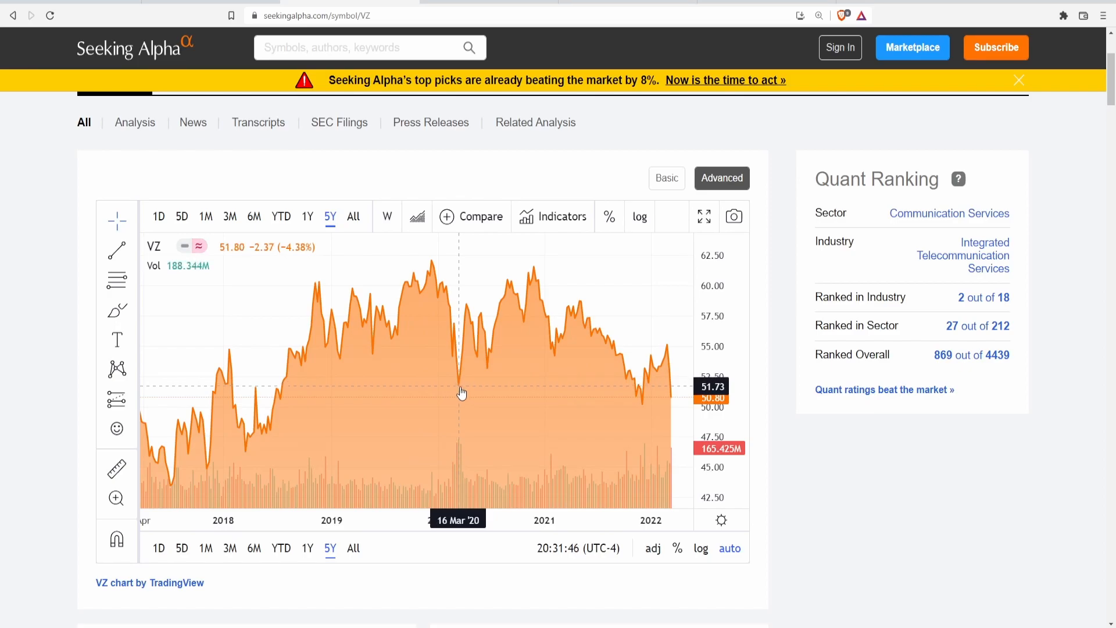
pyautogui.moveTo(498, 283)
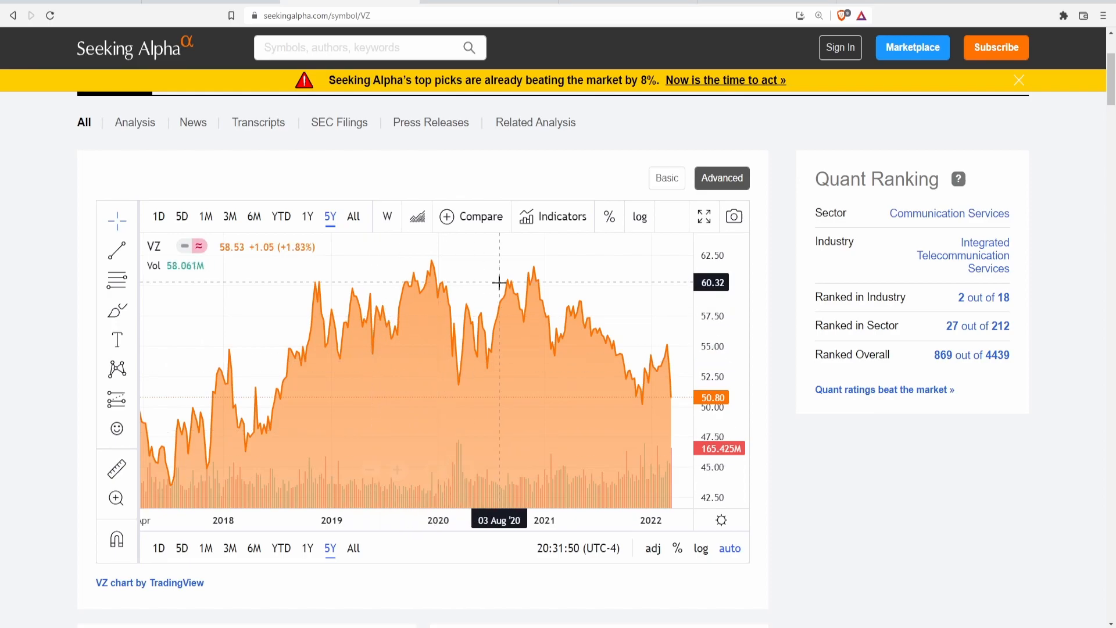
pyautogui.moveTo(504, 352)
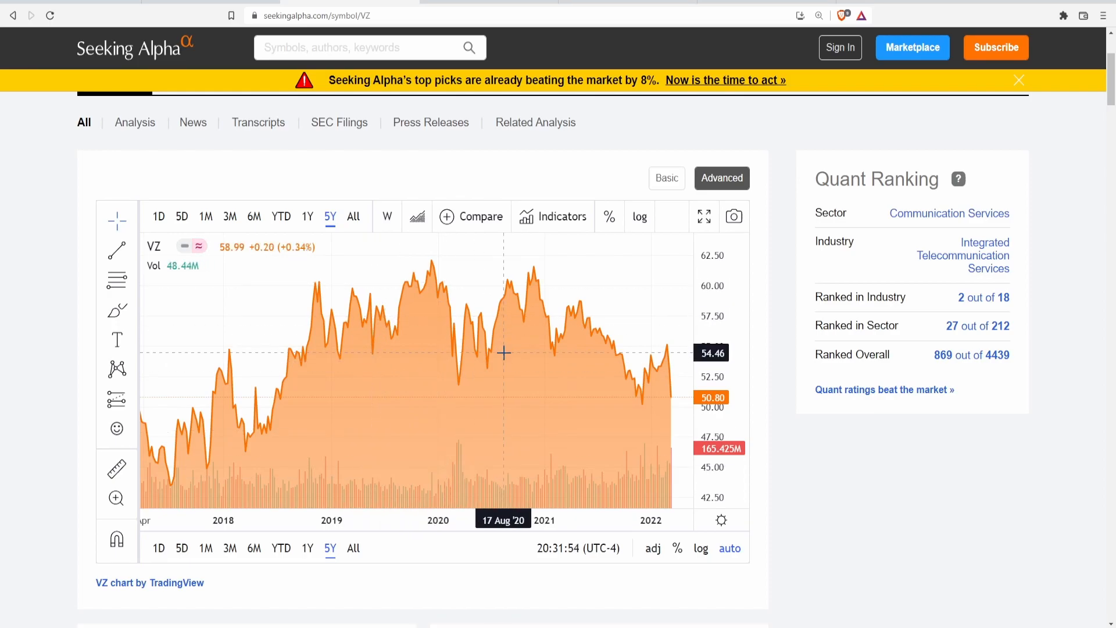
pyautogui.moveTo(191, 426)
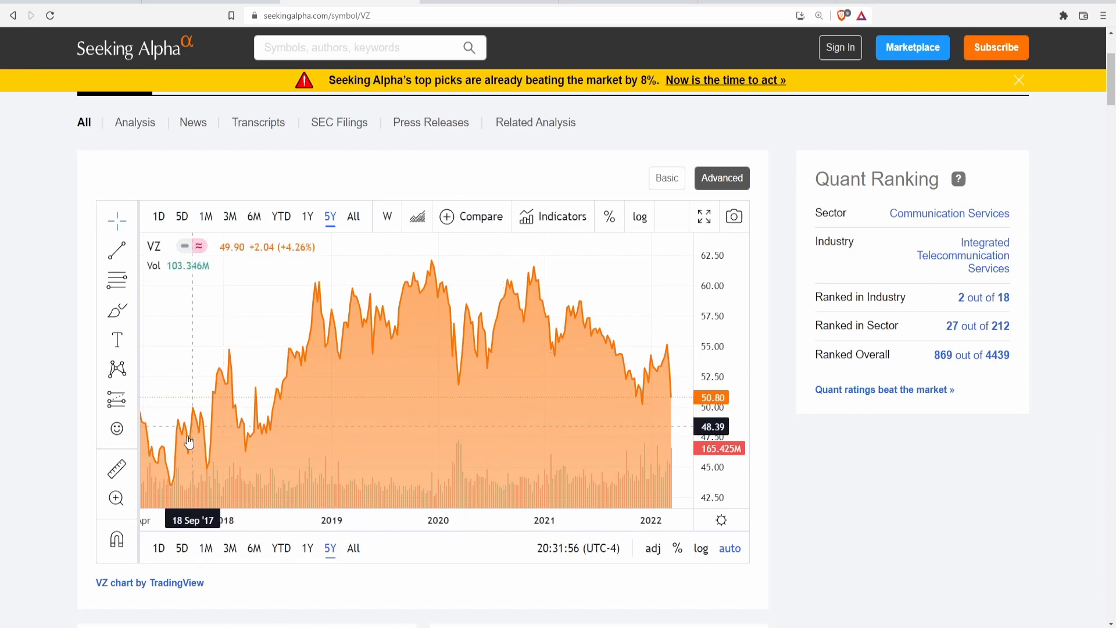
pyautogui.moveTo(175, 494)
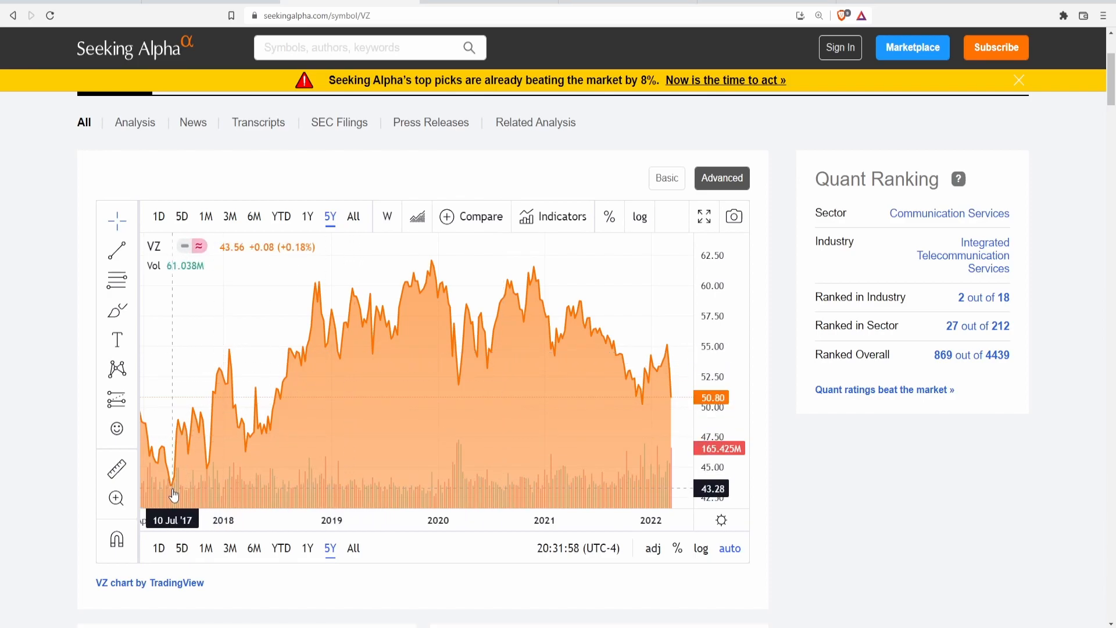
pyautogui.moveTo(461, 389)
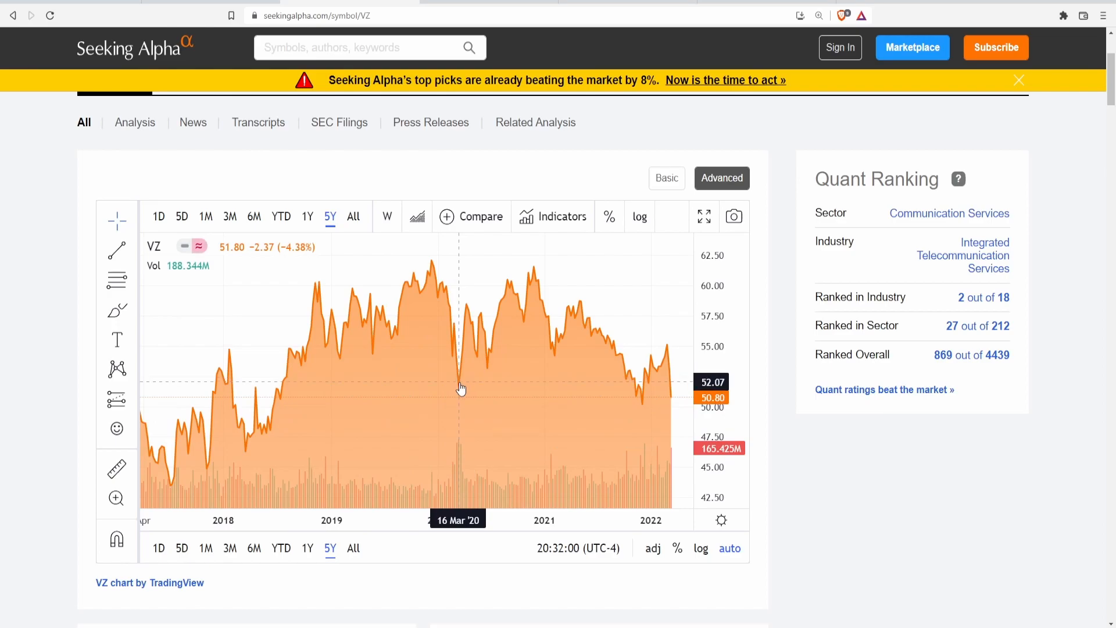
pyautogui.moveTo(461, 389)
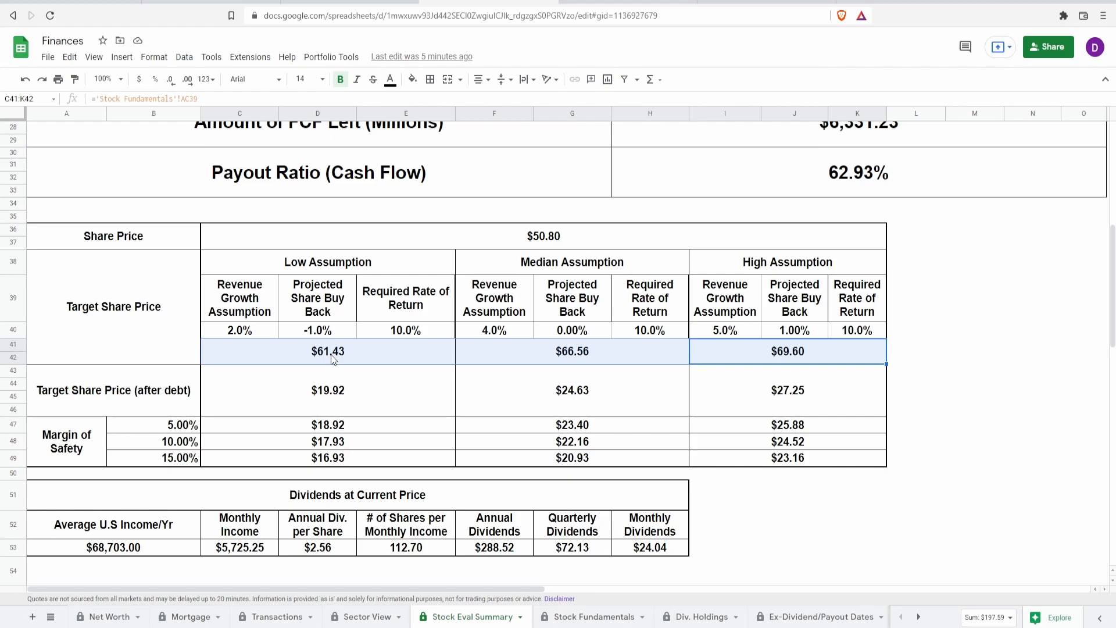
pyautogui.click(239, 330)
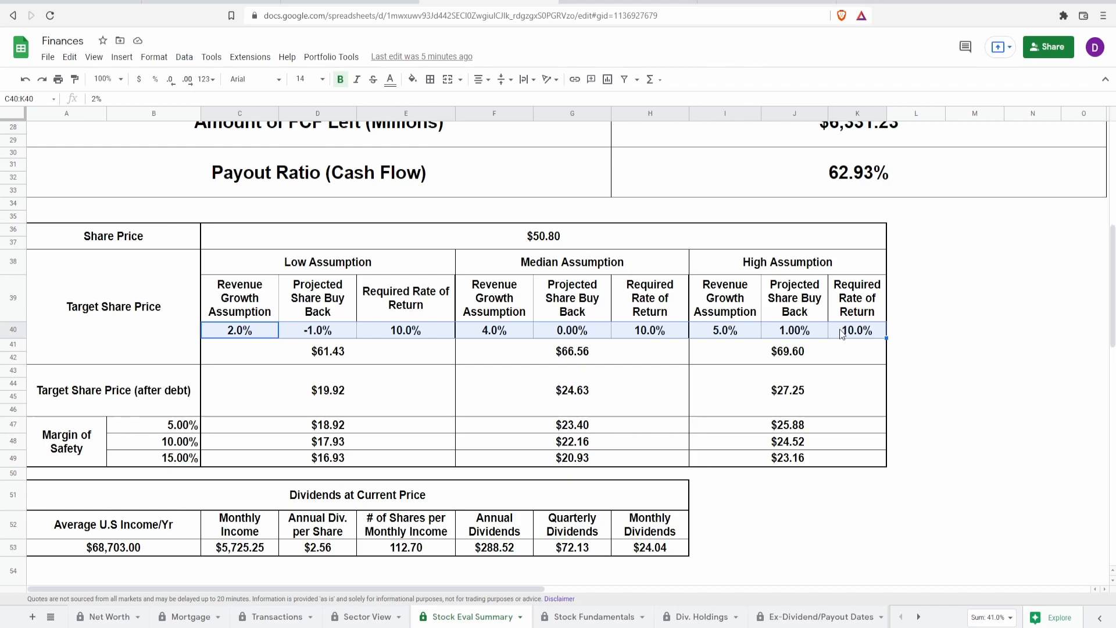
pyautogui.moveTo(344, 278)
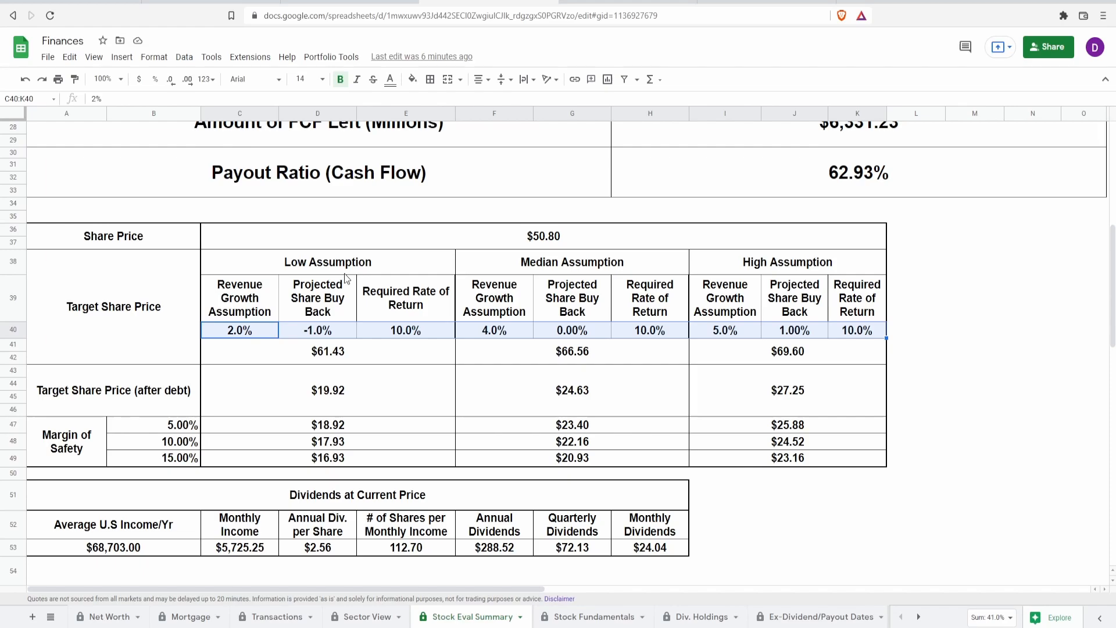
pyautogui.click(357, 495)
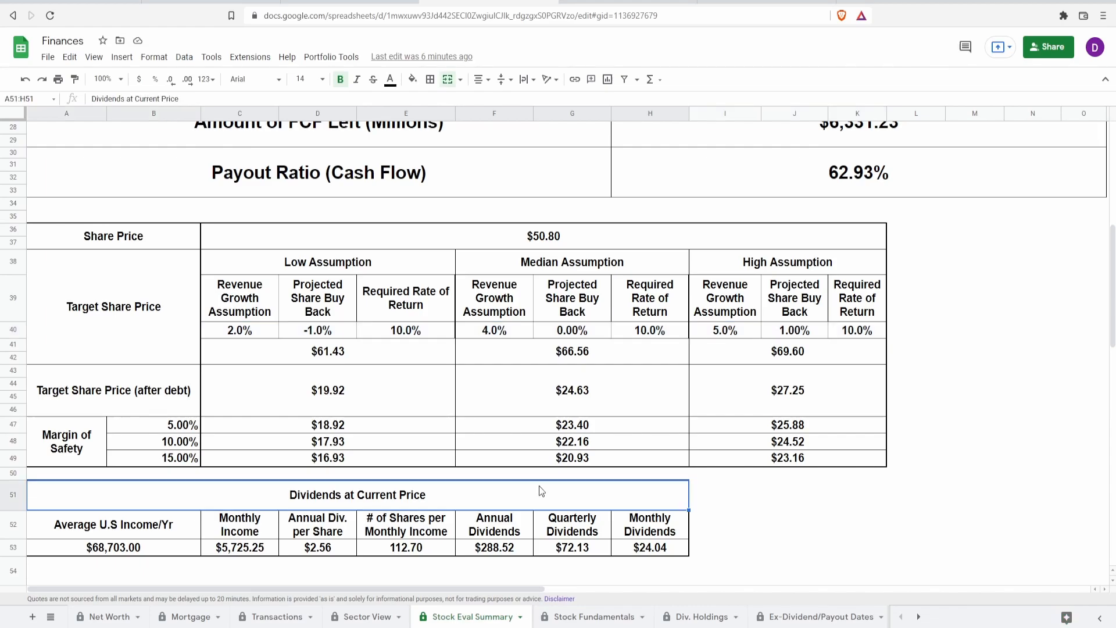
pyautogui.moveTo(362, 507)
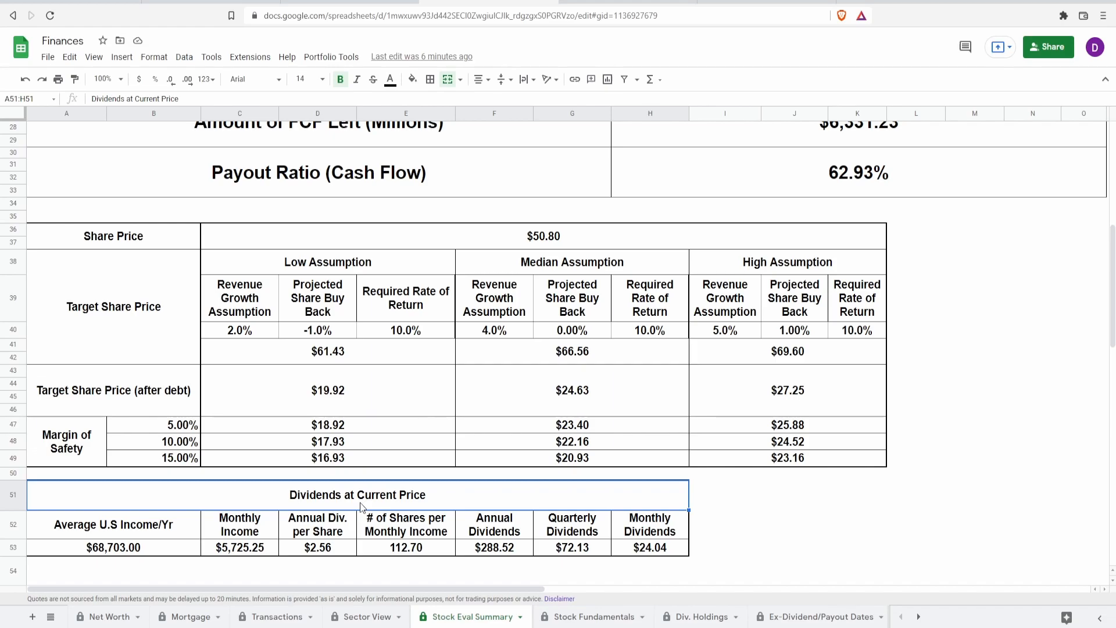
pyautogui.click(113, 548)
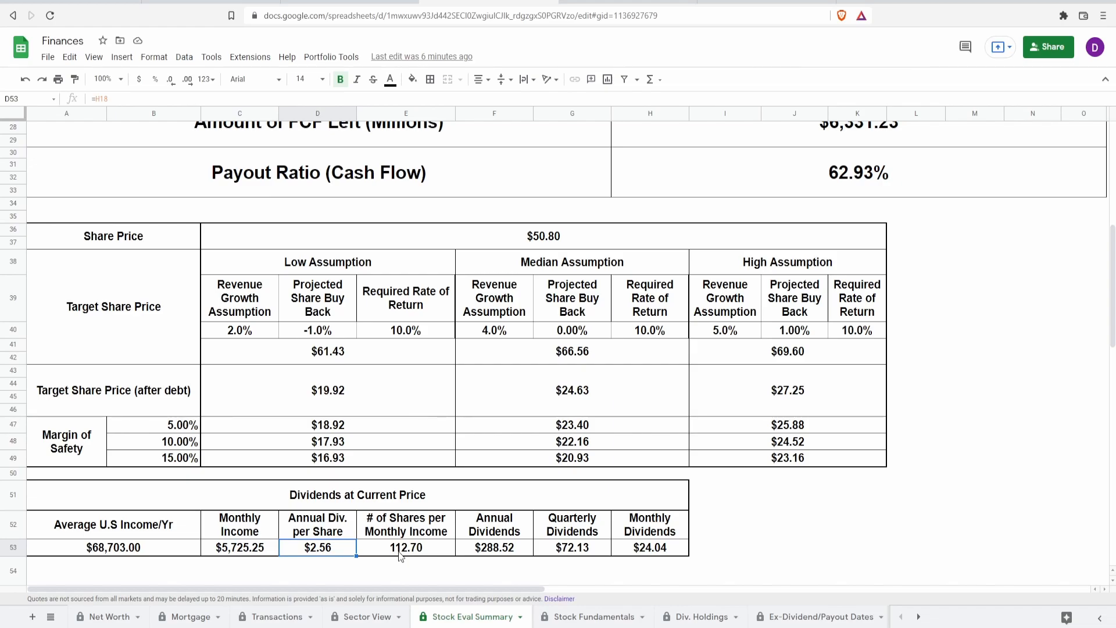
pyautogui.click(405, 546)
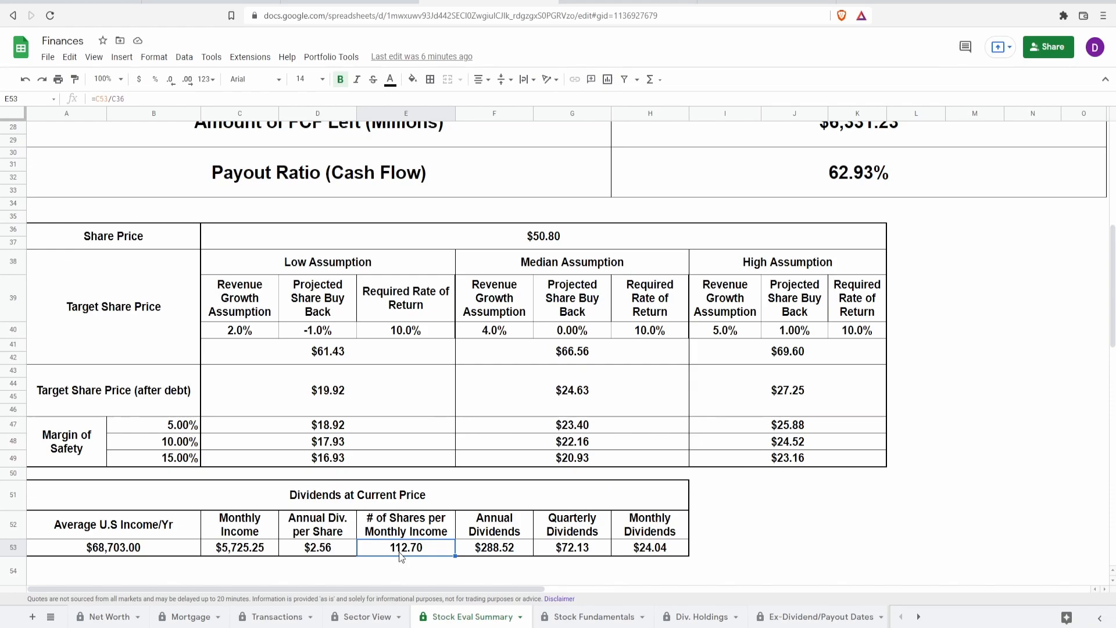
pyautogui.click(494, 546)
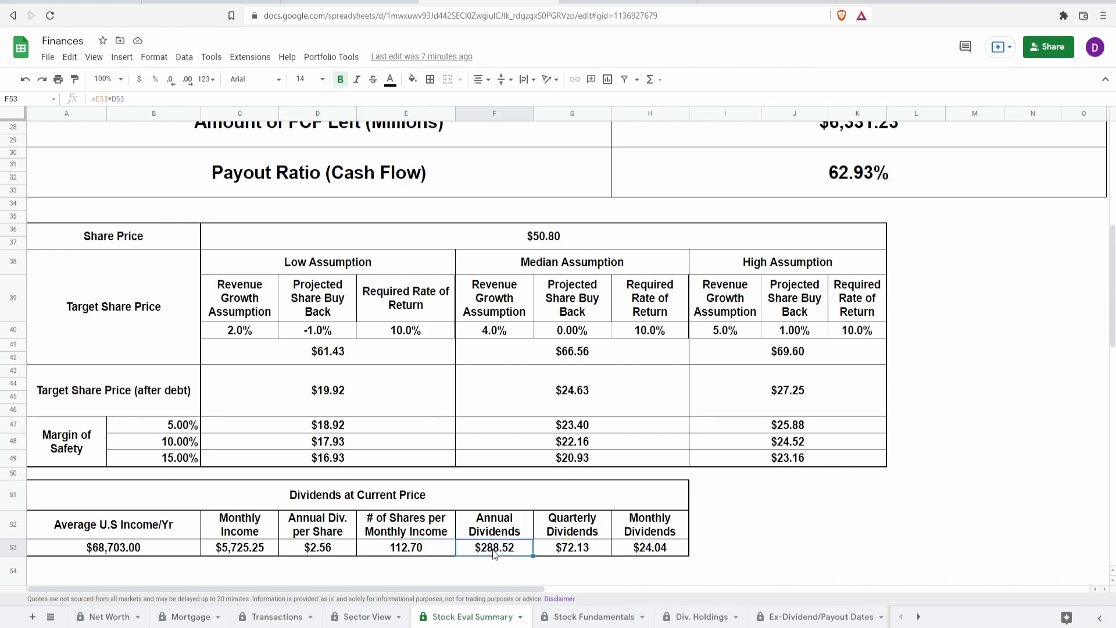
pyautogui.moveTo(576, 558)
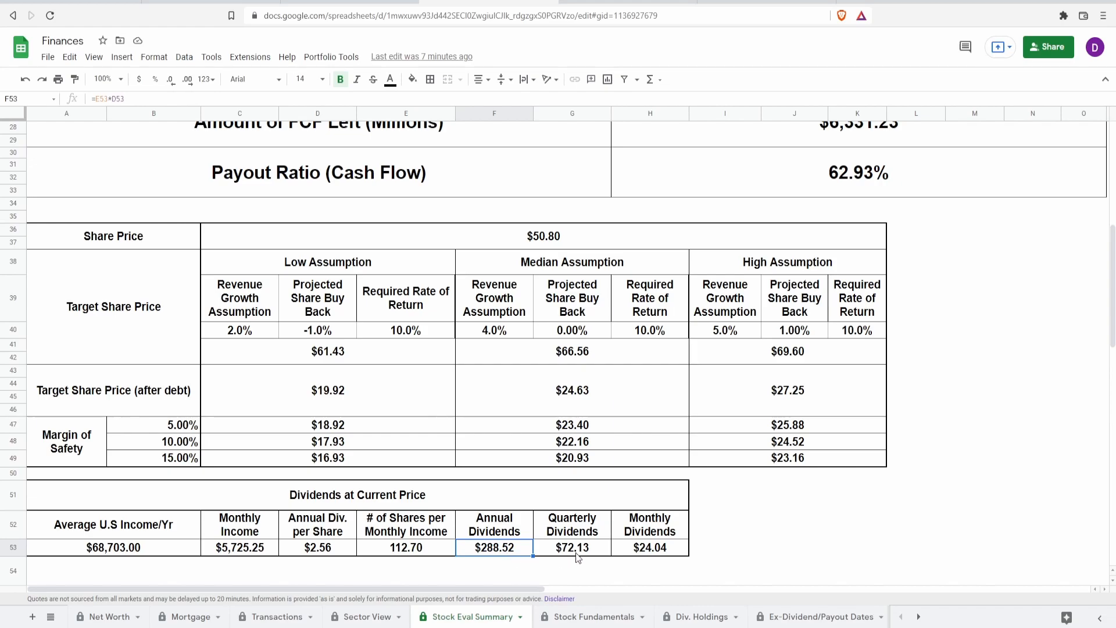
pyautogui.click(572, 548)
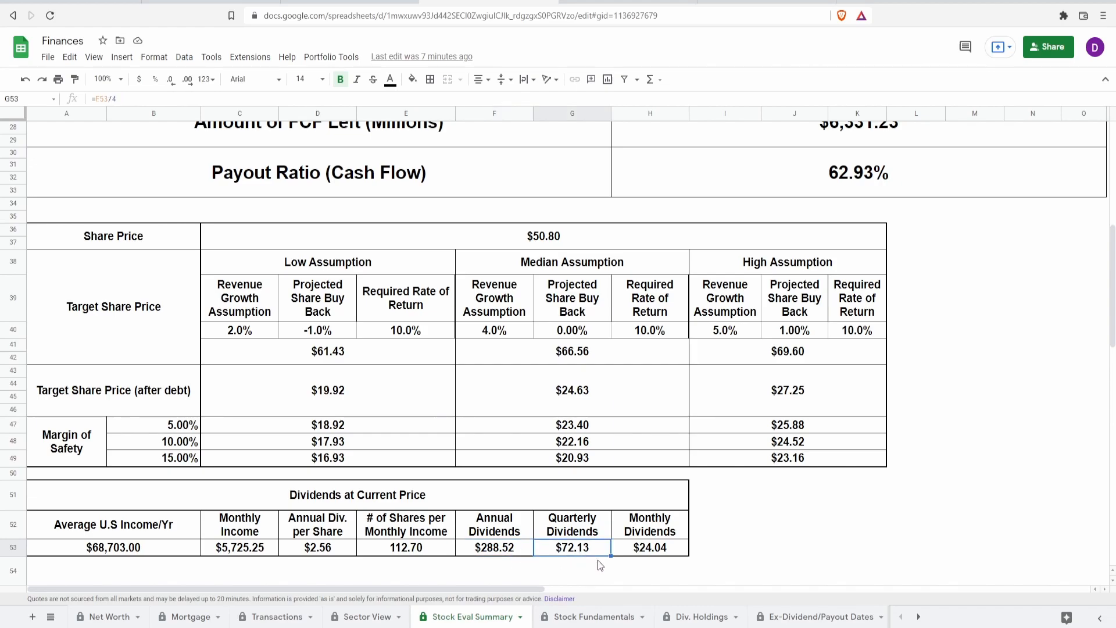
pyautogui.click(648, 548)
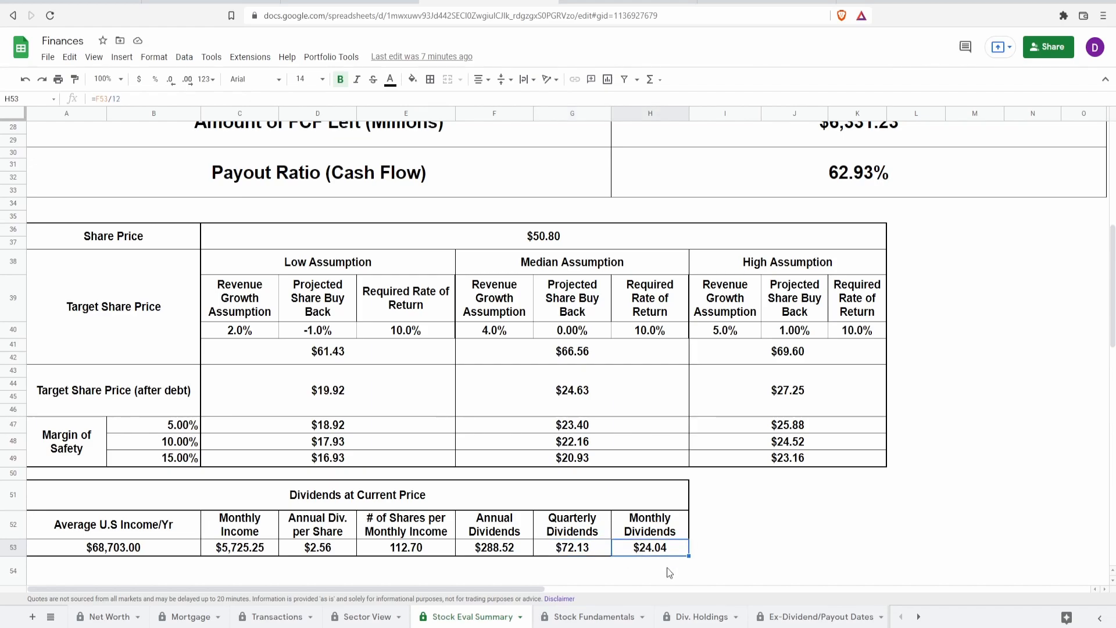
pyautogui.click(572, 548)
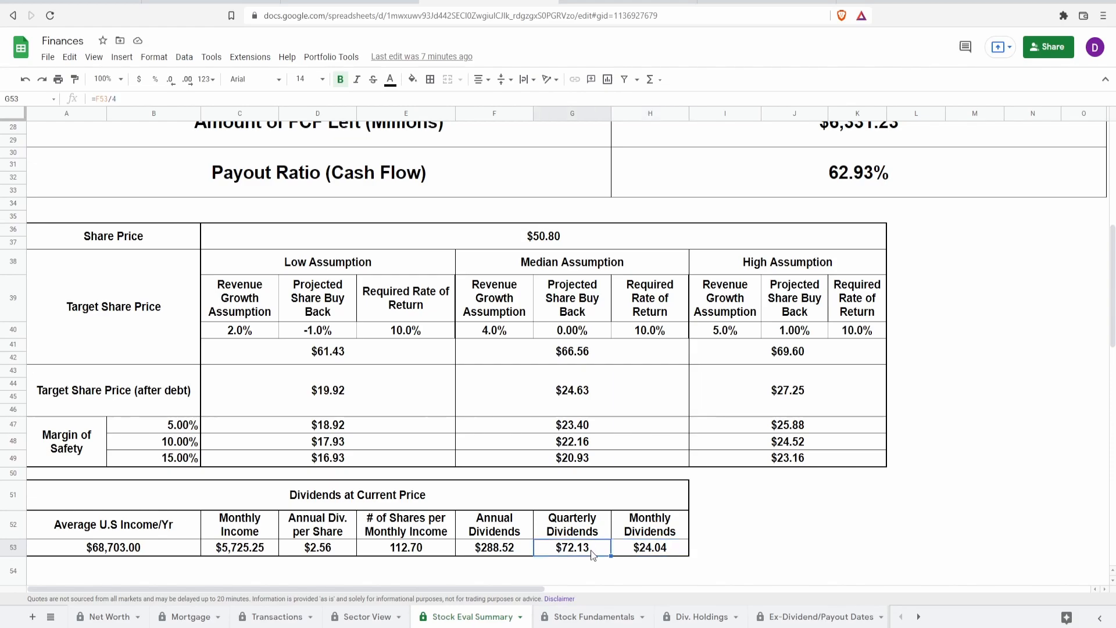